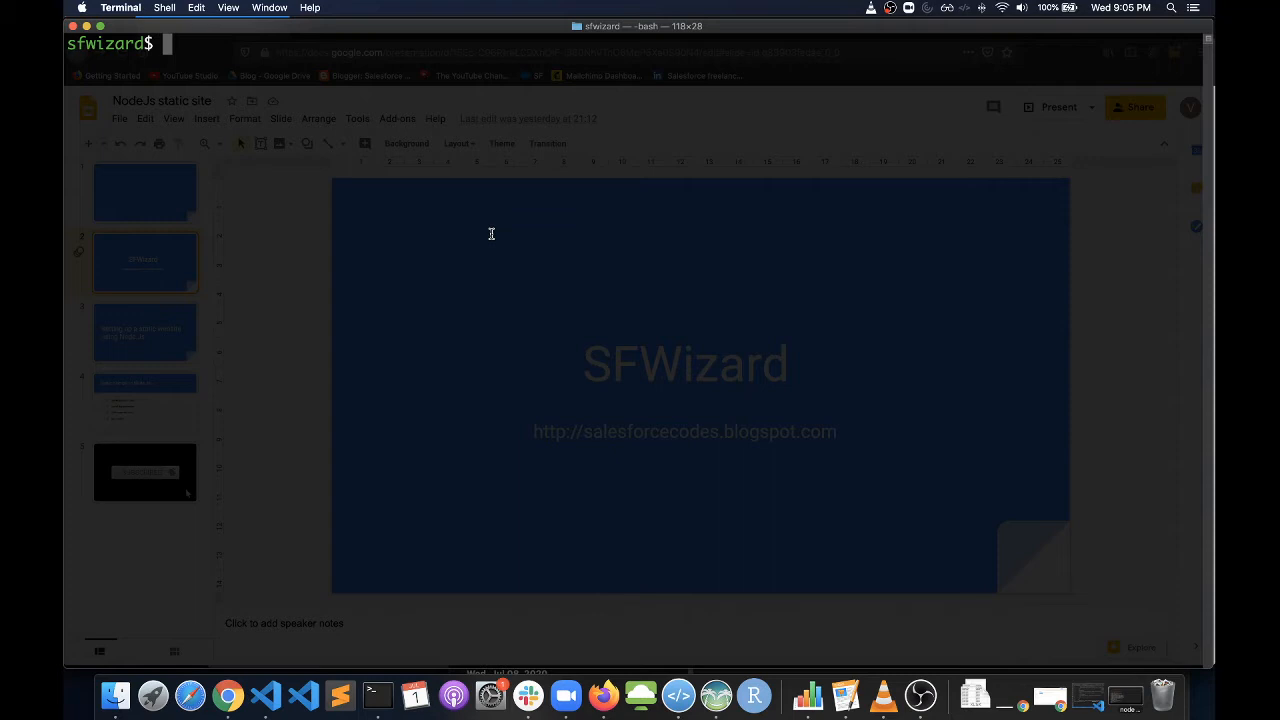
Step: Run npm init, keep version 1.0.0 and describe the package as 'static website'
type("npm init")
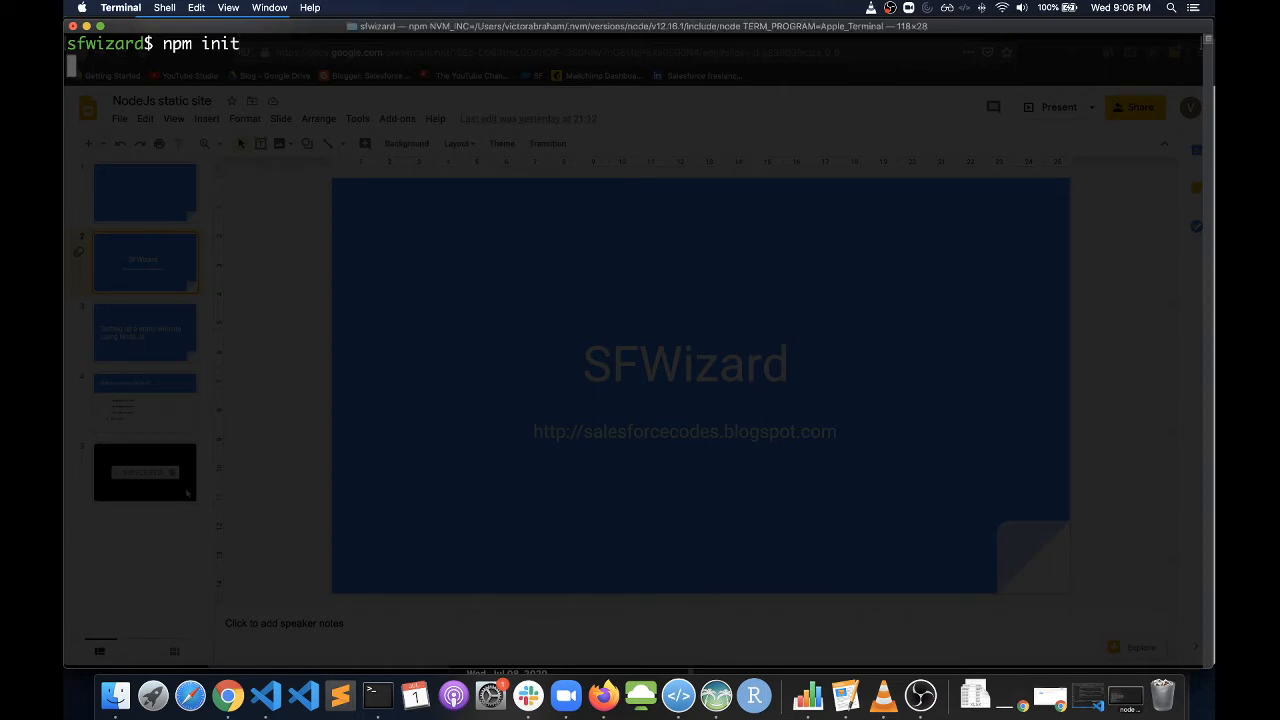
key("enter")
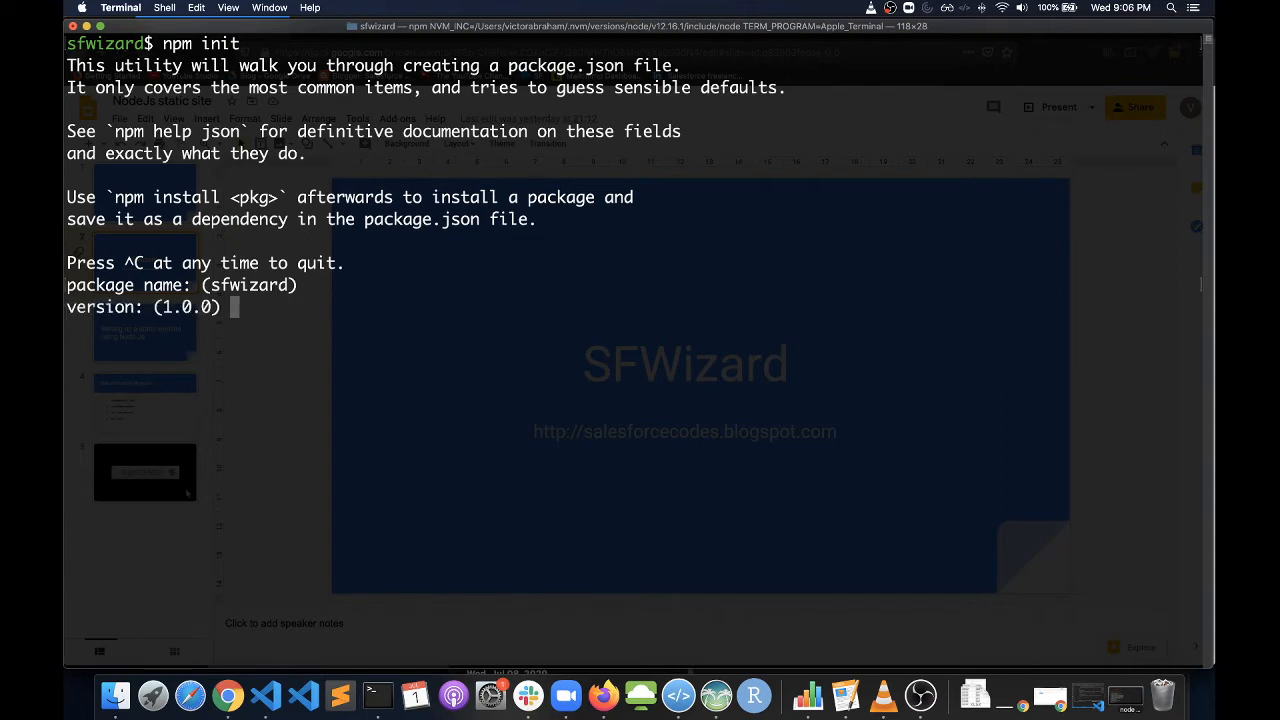
key("enter")
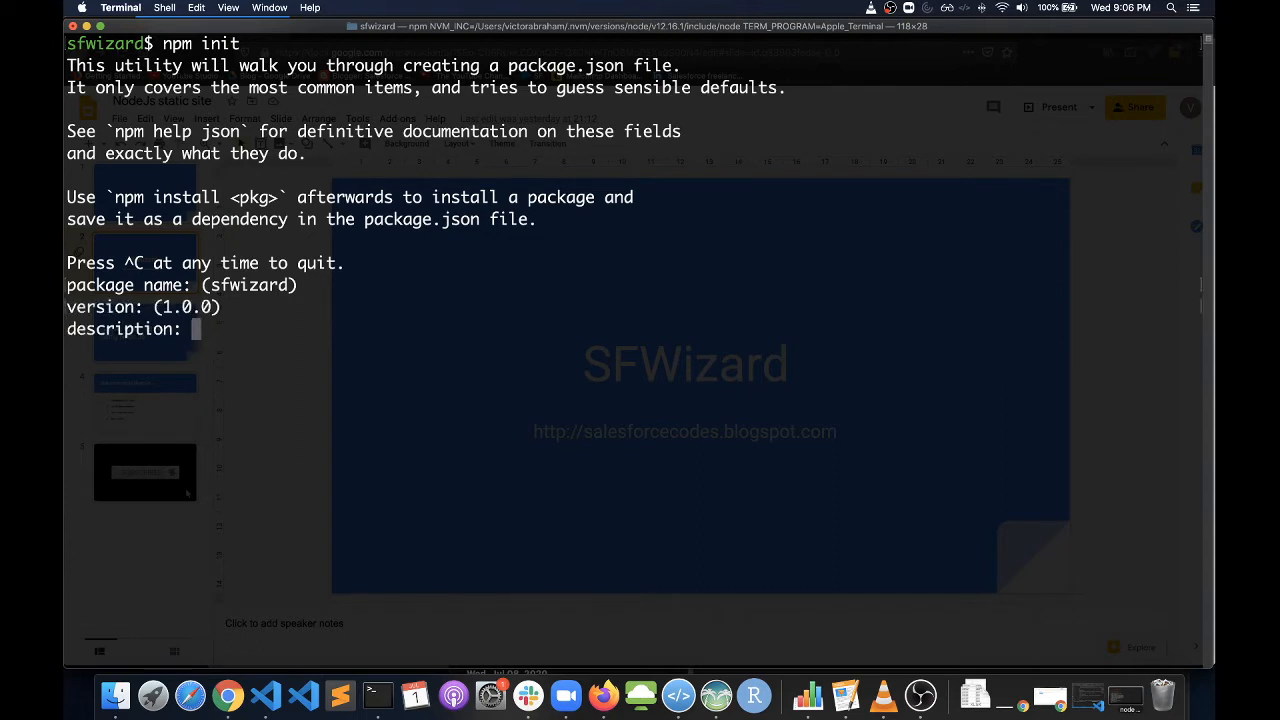
type("static website")
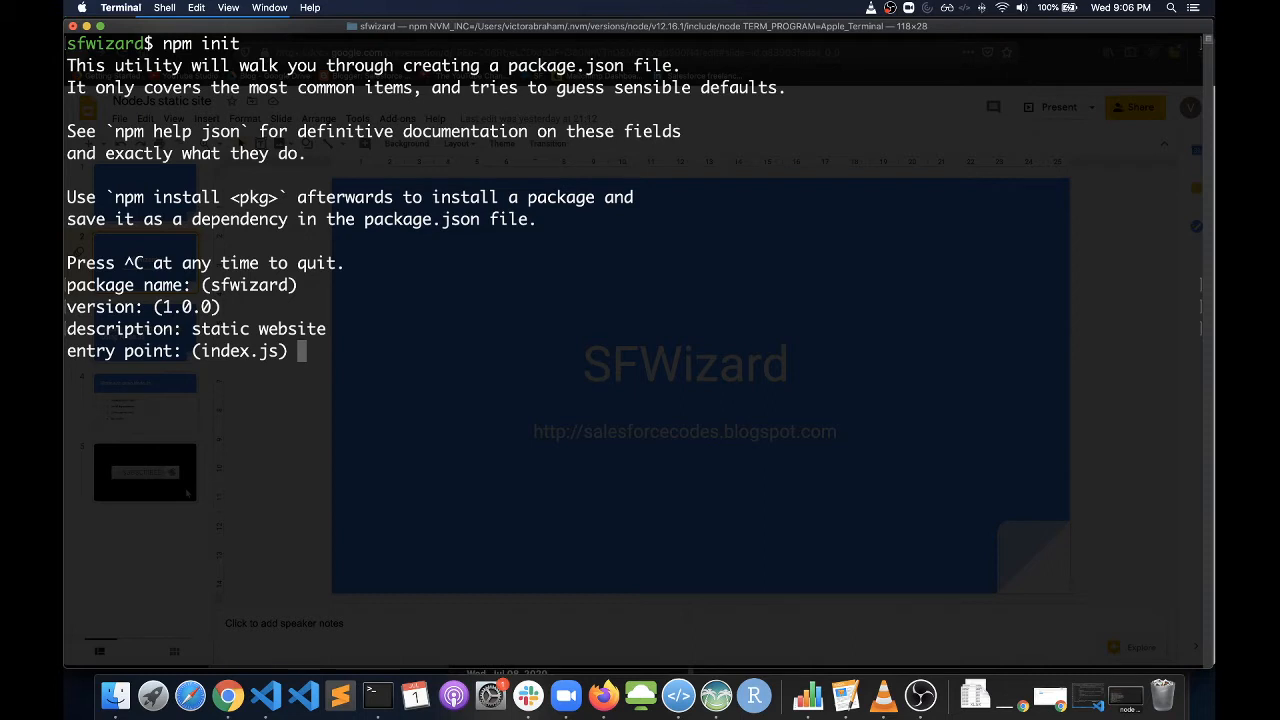
Step: Accept index.js as entry point, empty test command and default repository, then confirm with yes
key("enter")
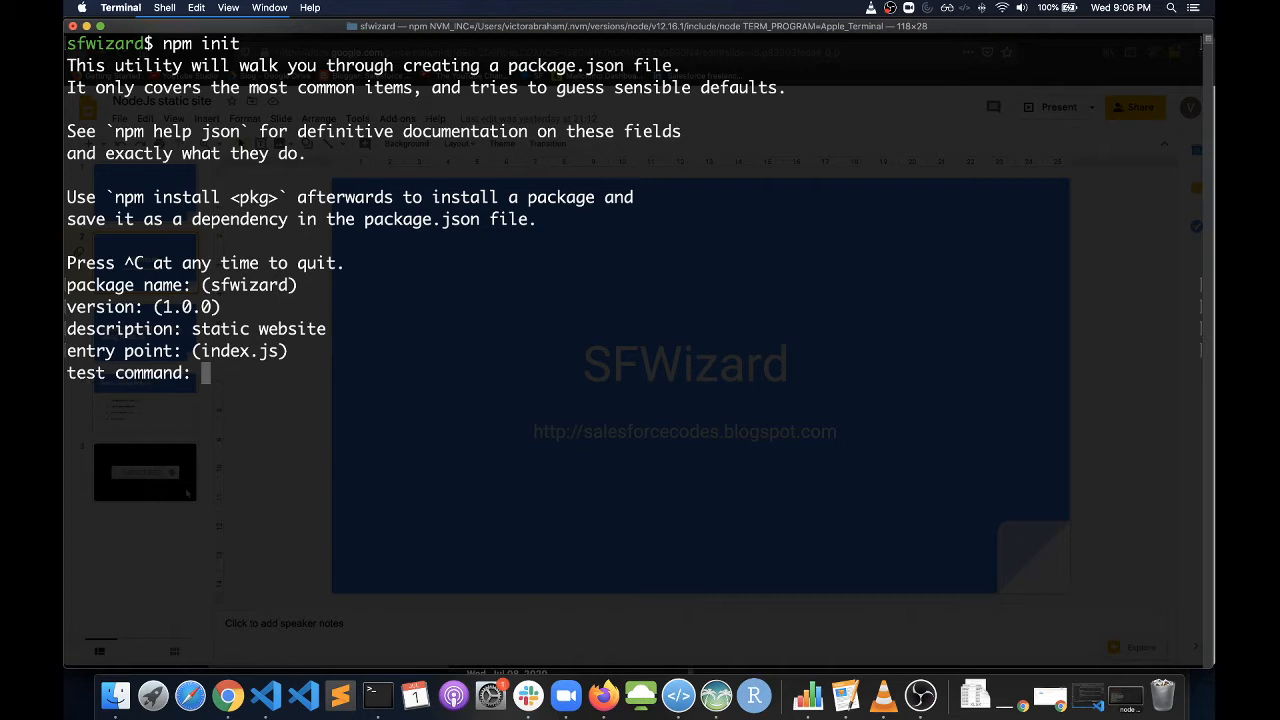
key("enter")
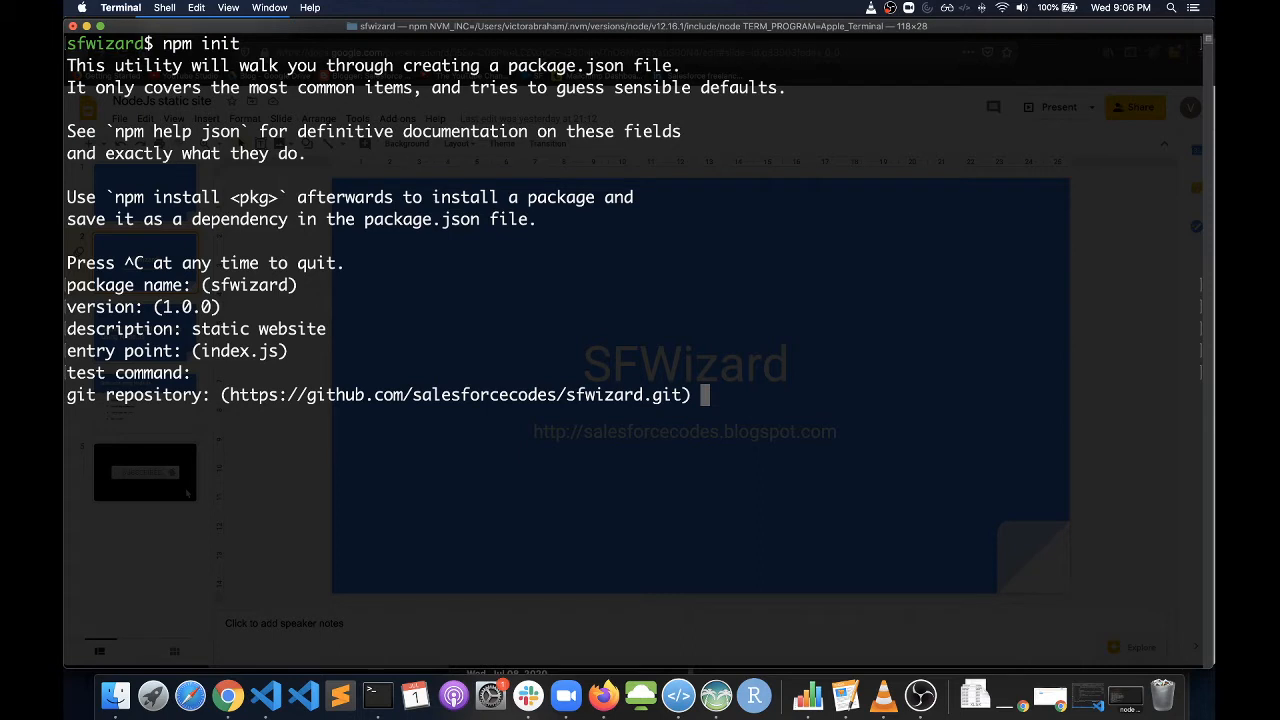
key("enter")
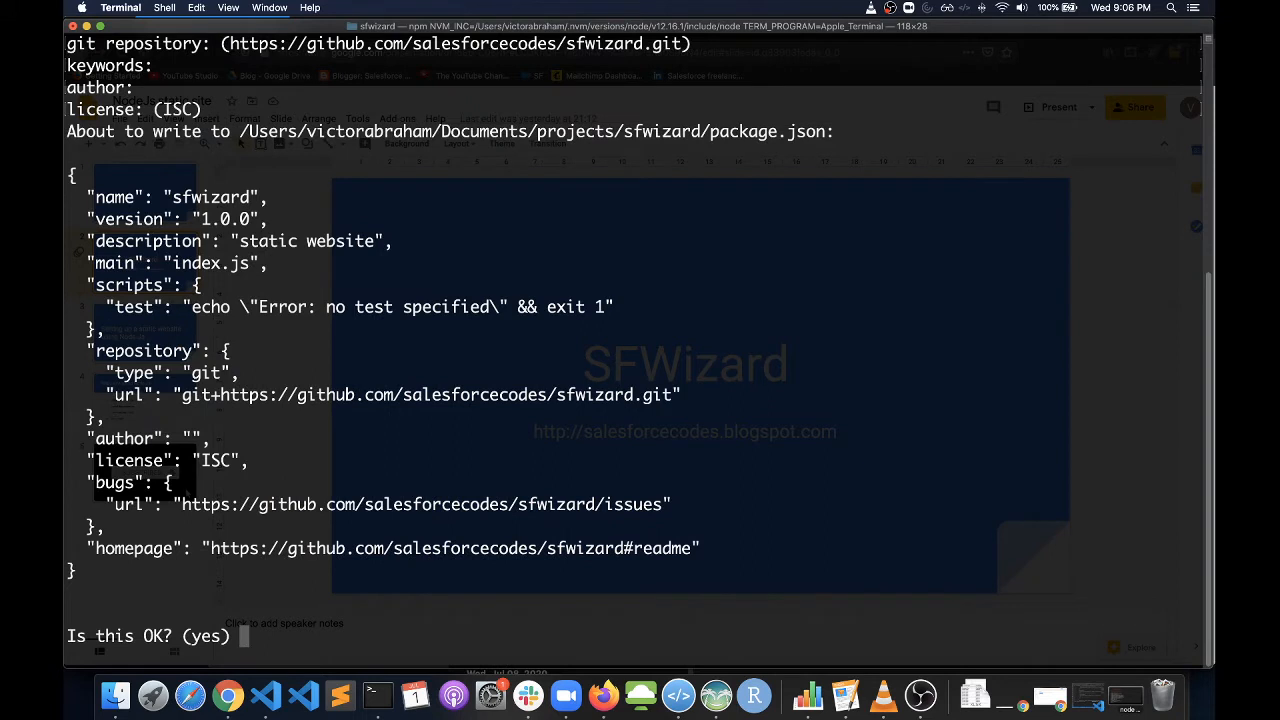
type("yes")
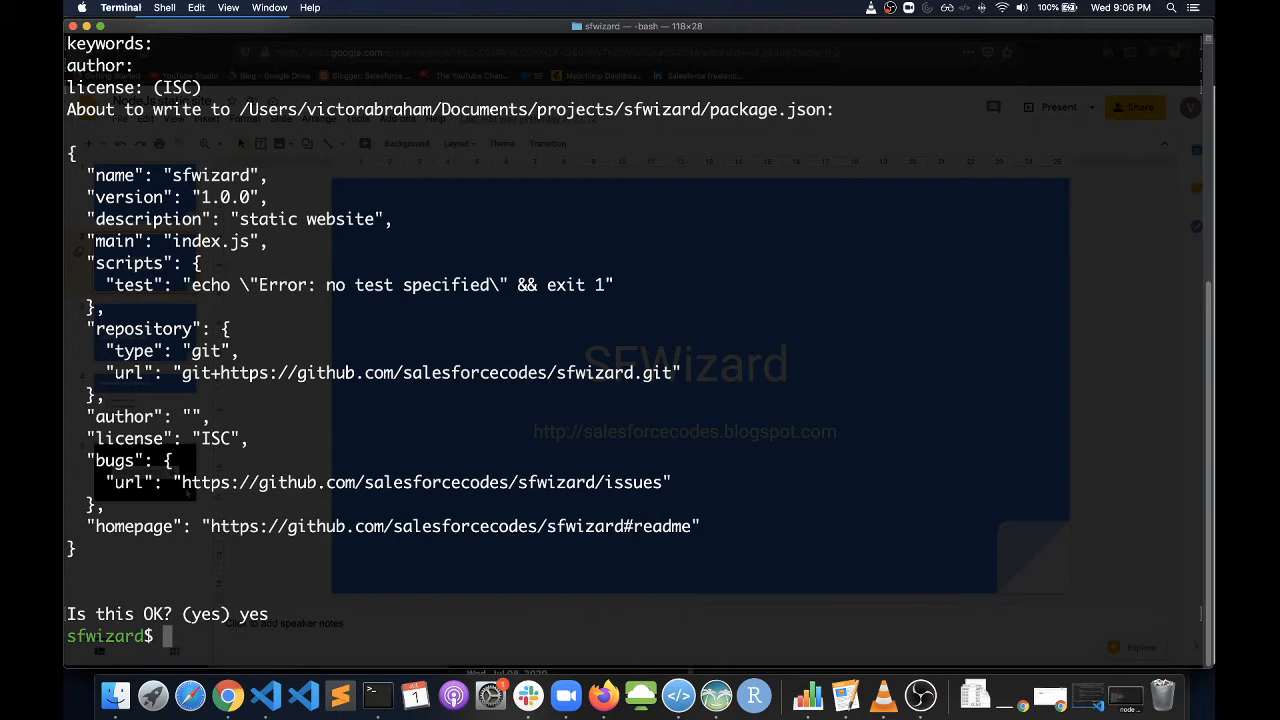
Step: List the folder to confirm package.json exists, then launch 'code .' on sfwizard
type("ls")
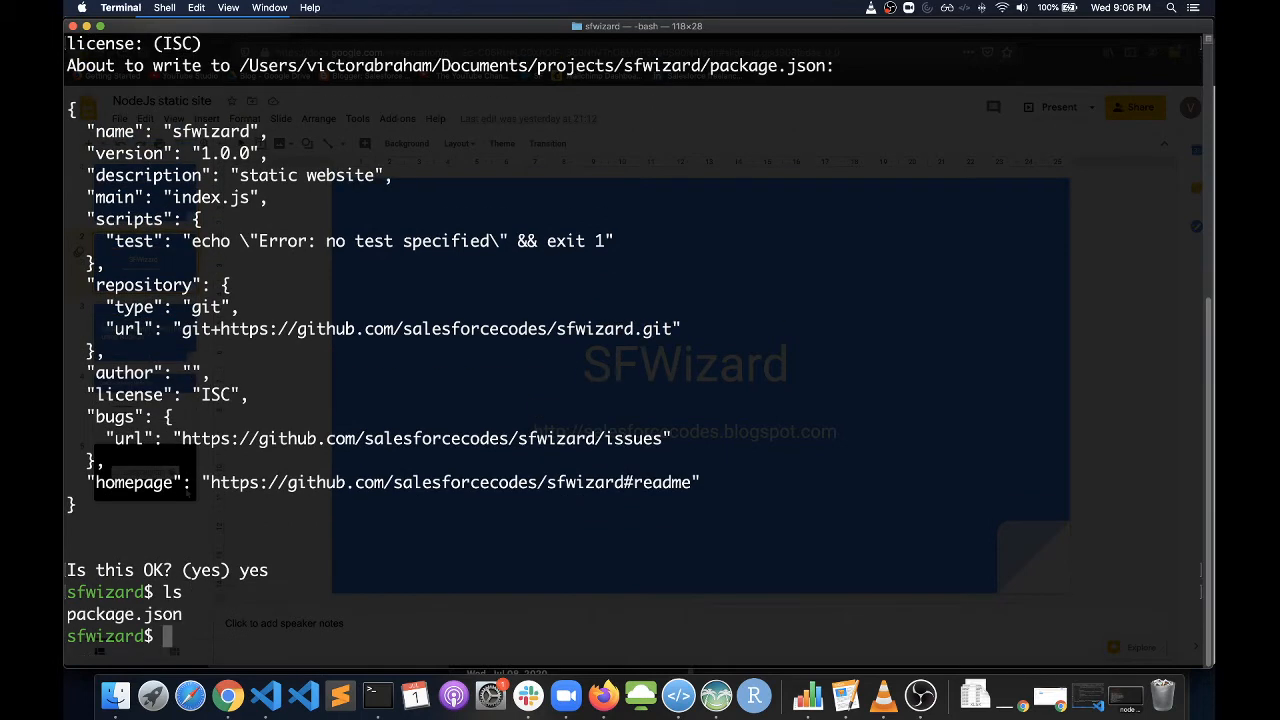
type("code")
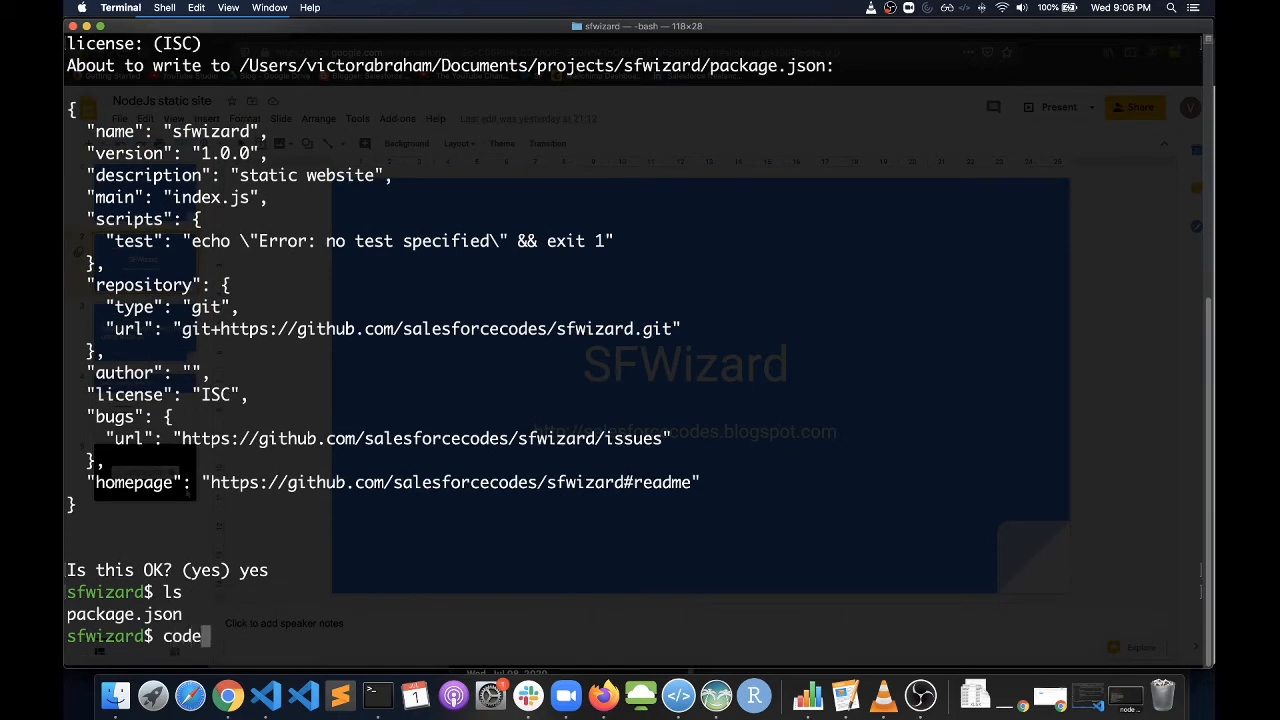
type(".")
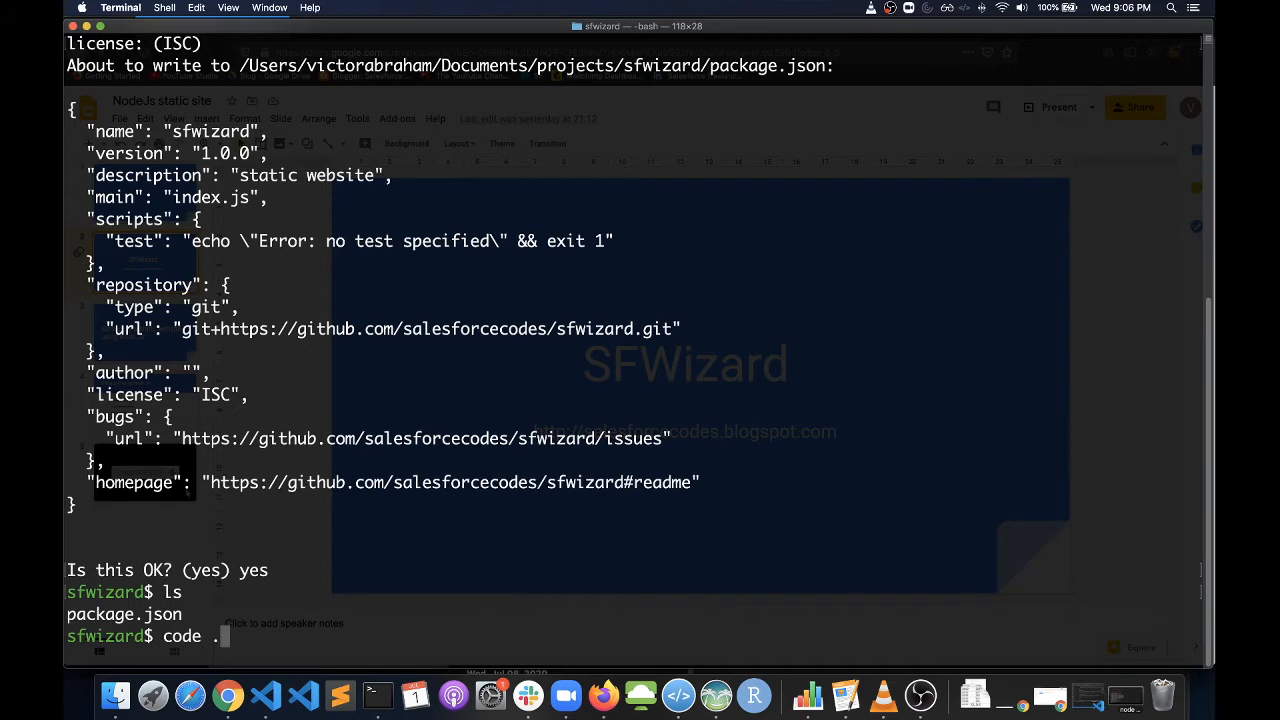
key("Return")
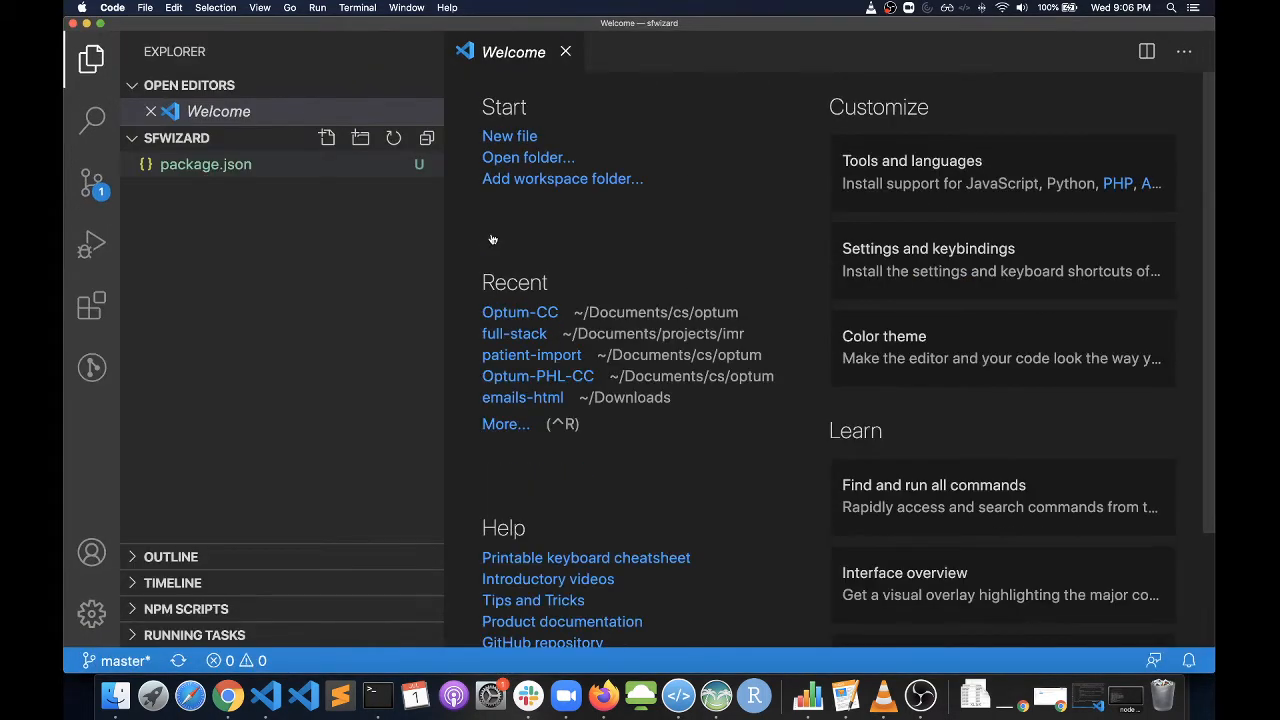
Step: View package.json and create a new index.js file in the sfwizard project
left_click(204, 164)
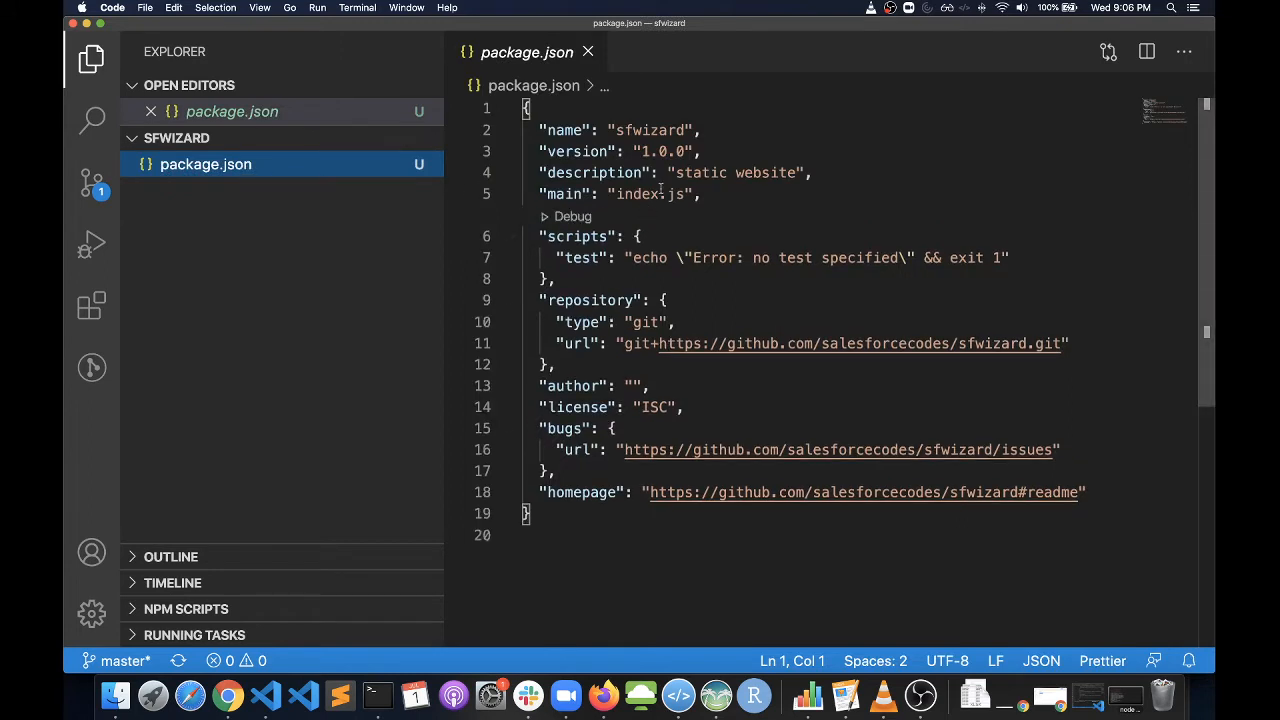
double_click(636, 194)
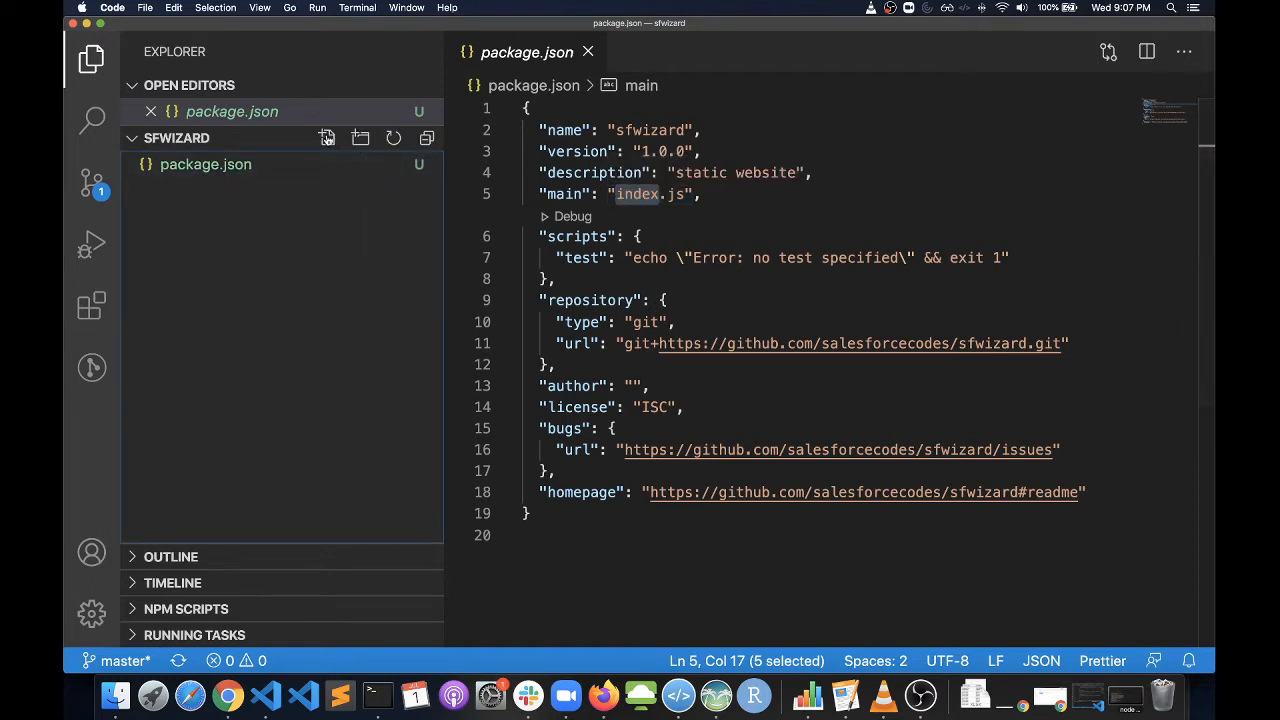
left_click(328, 138)
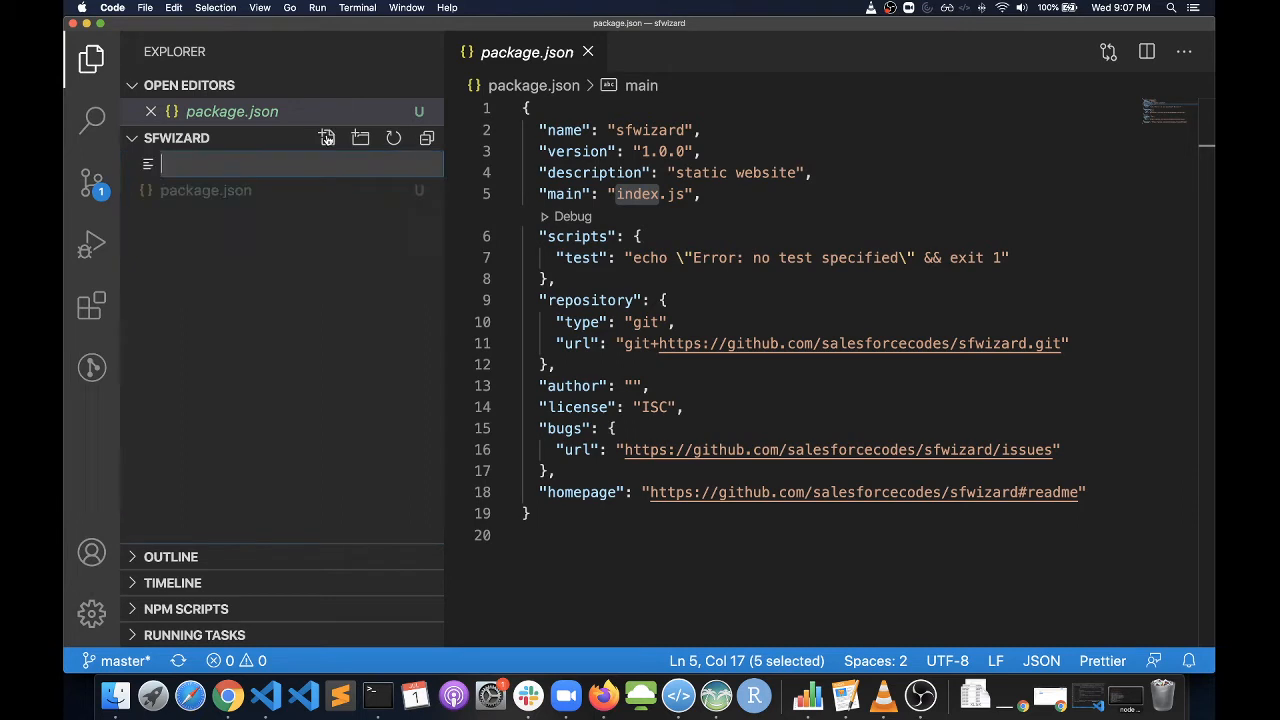
type("index.j")
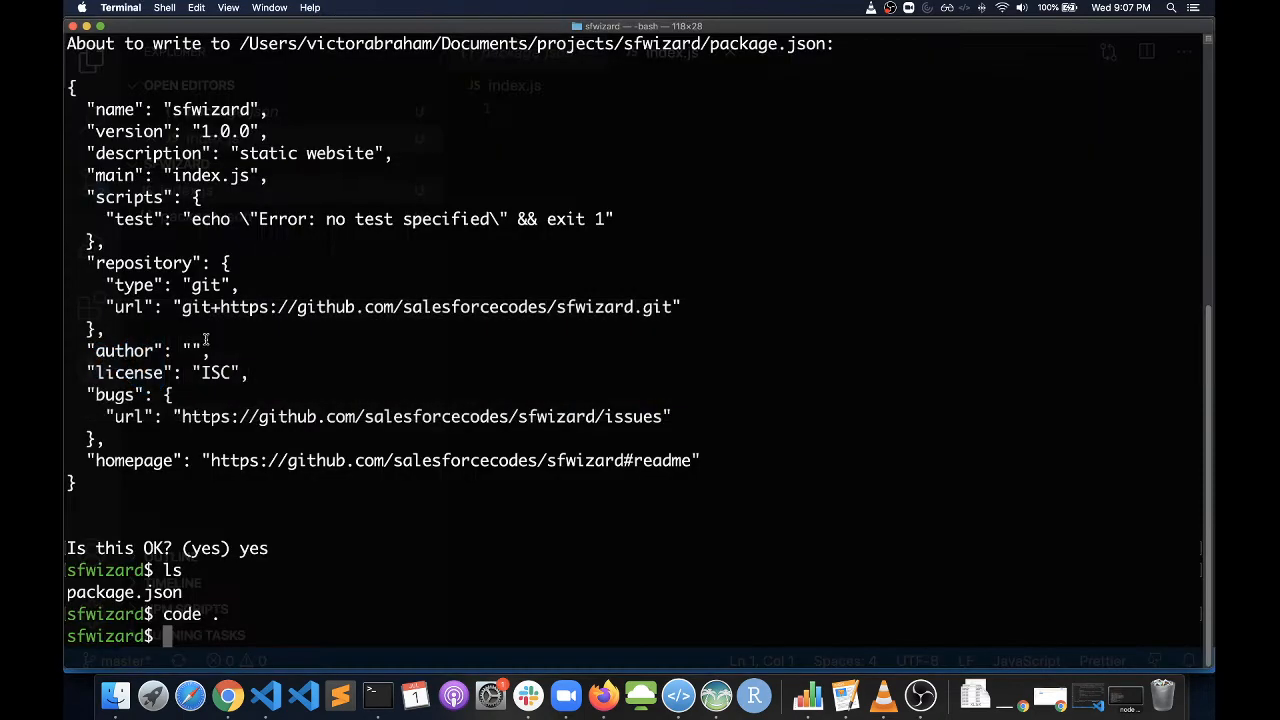
Step: Run 'npm i express --save' to install Express as a project dependency
type("npm")
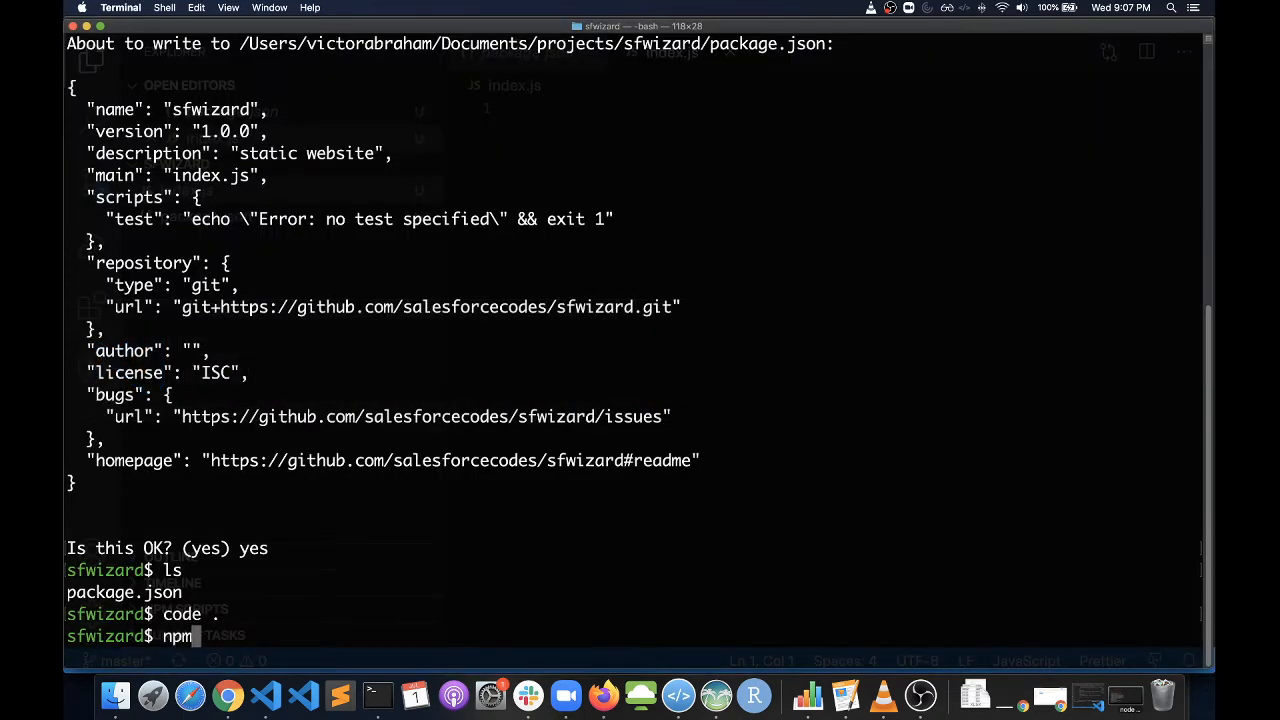
type("i express")
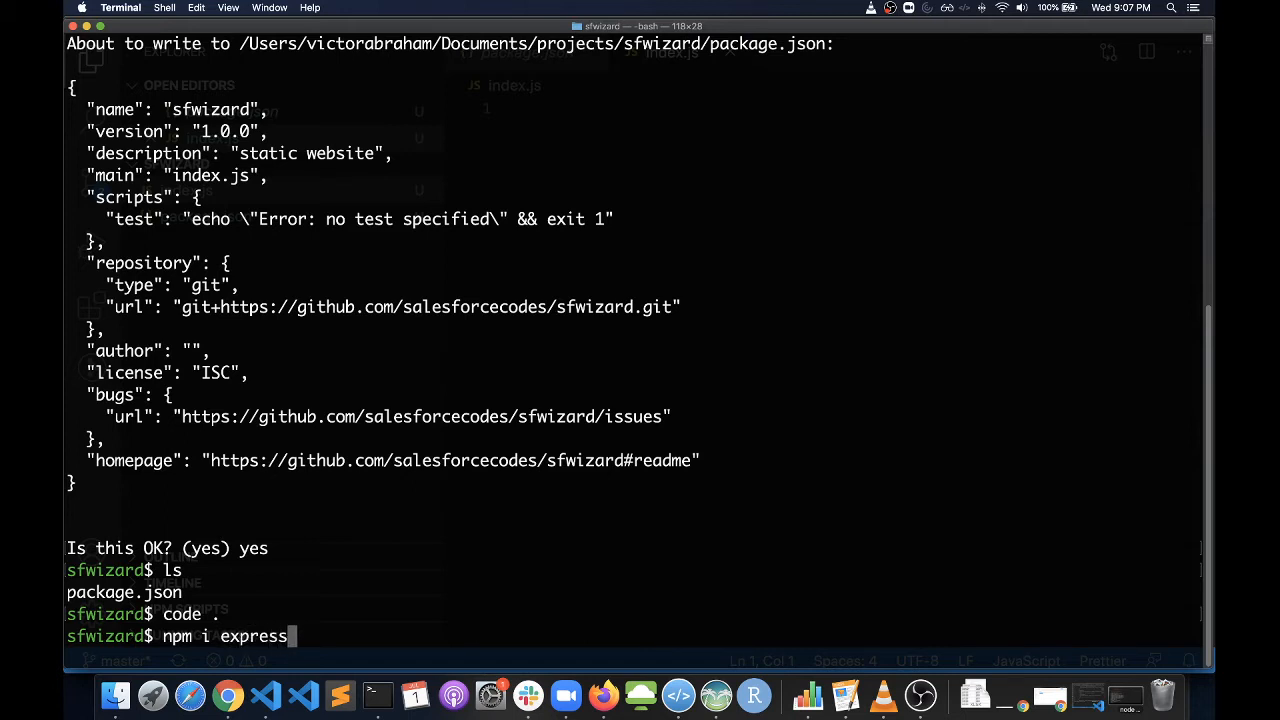
type("--save")
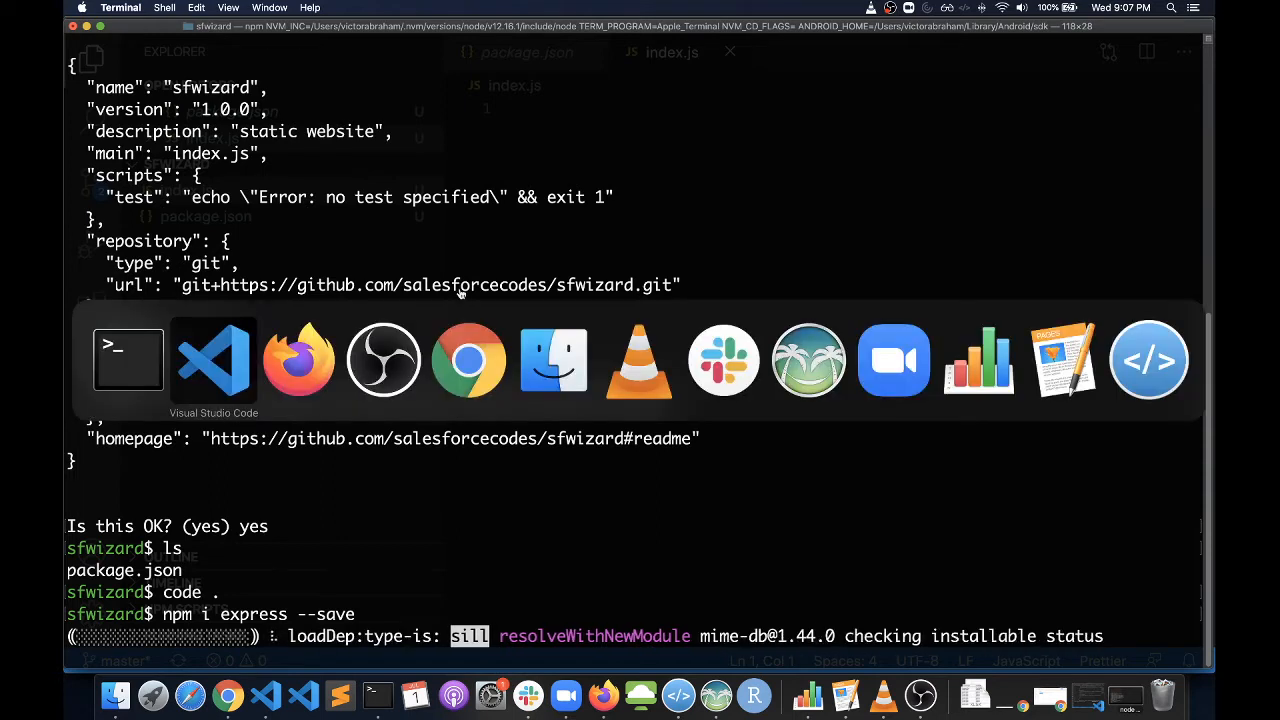
mouse_move(298, 360)
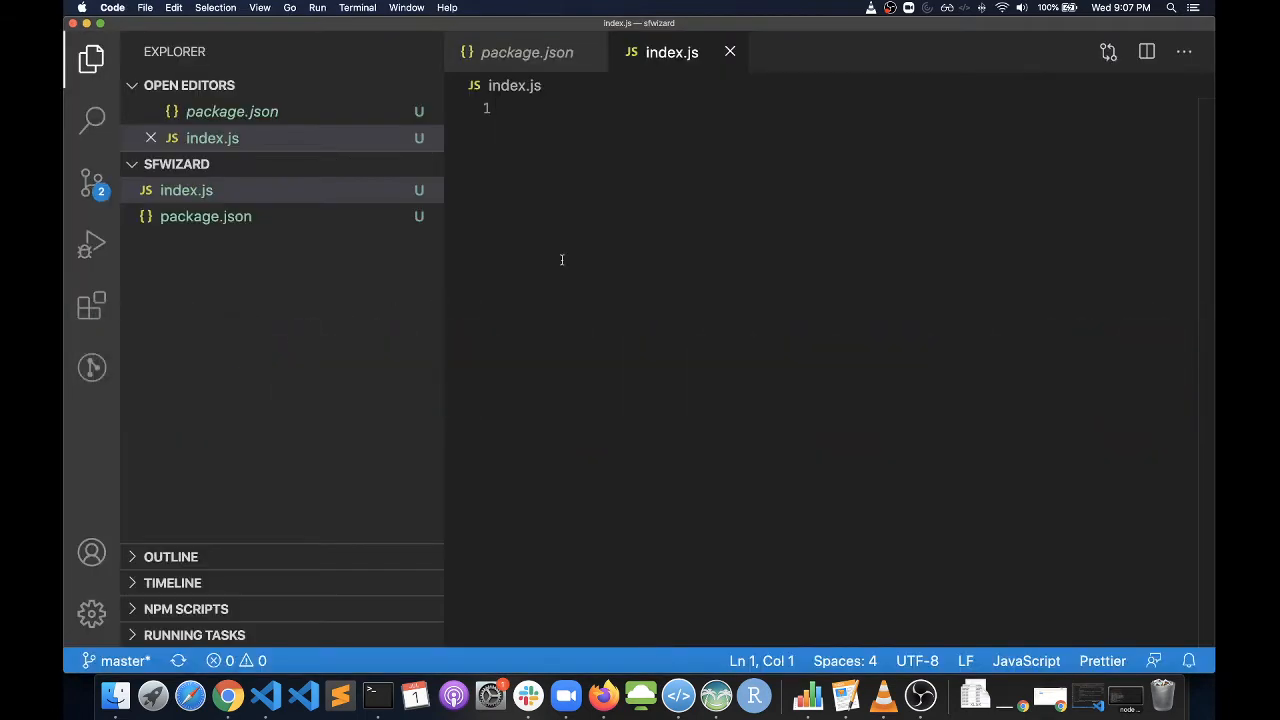
mouse_move(668, 166)
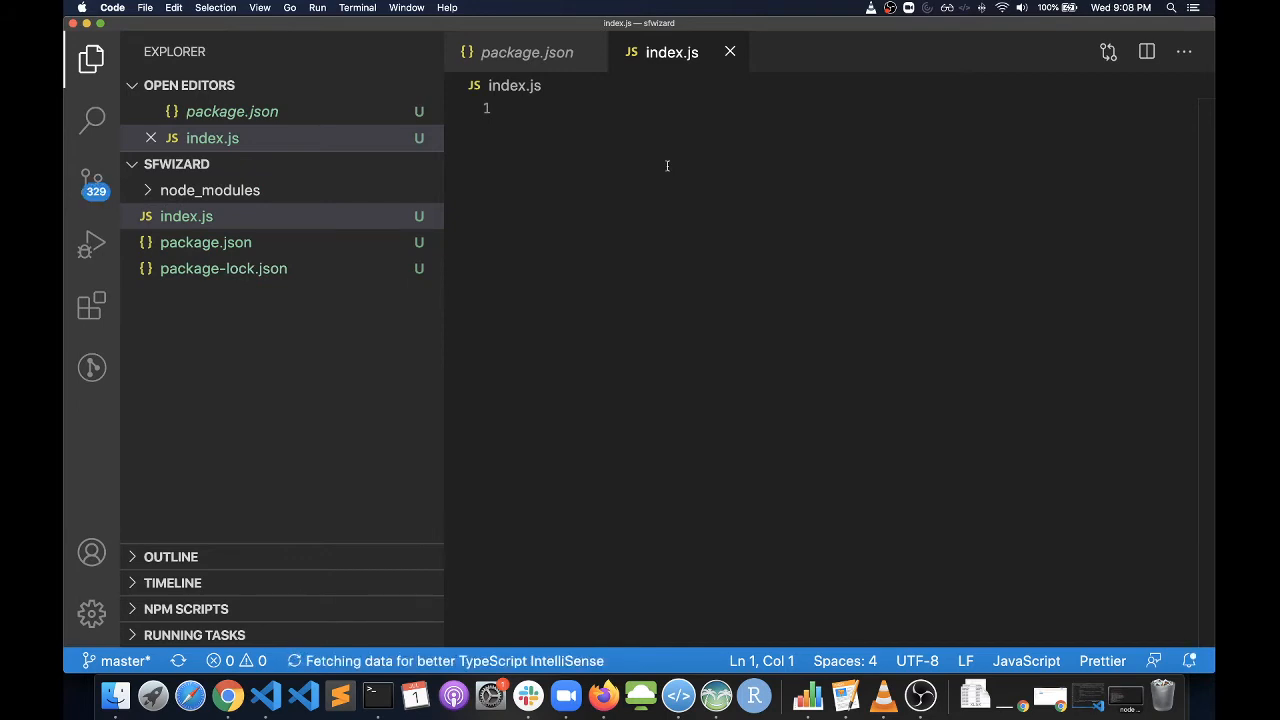
Step: Write const express = require('express'); at the top of index.js
type("c")
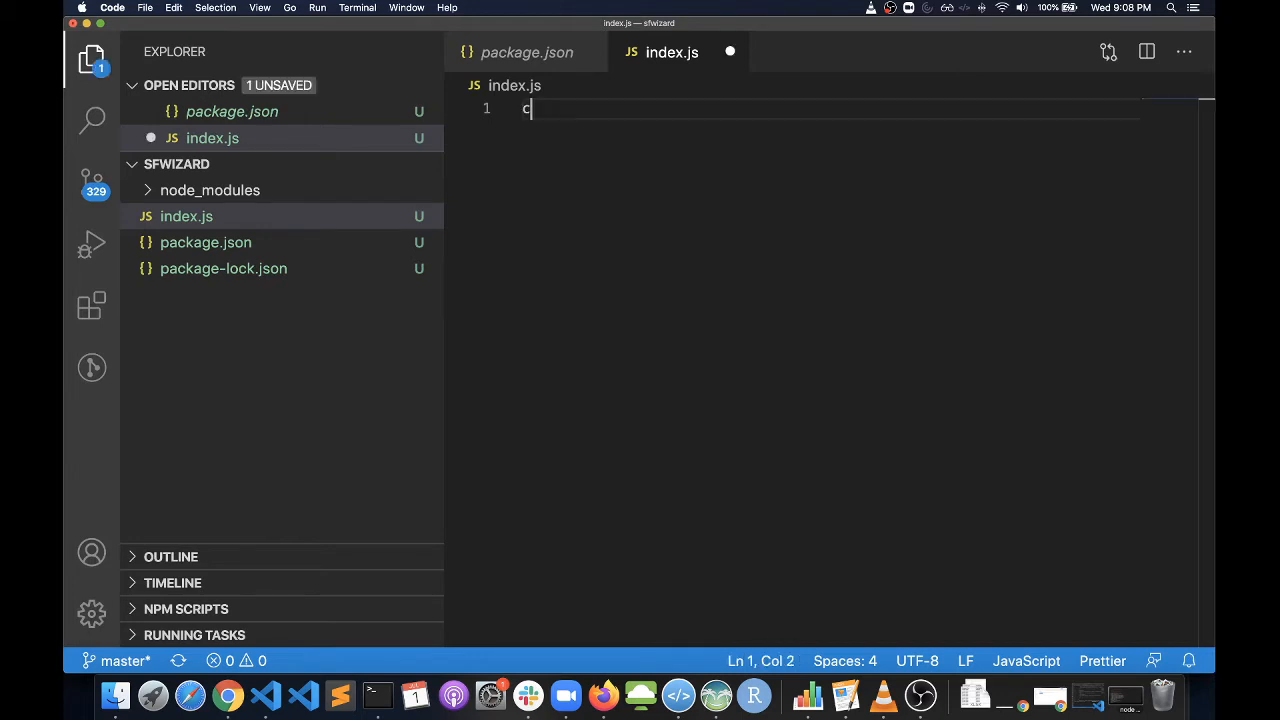
type("onst ex")
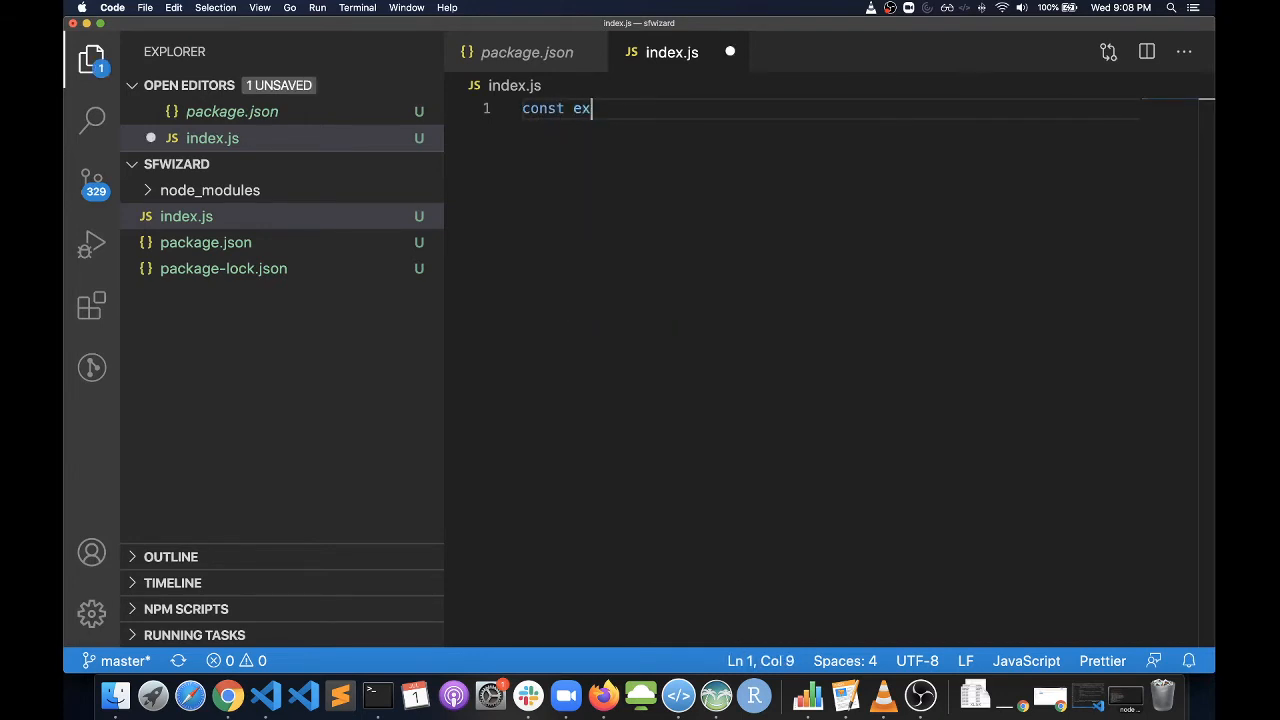
type("press =")
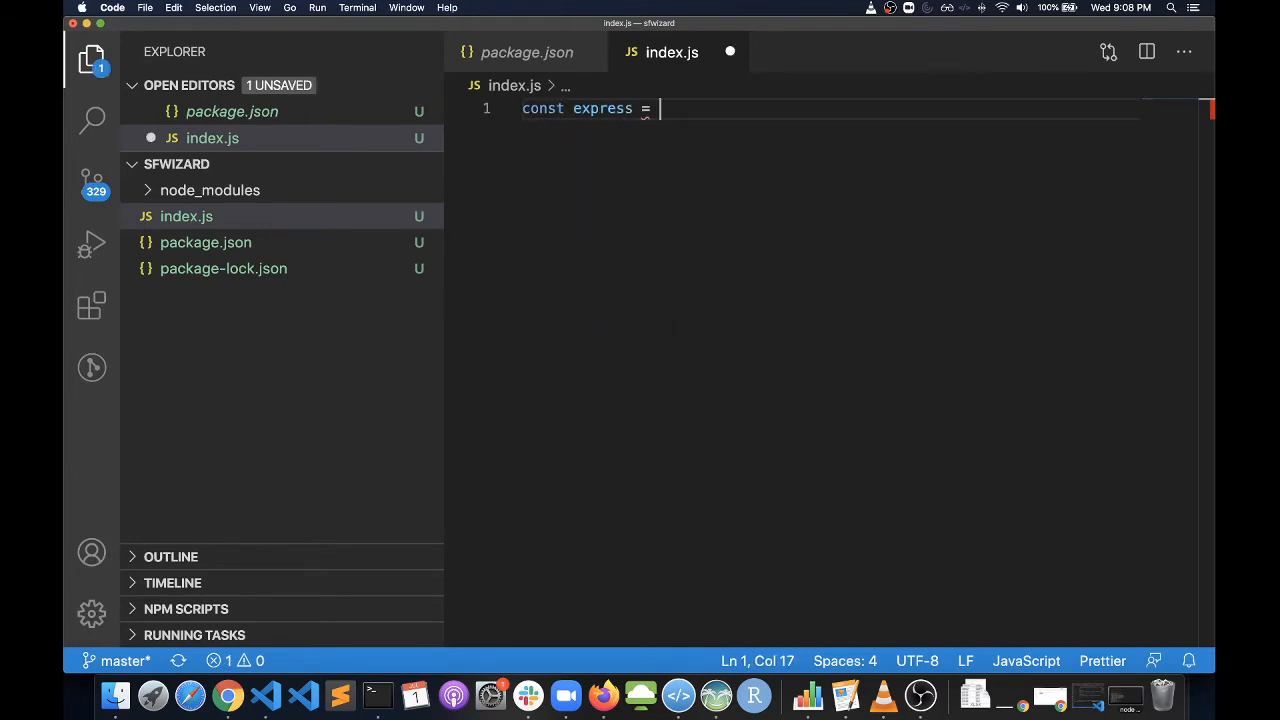
type("require('e'")
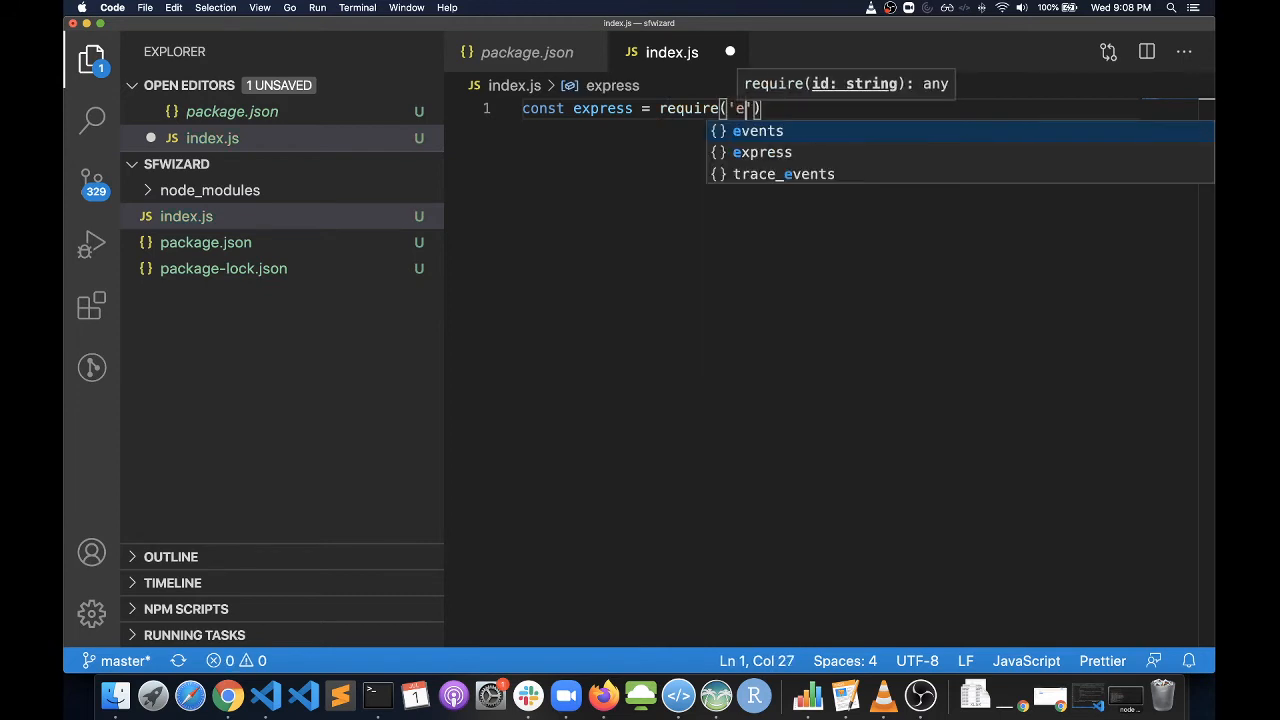
type("xpress")
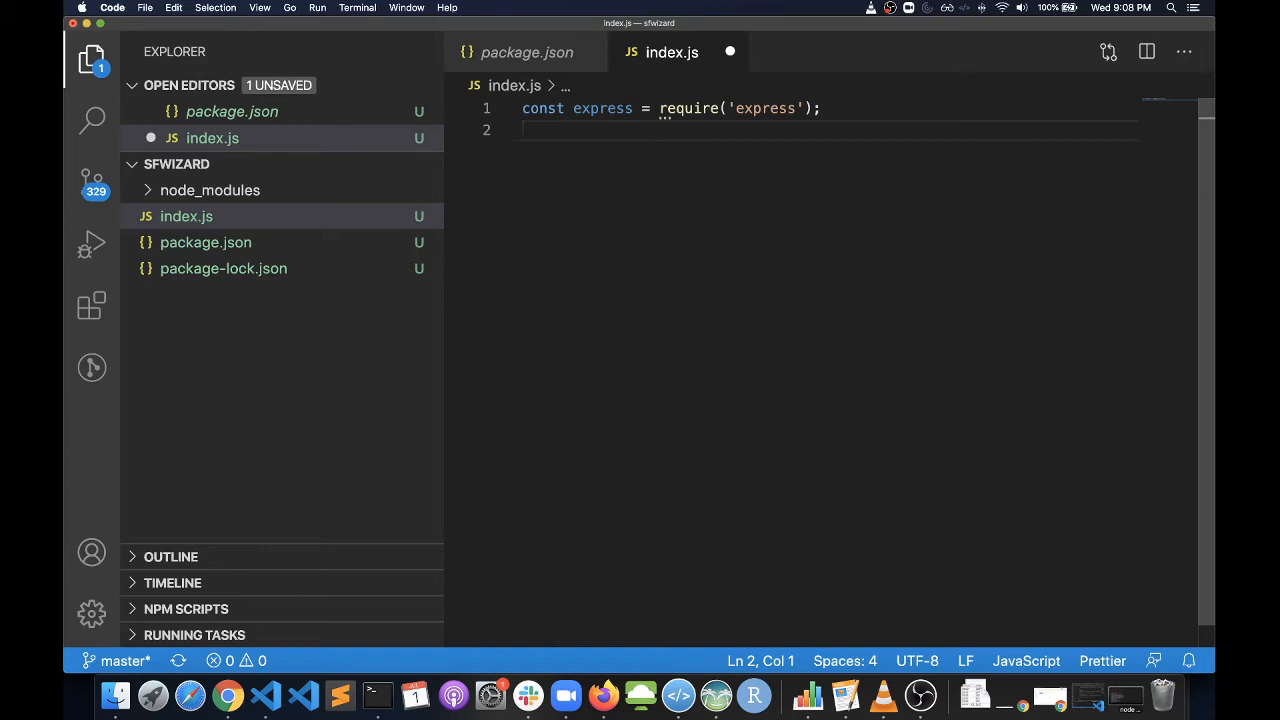
Step: Create the app instance with const app = express(); followed by a blank line
type("c")
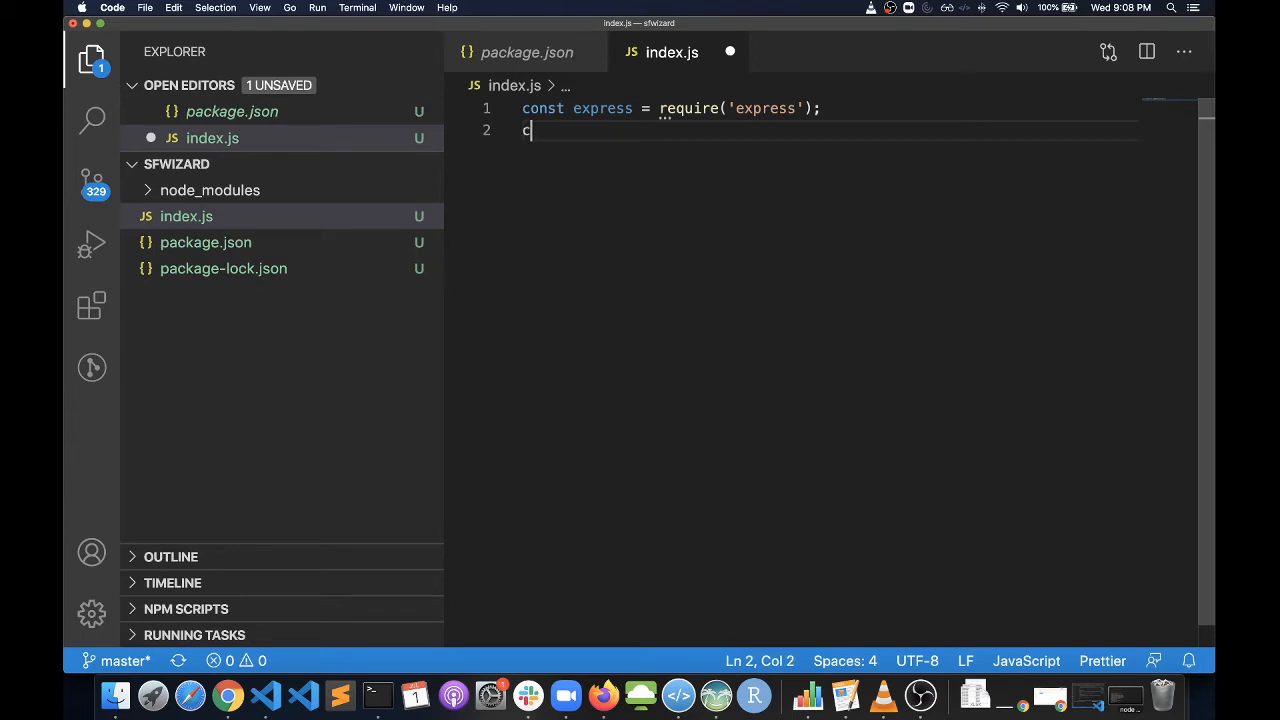
type("onst app")
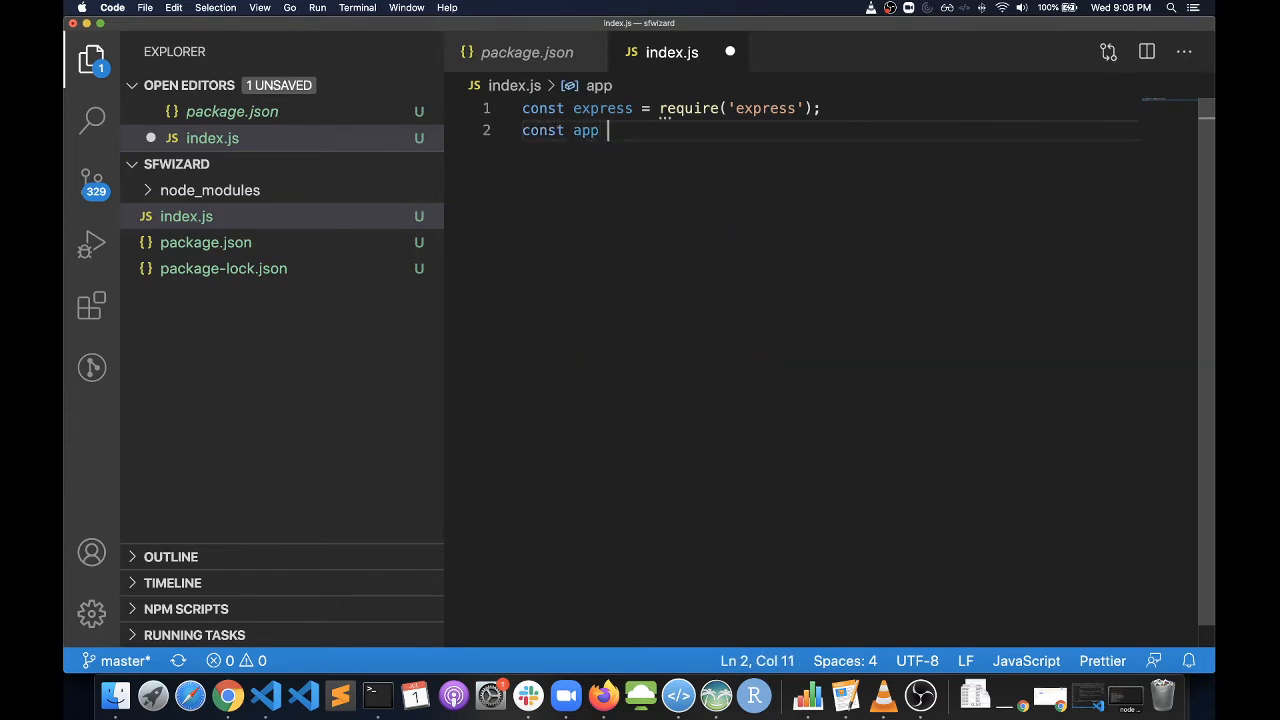
type("= express();")
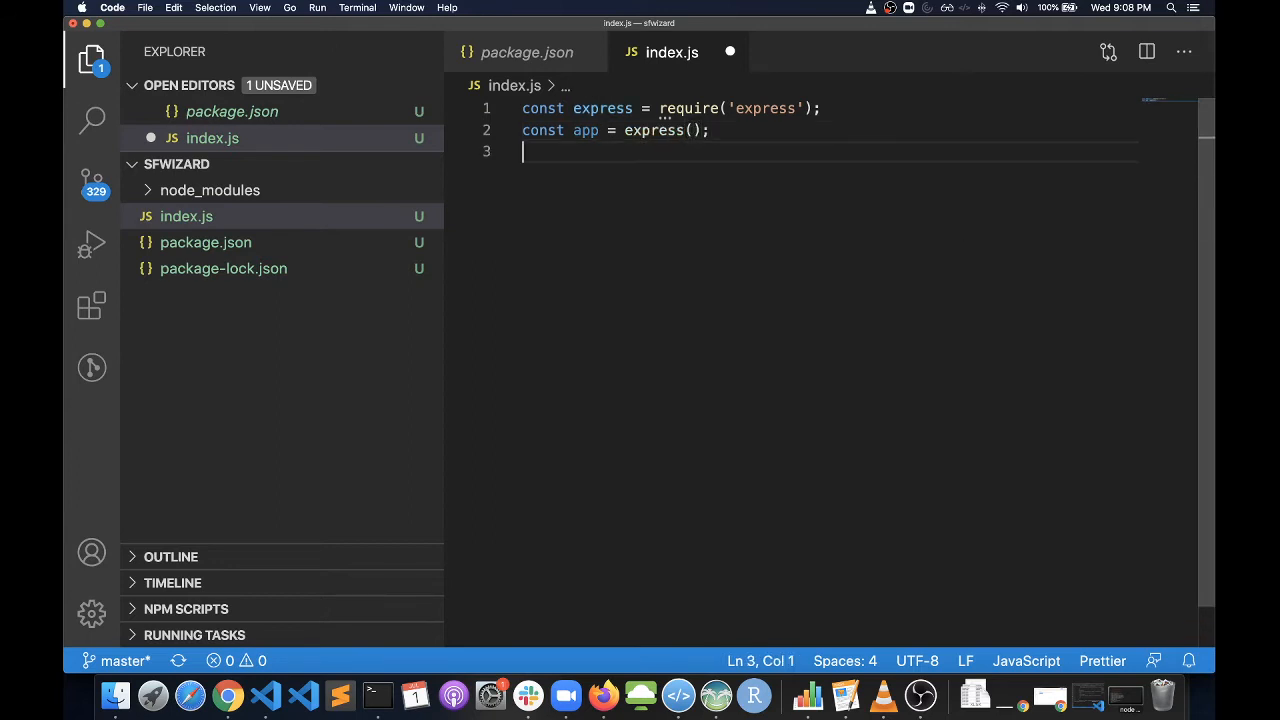
key("enter")
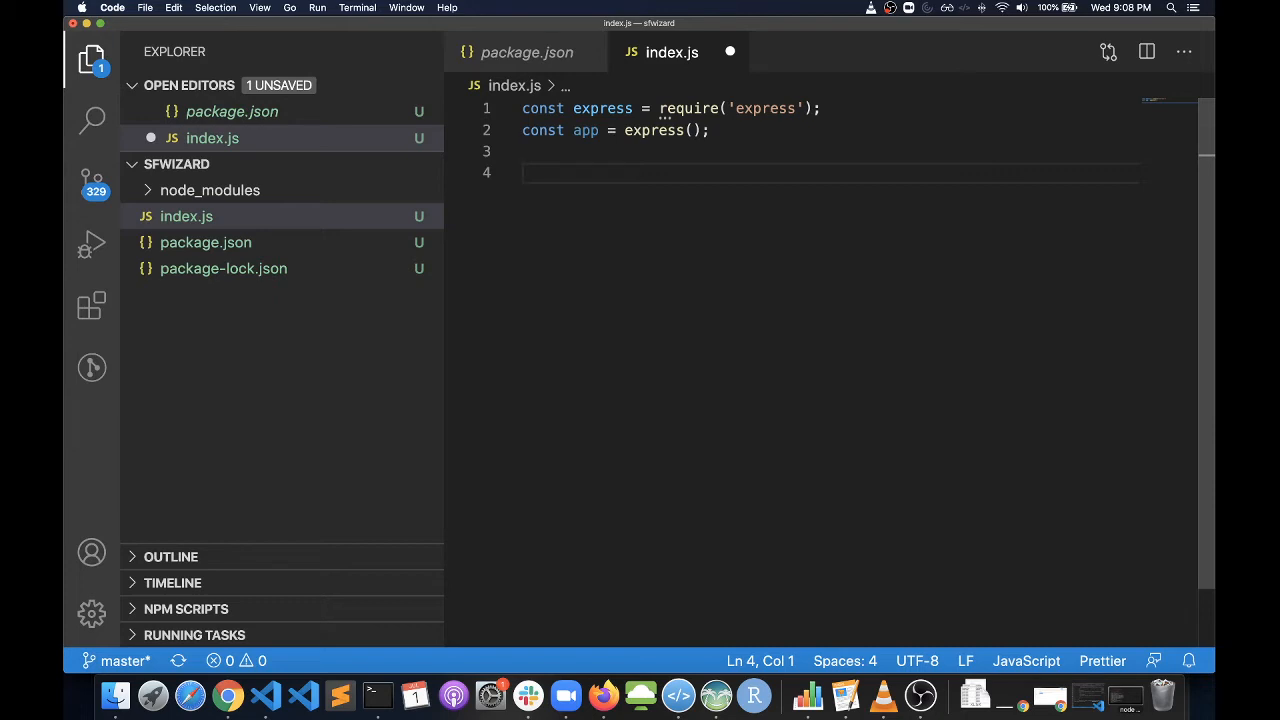
mouse_move(488, 328)
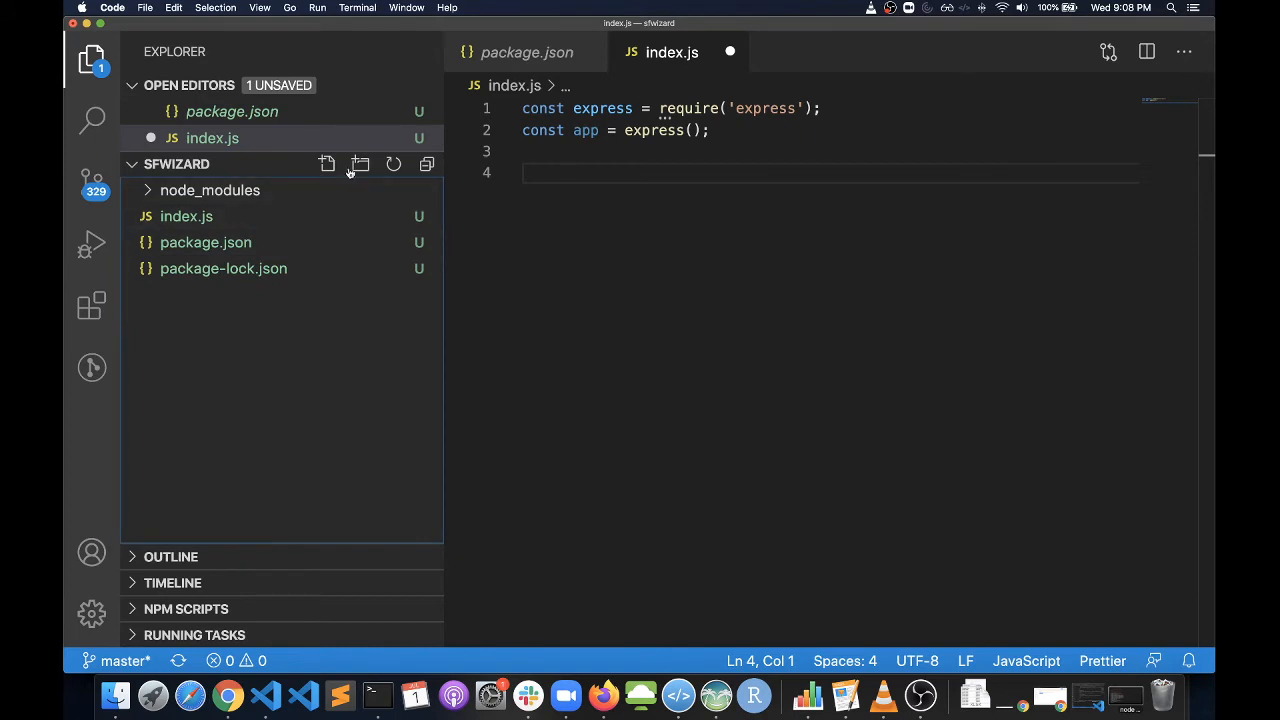
Step: Create a public folder and an empty index.html file inside it
left_click(328, 164)
type("public")
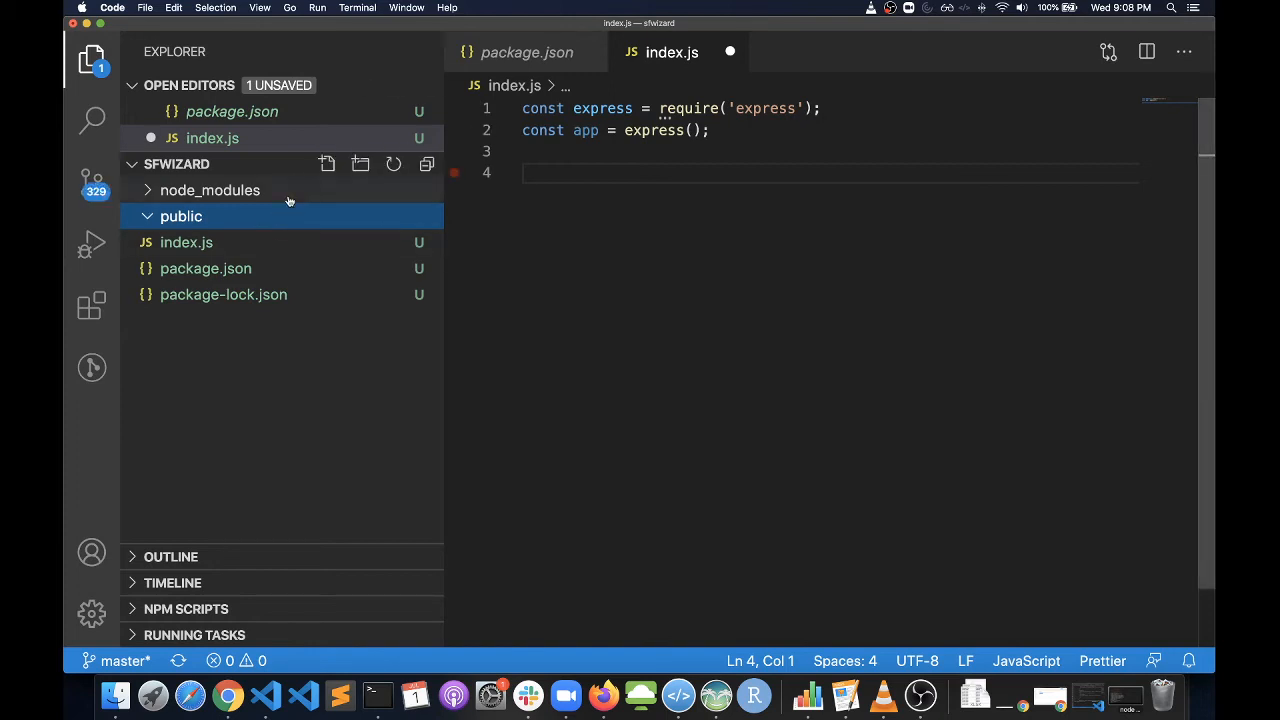
left_click(326, 164)
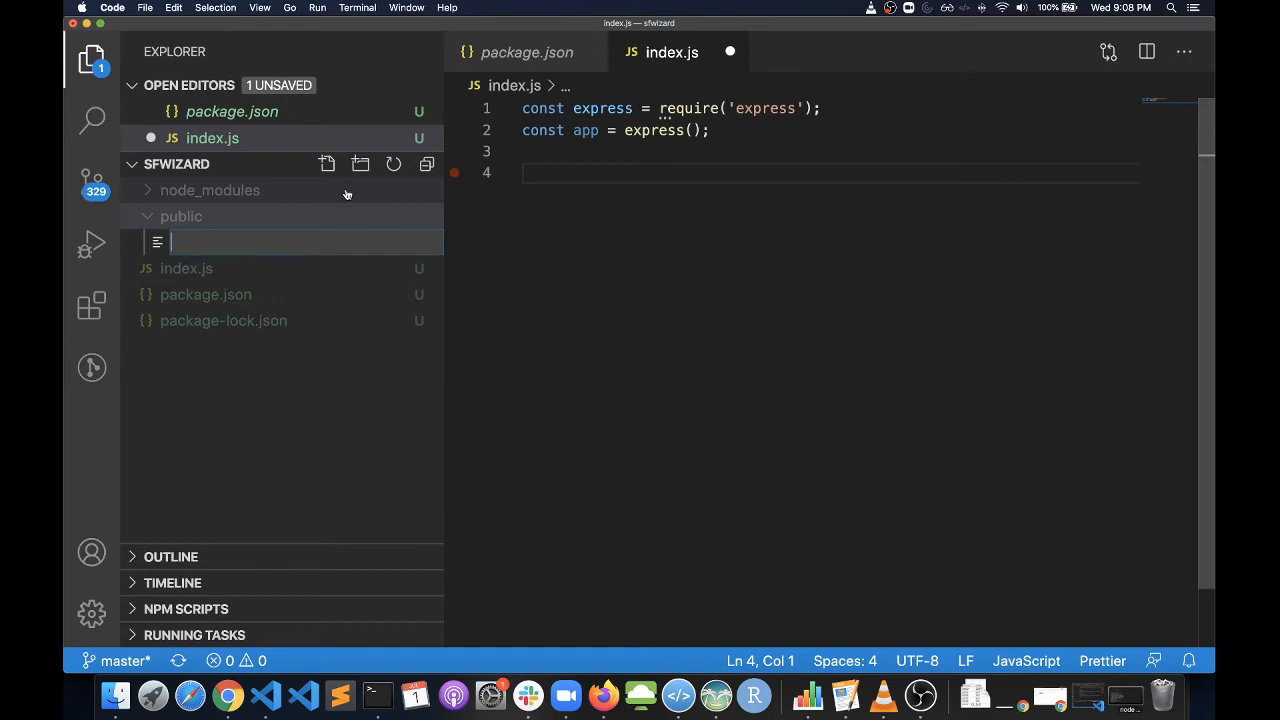
type("index.html")
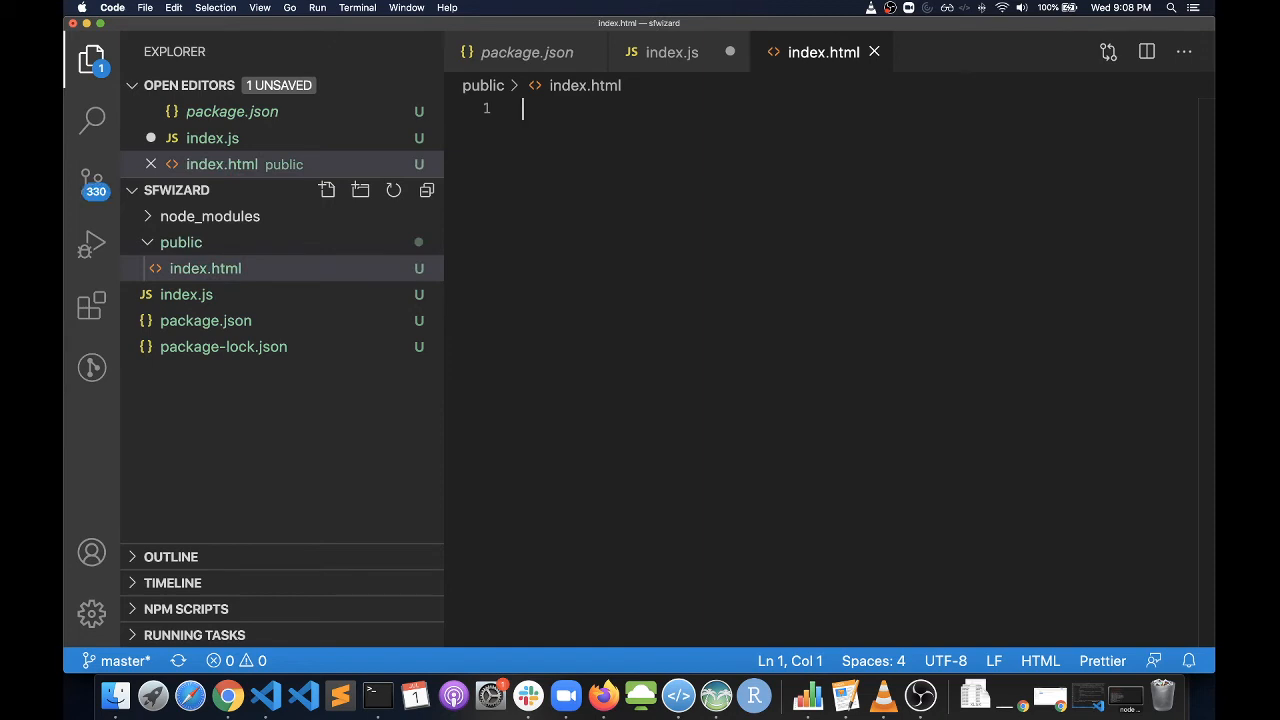
Step: Expand the html:5 abbreviation into an HTML5 page skeleton in index.html
type("en")
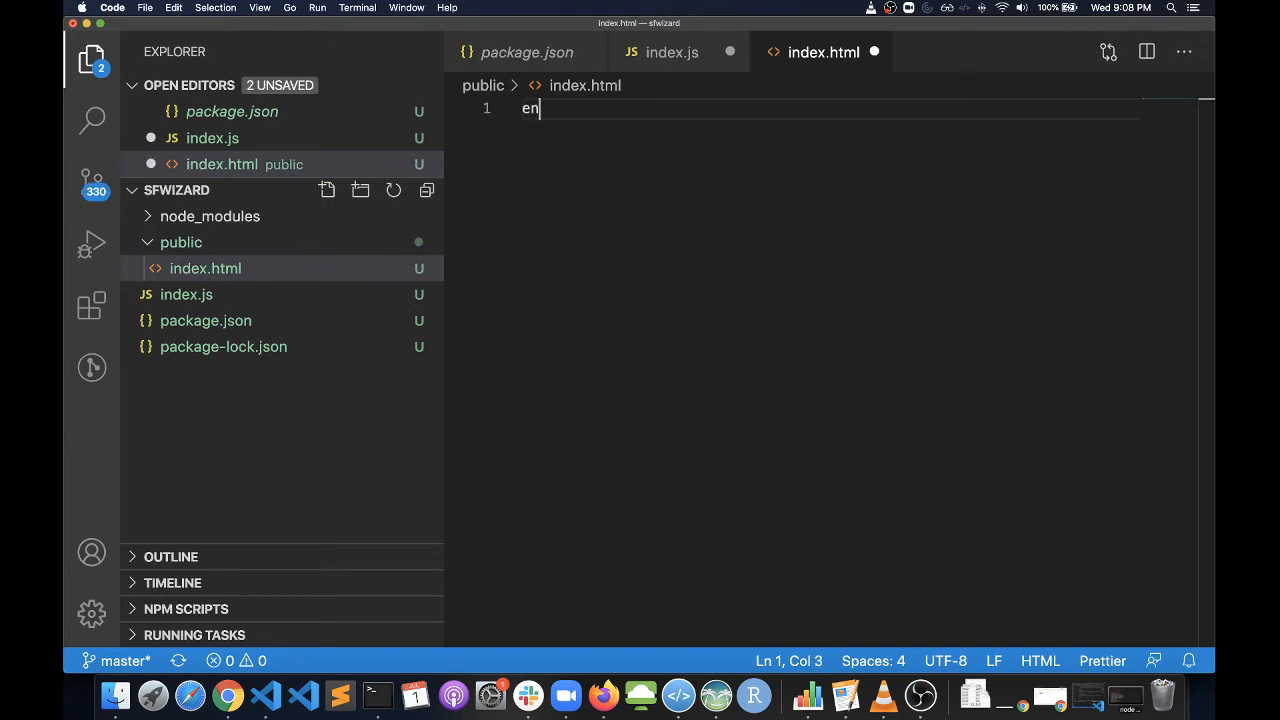
type("htm")
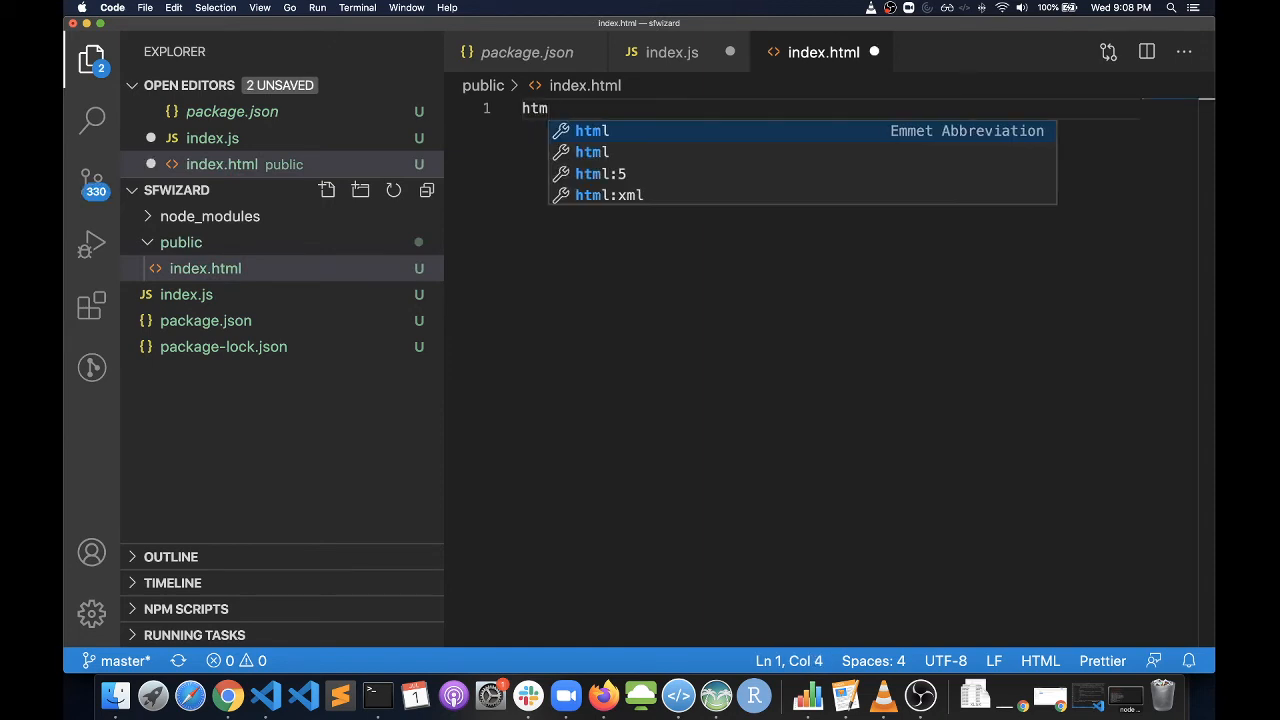
key("Escape")
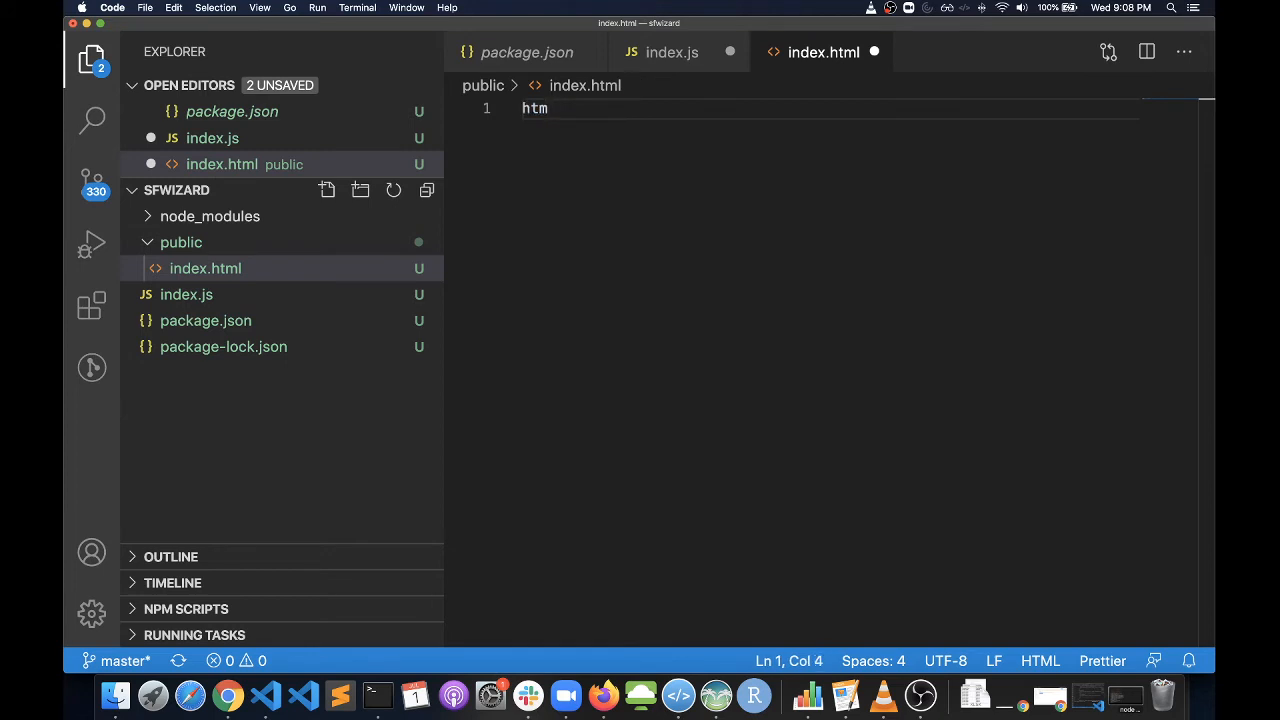
type("l")
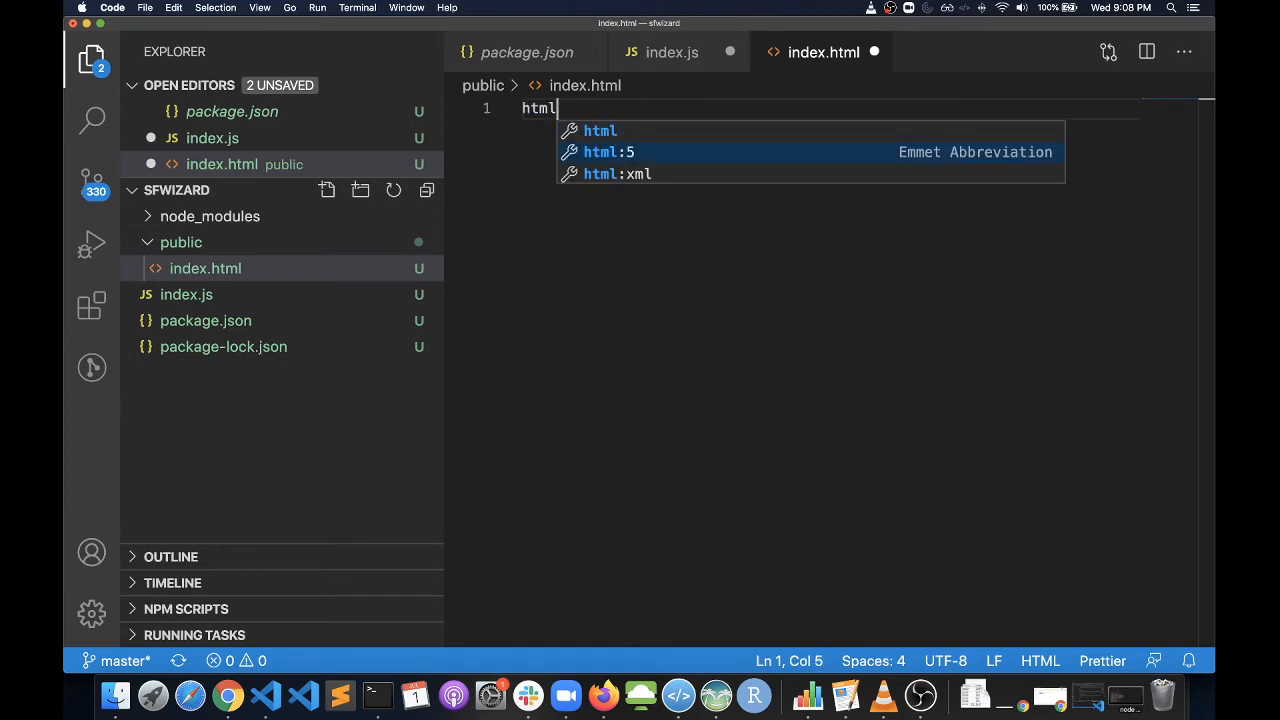
key("Tab")
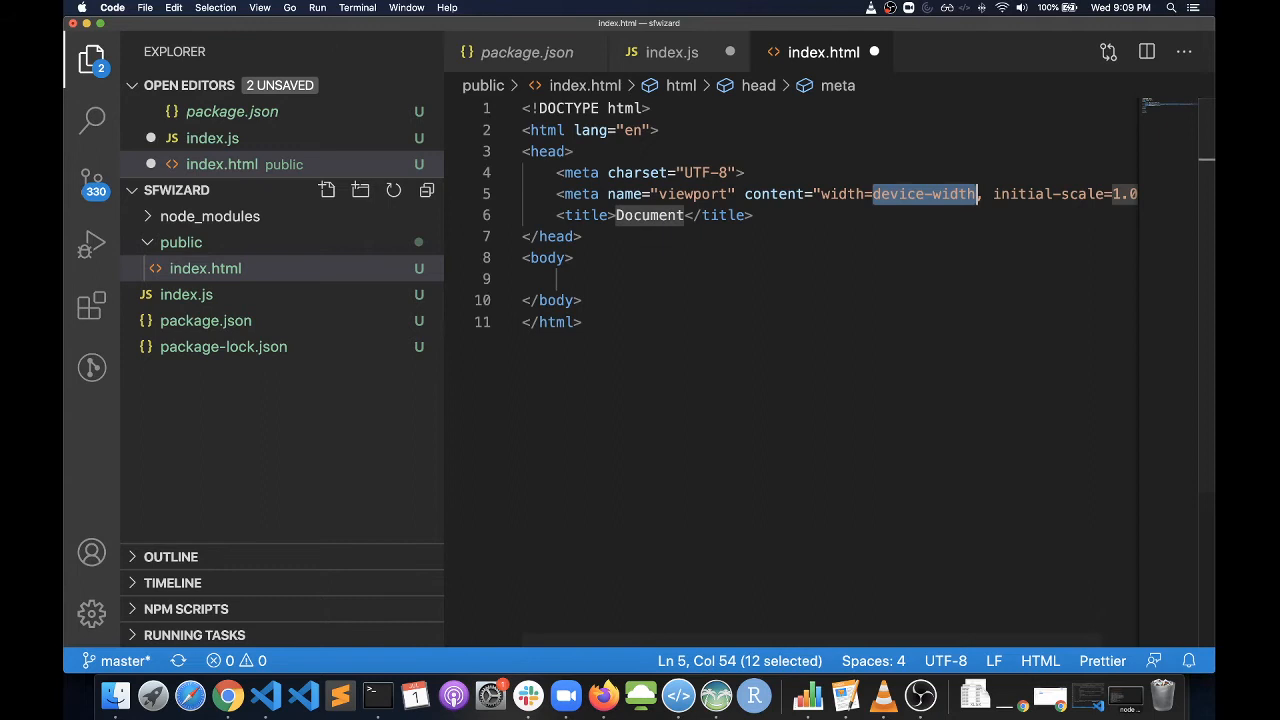
Step: Set the page title to SFWizard and add an <h1>SFWizard</h1> heading in the body
left_click(632, 216)
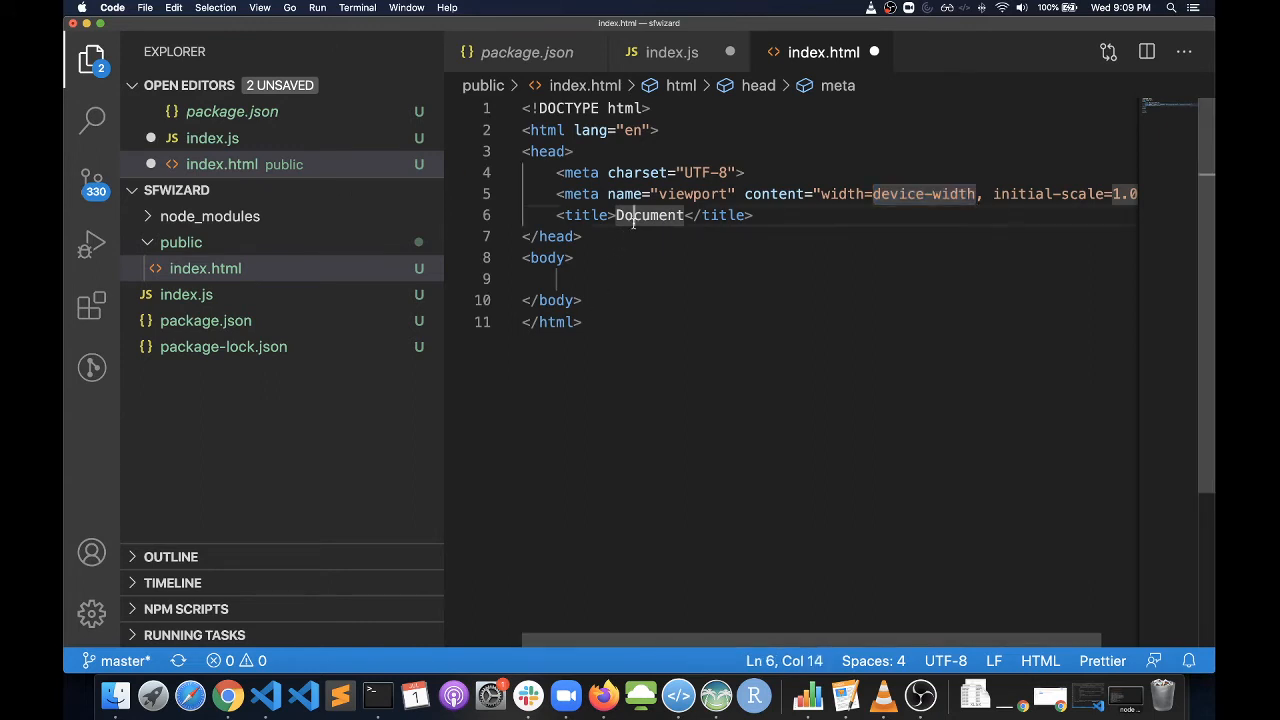
type("Sfw")
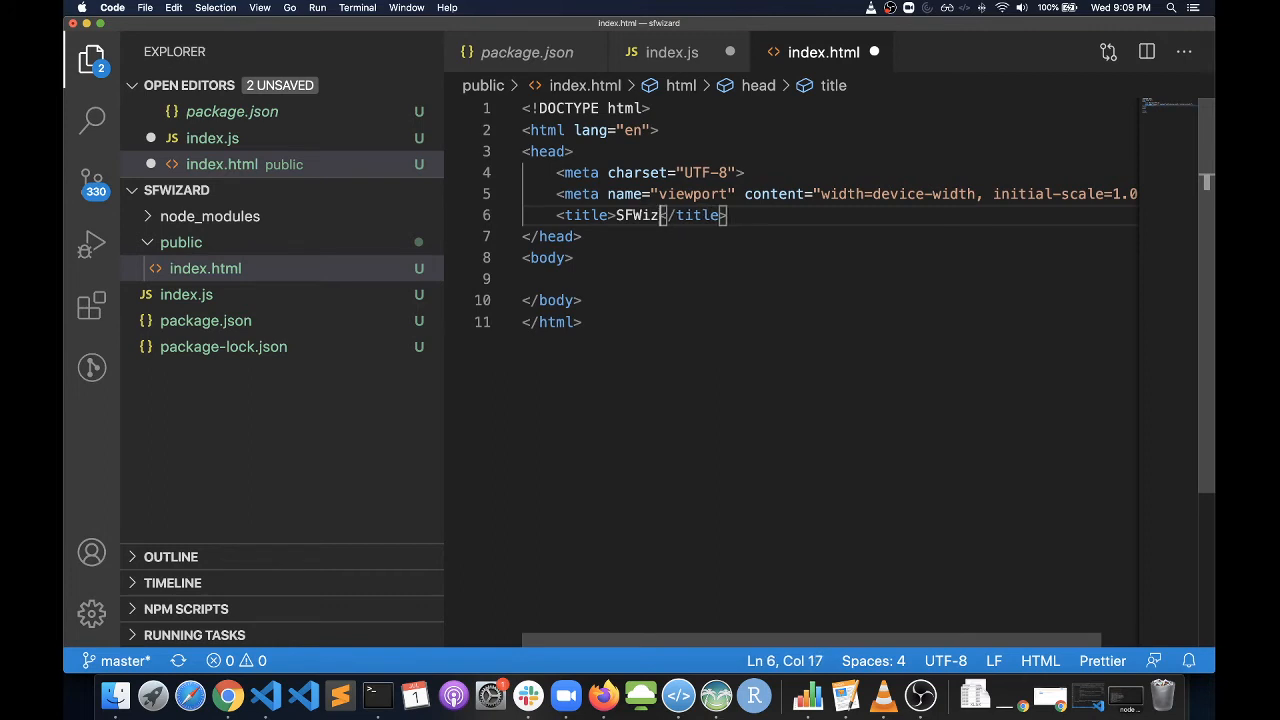
type("ard")
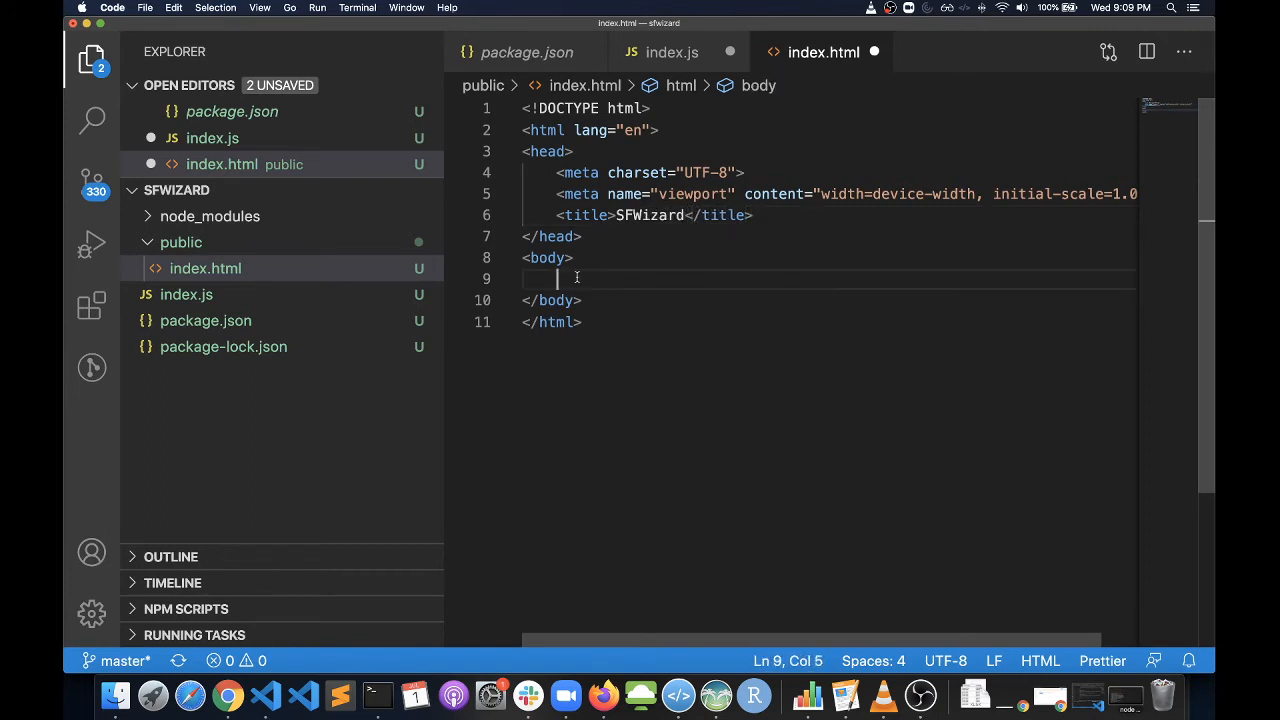
type("H")
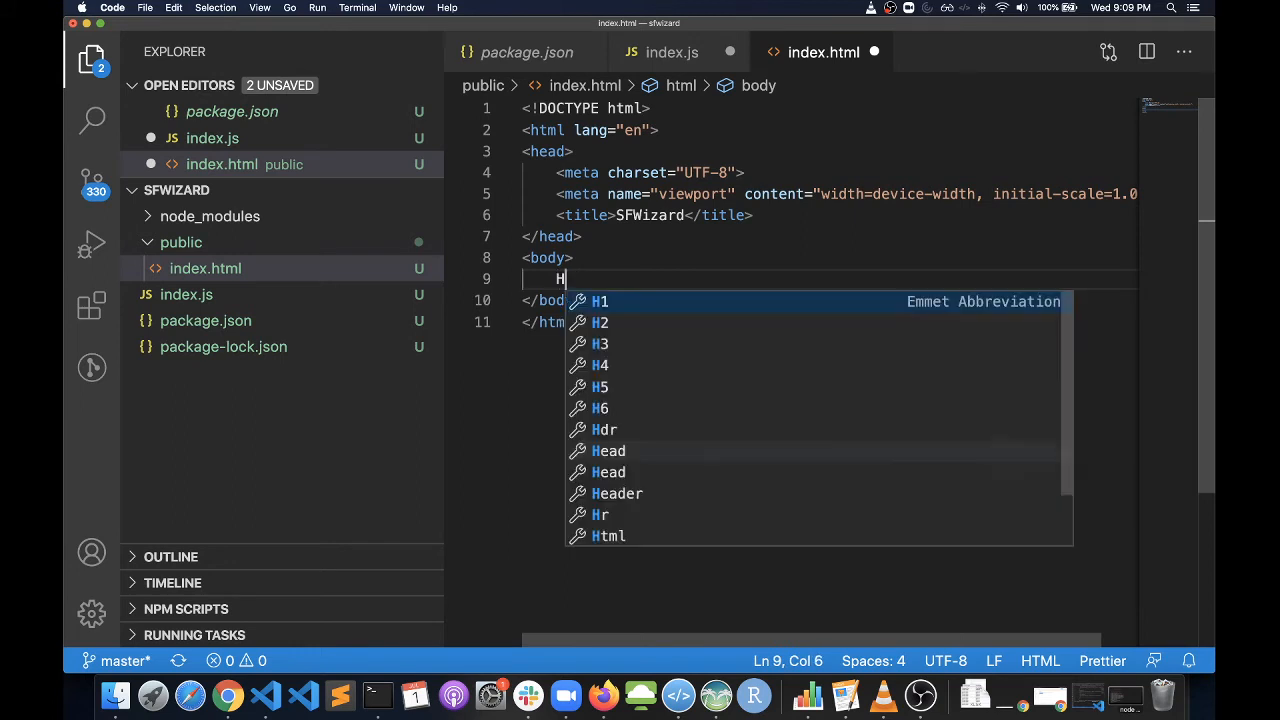
key("backspace")
type("<h1></h1>")
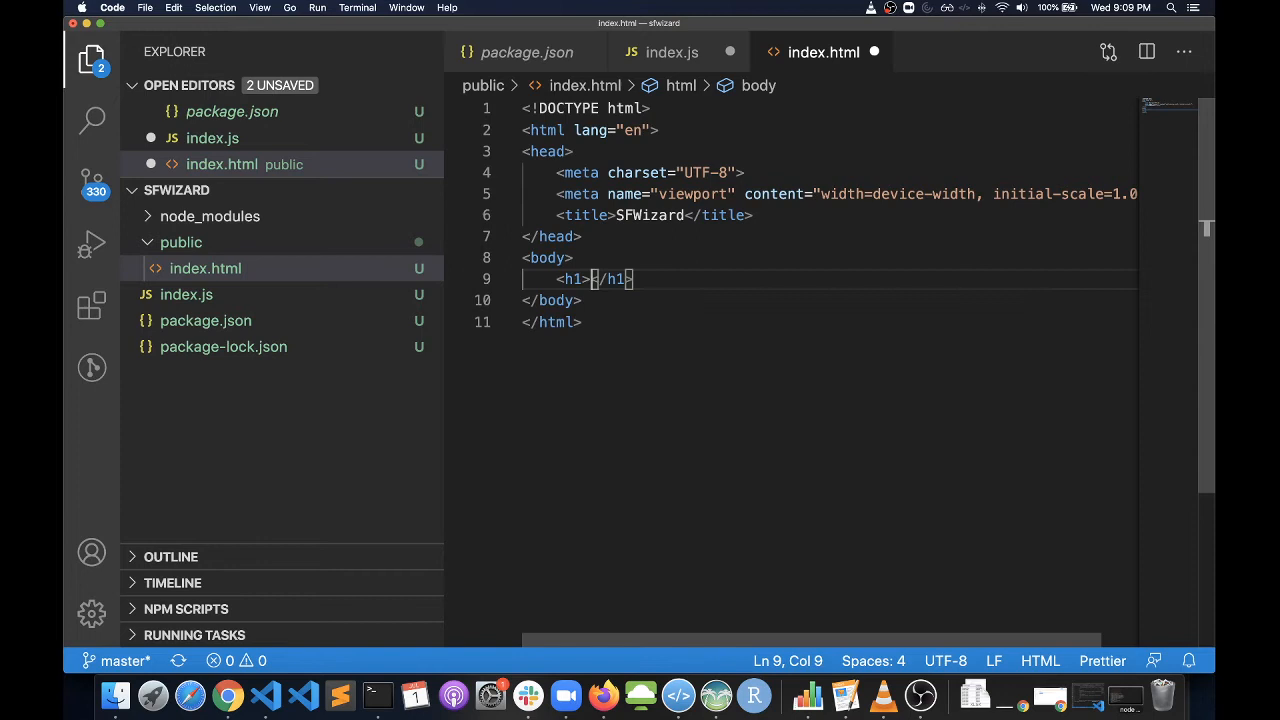
type("SFW")
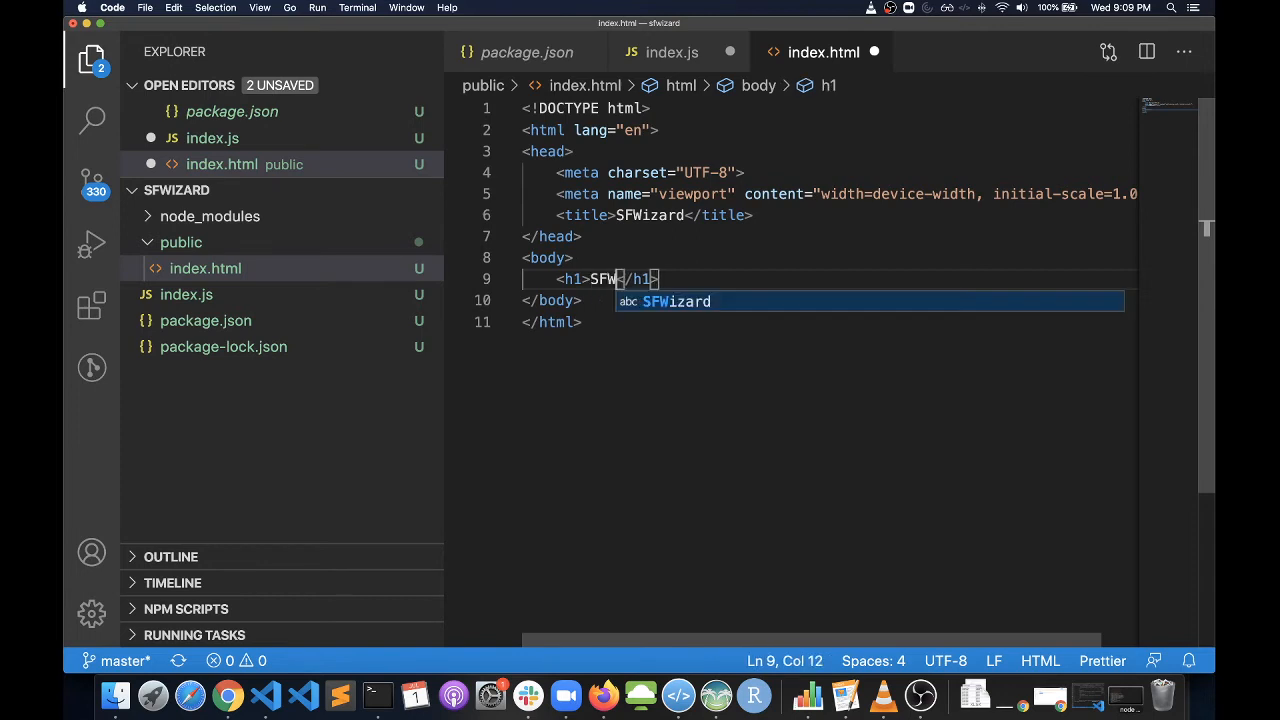
key("Tab")
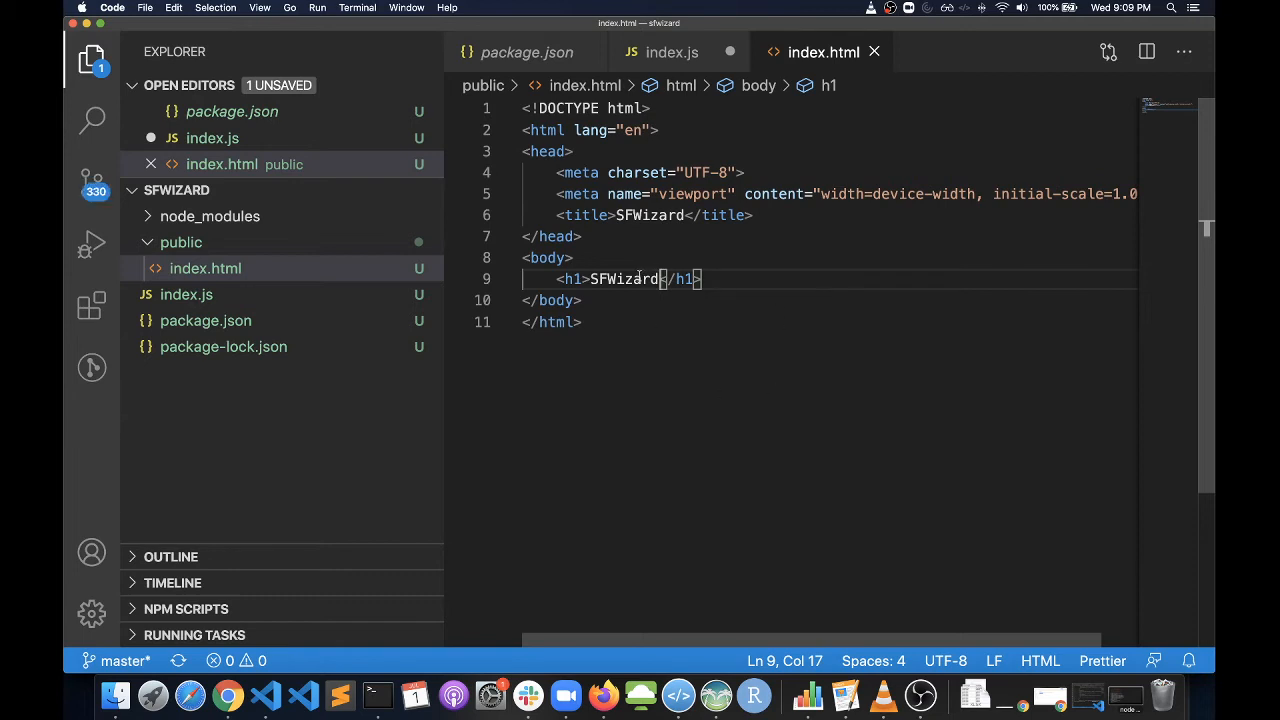
Step: Save index.html and return to editing index.js
double_click(624, 280)
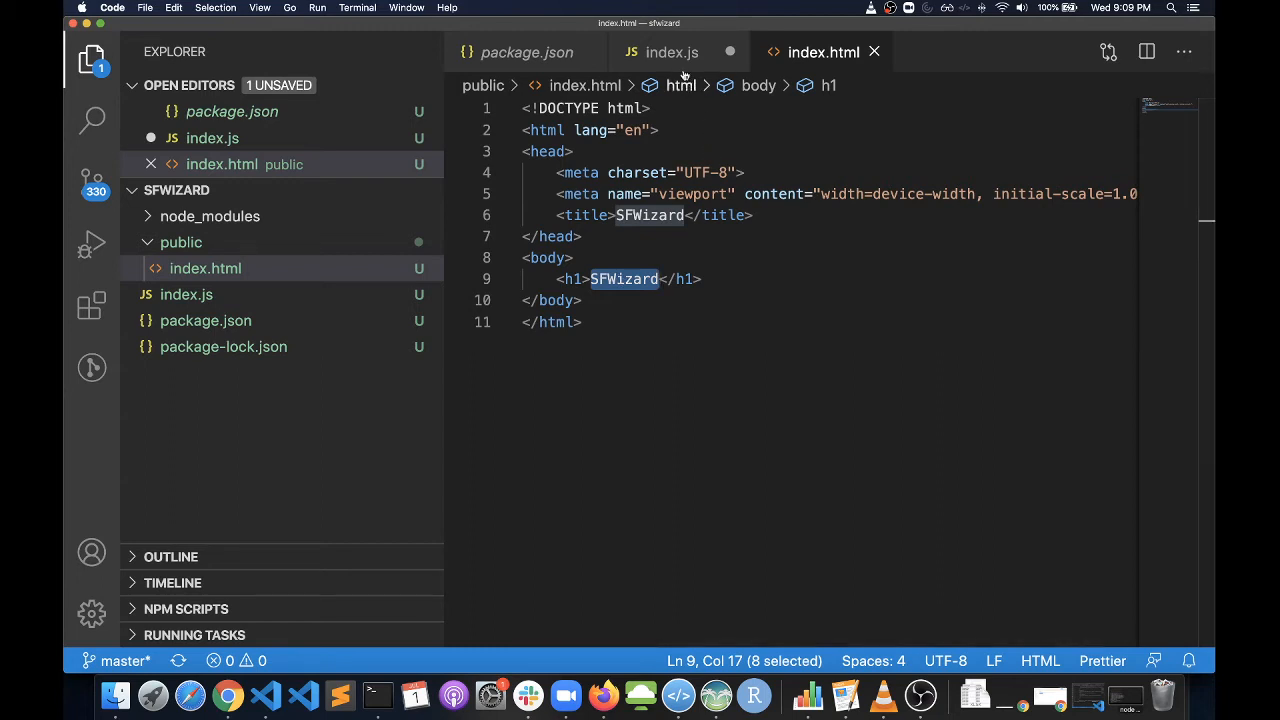
left_click(672, 52)
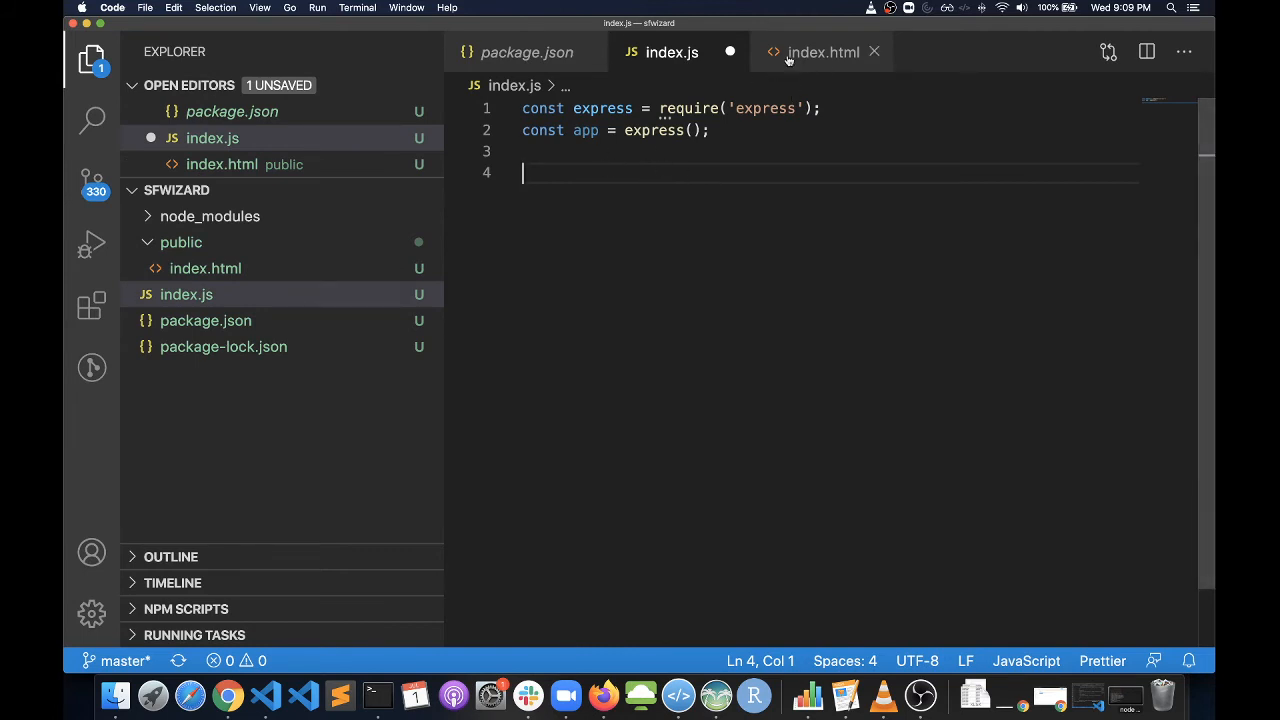
Step: Add app.use(express.static('public')); on line 4 to serve the public folder
left_click(180, 242)
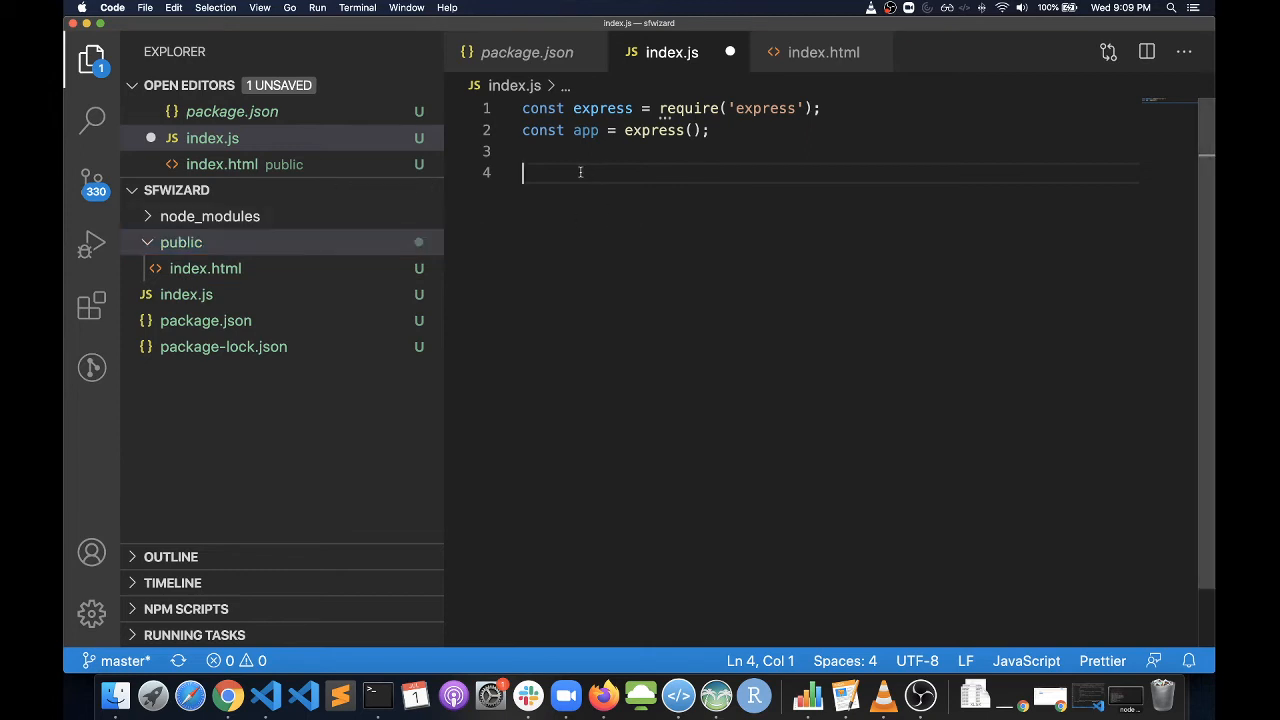
type("app")
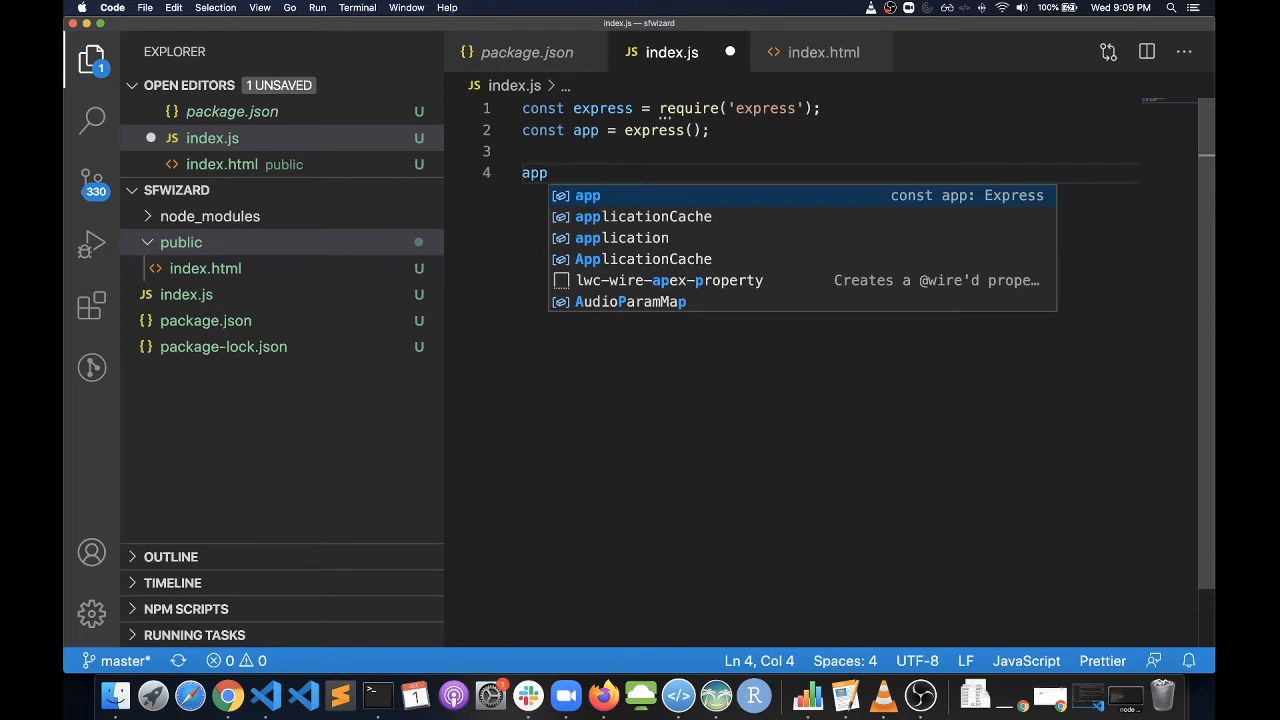
type(".use(")
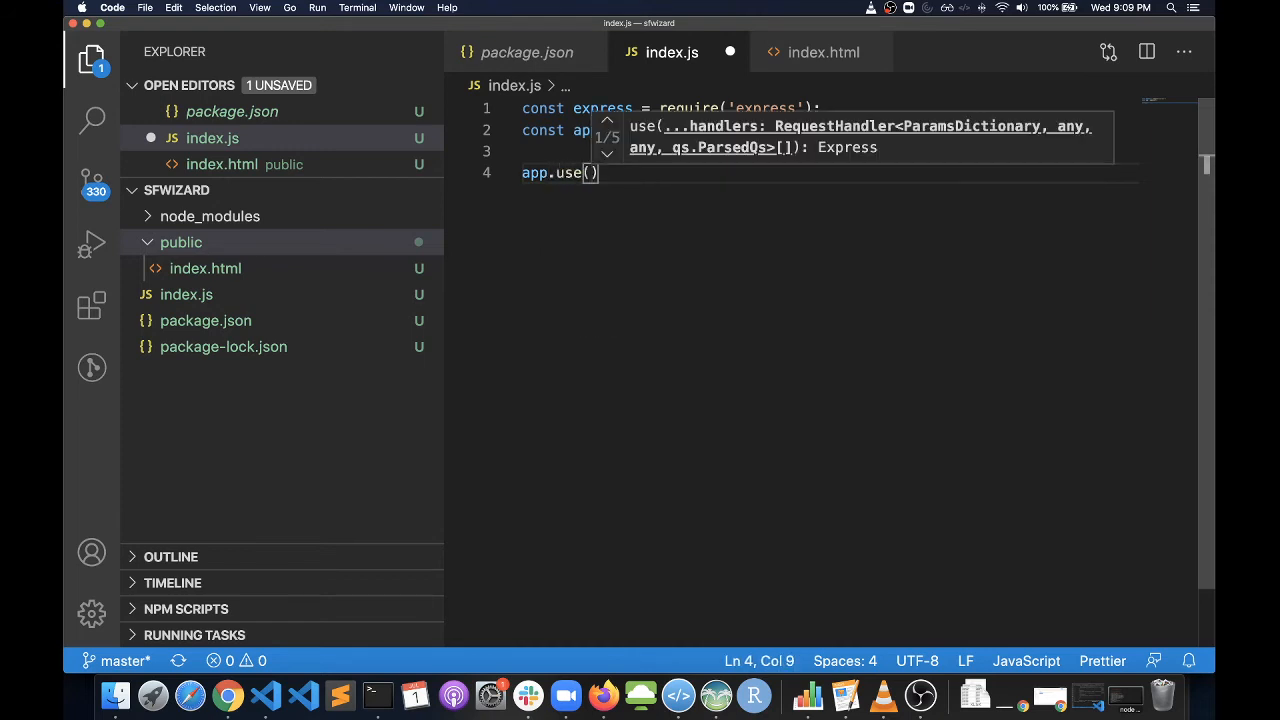
type("express.static(")
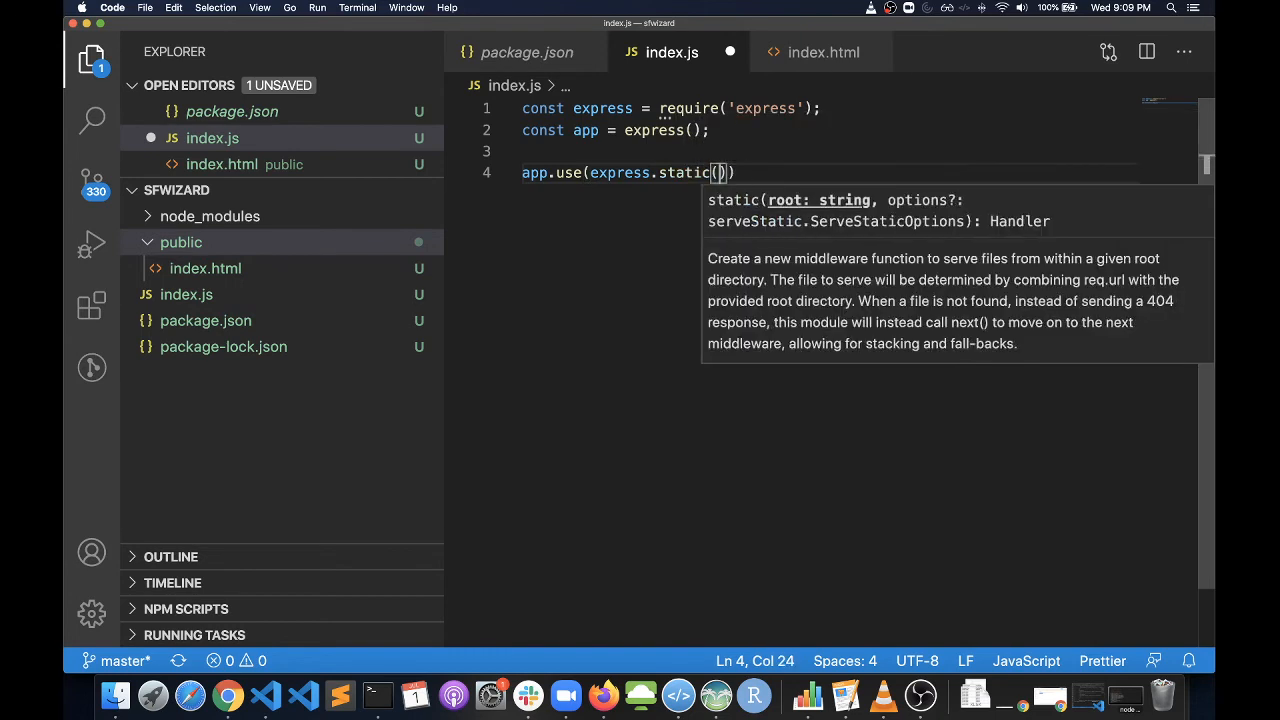
type("'public'")
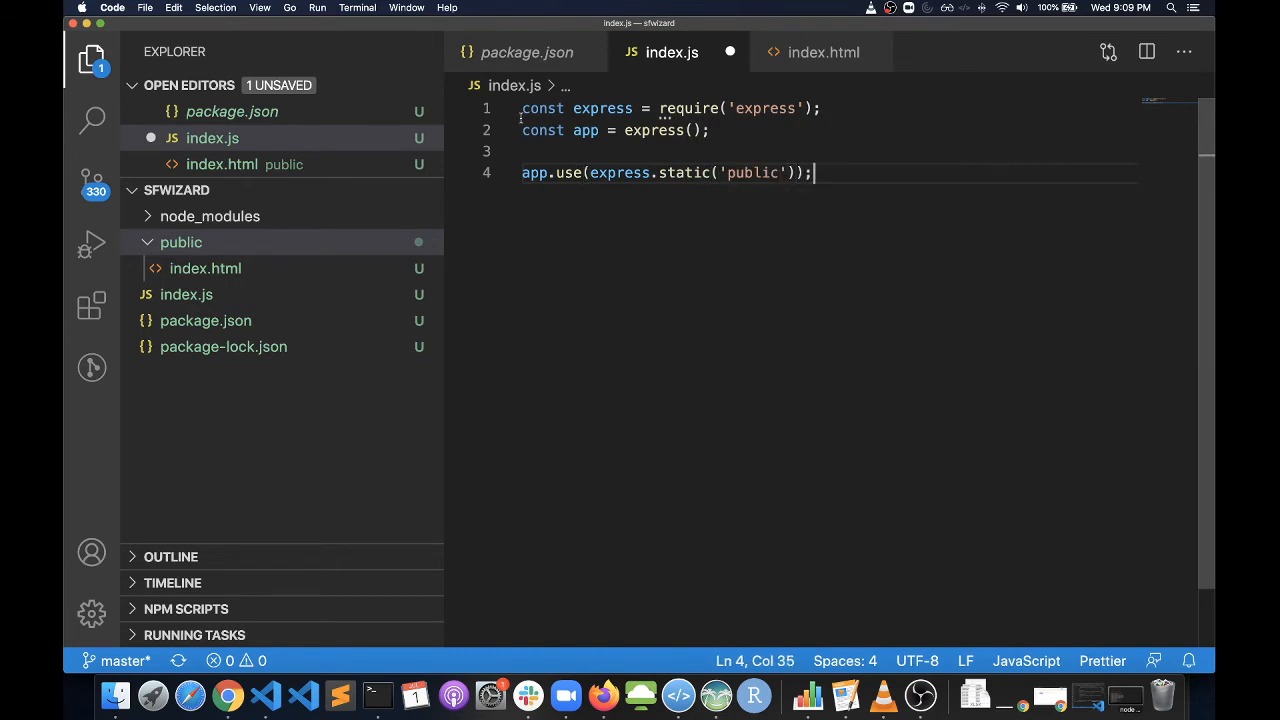
double_click(600, 108)
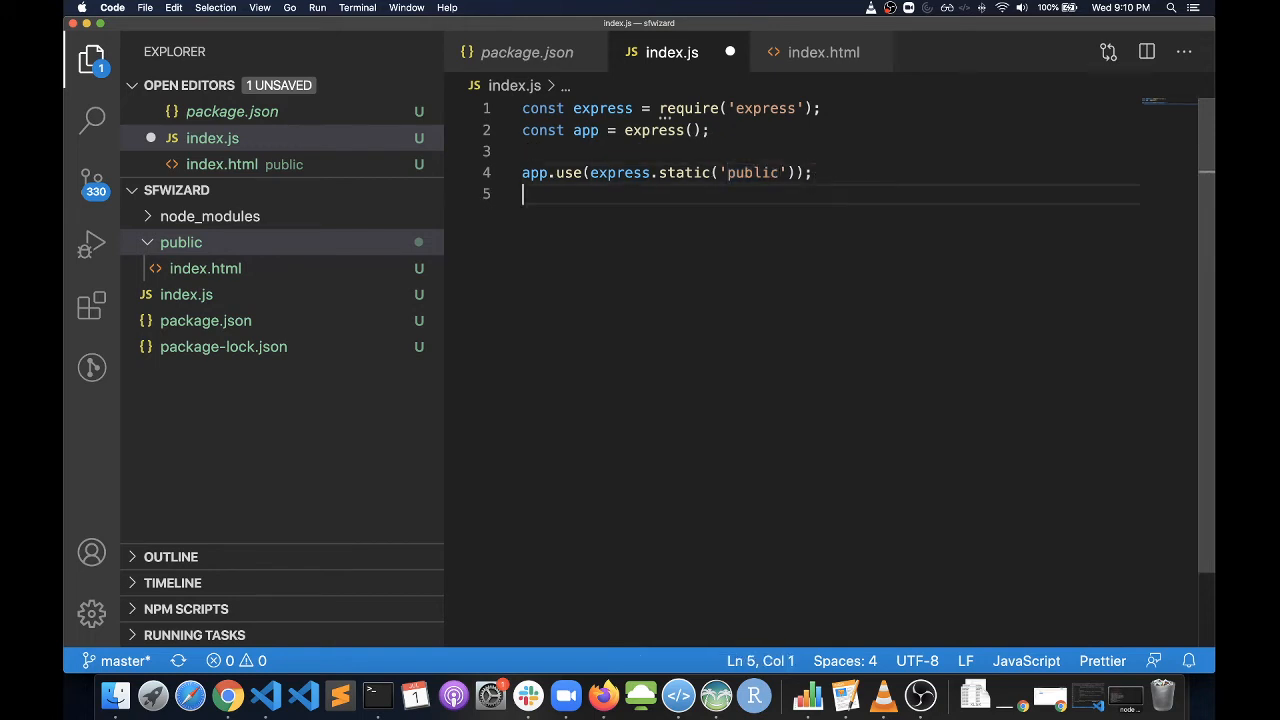
Step: Start an app.listen(3000, () => { ... }) call with an arrow-function callback
key("enter")
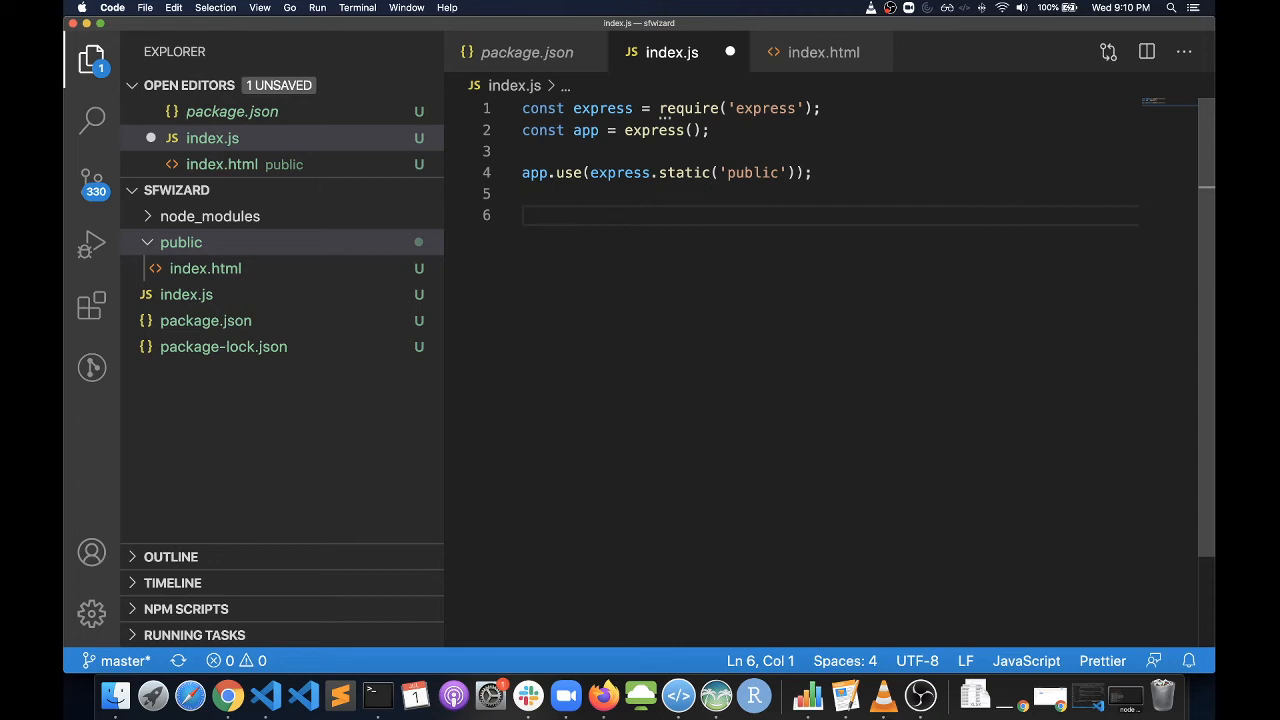
type("app.listen(")
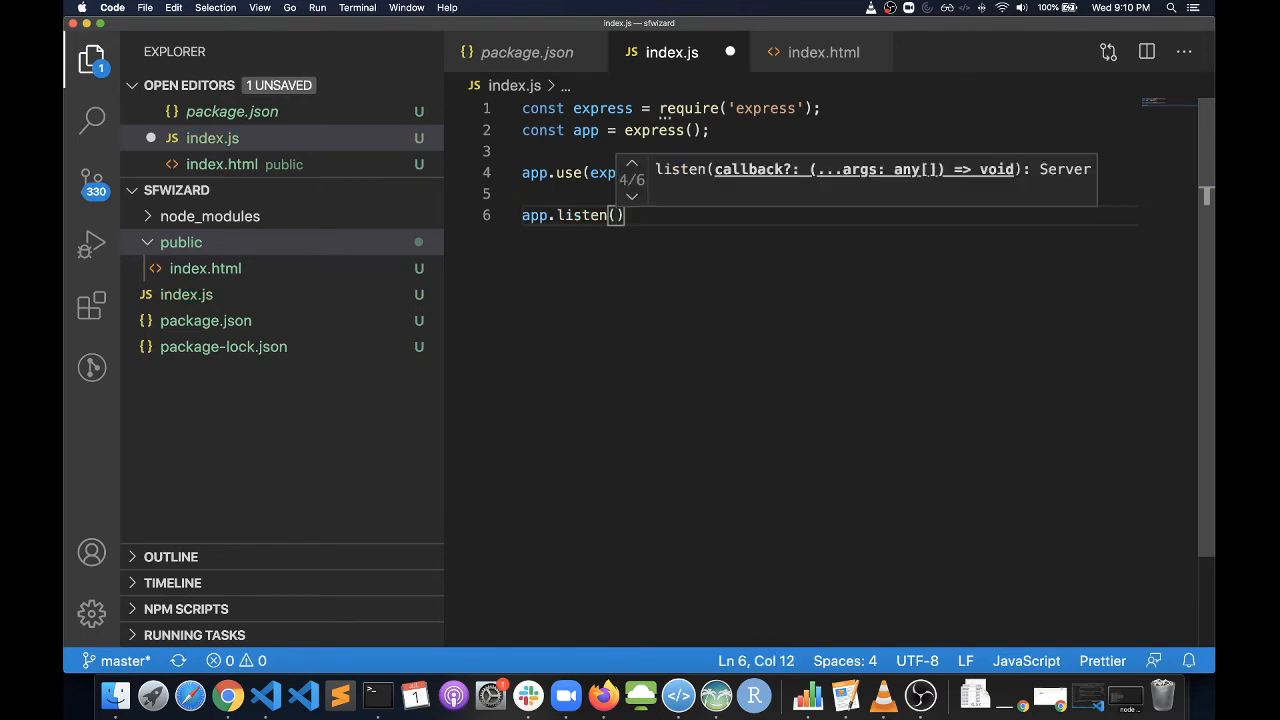
type("3000,")
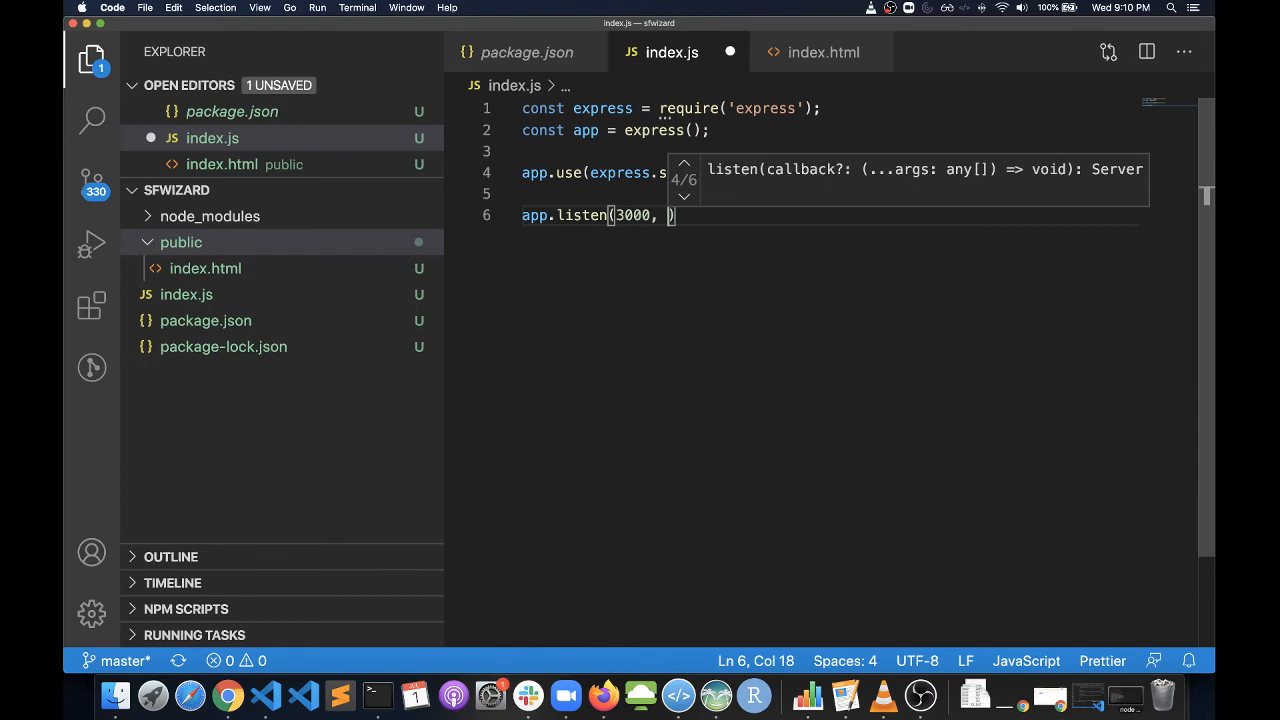
type("(")
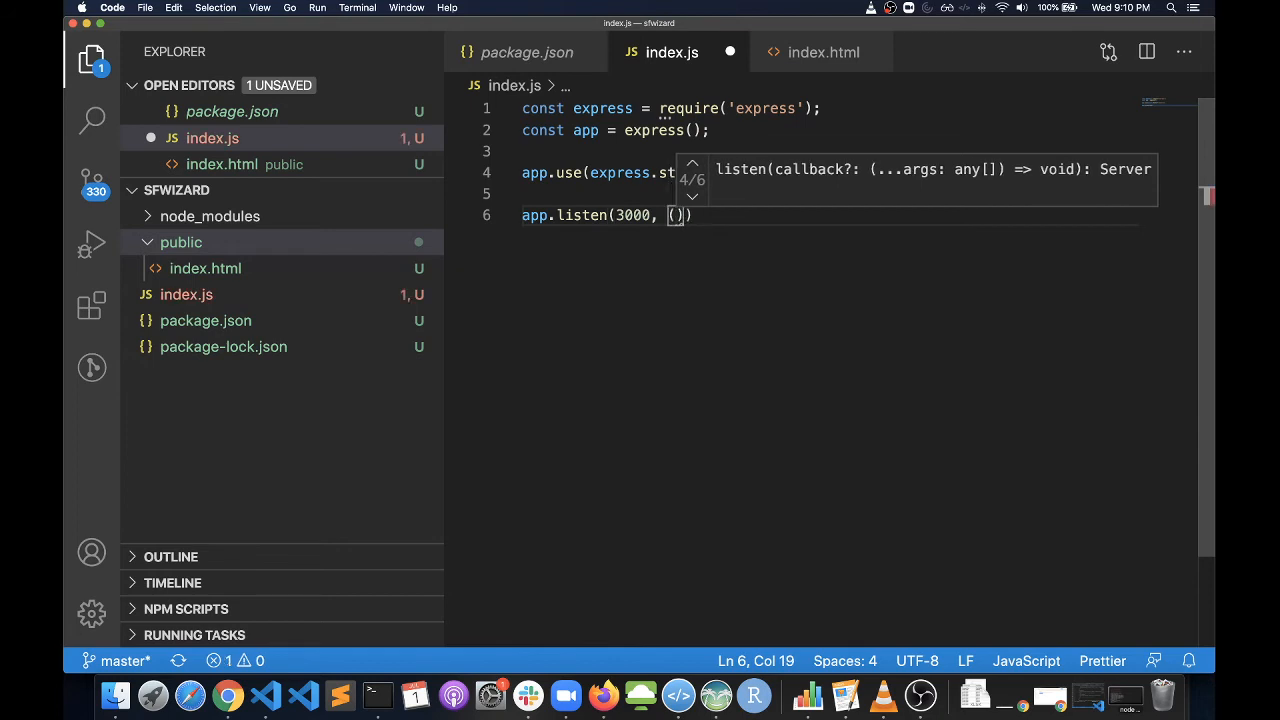
type("() =>")
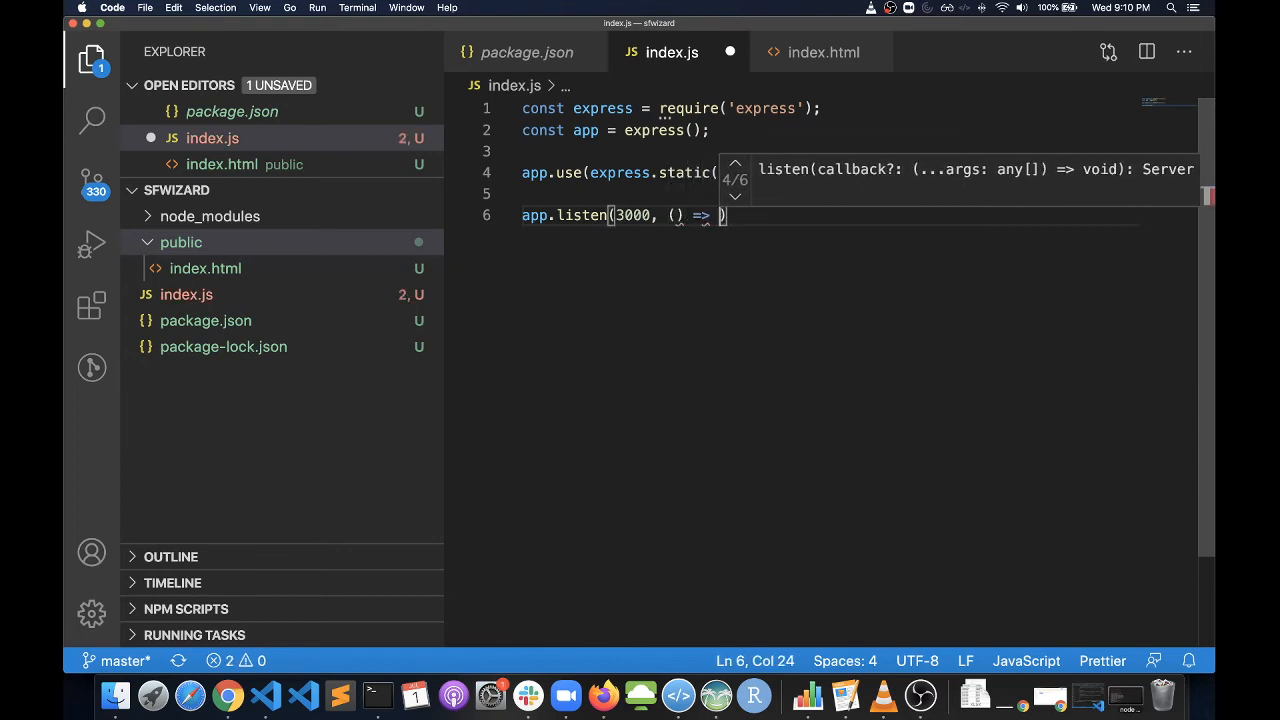
type("{")
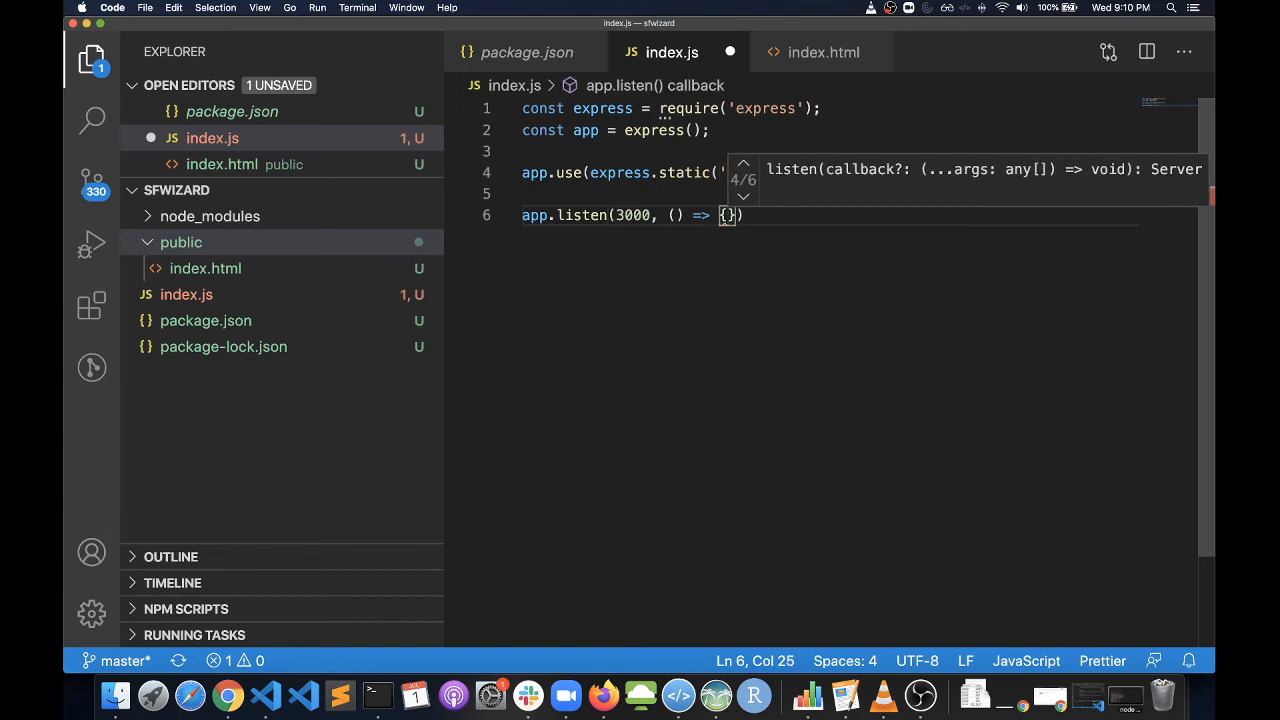
key("Enter")
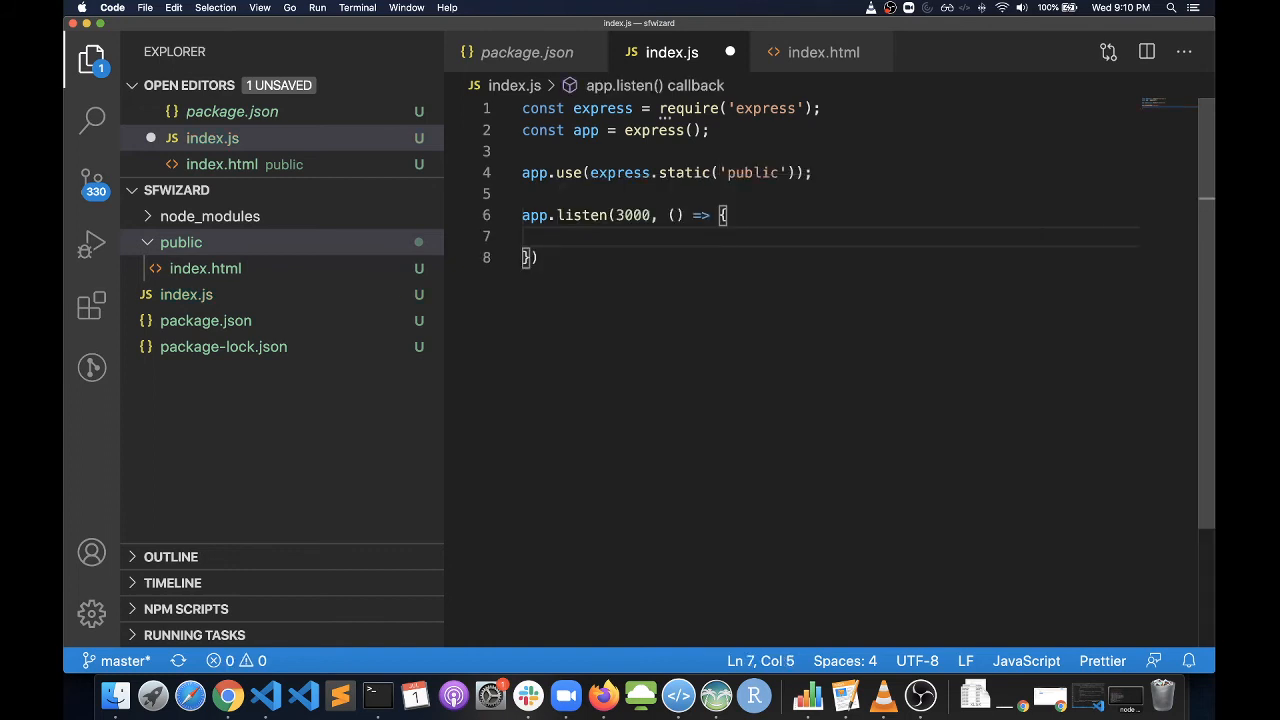
Step: Log 'Application is started' in the callback, save index.js and go back to Terminal
type("console.log('")
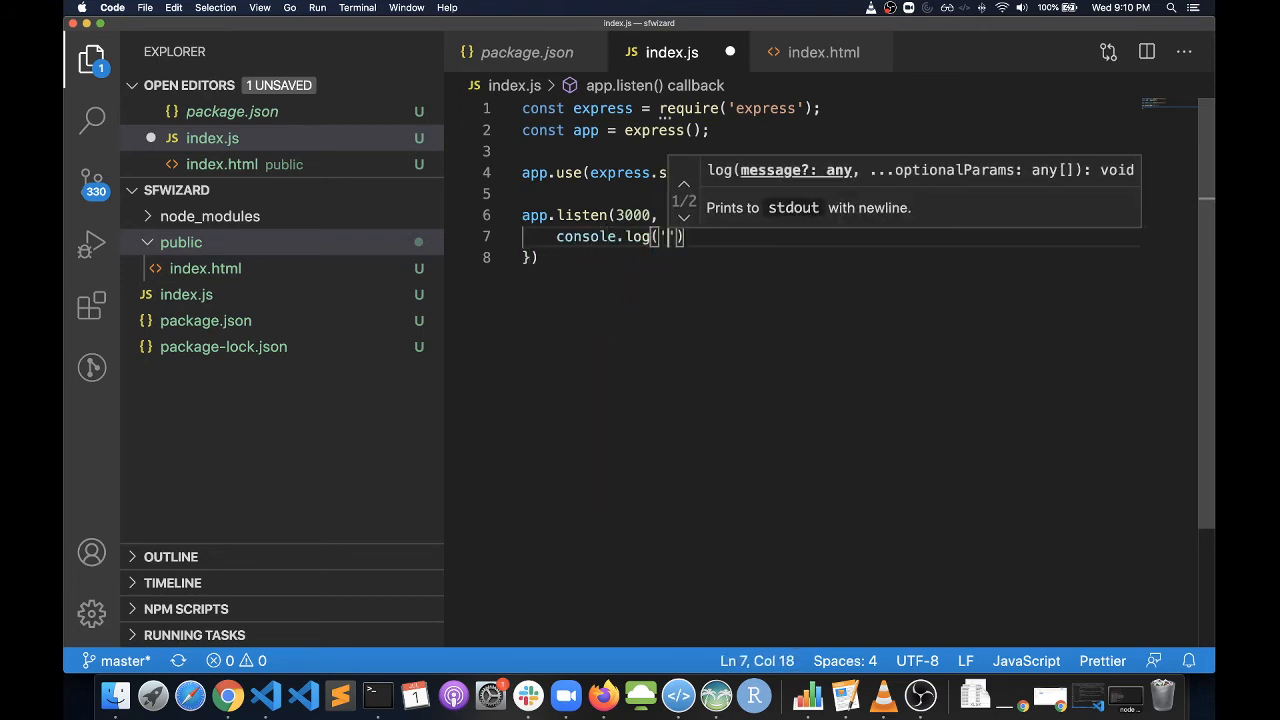
type("Application is starte")
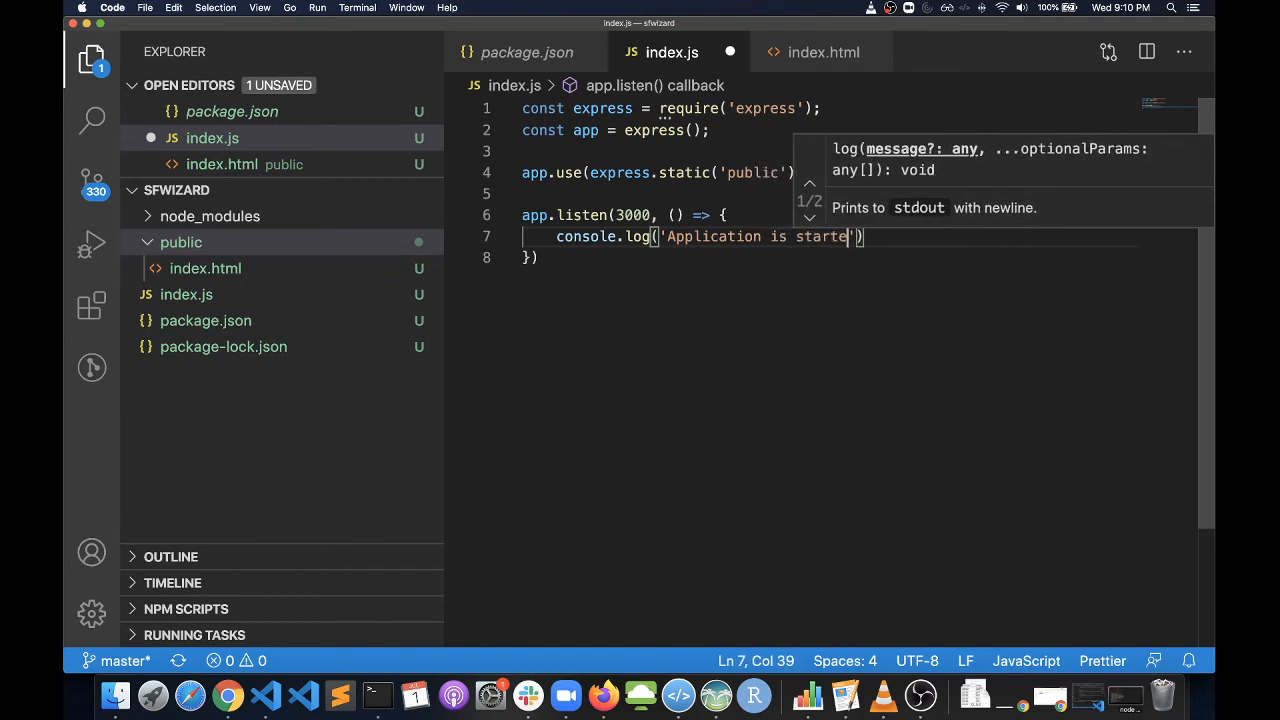
type("d');")
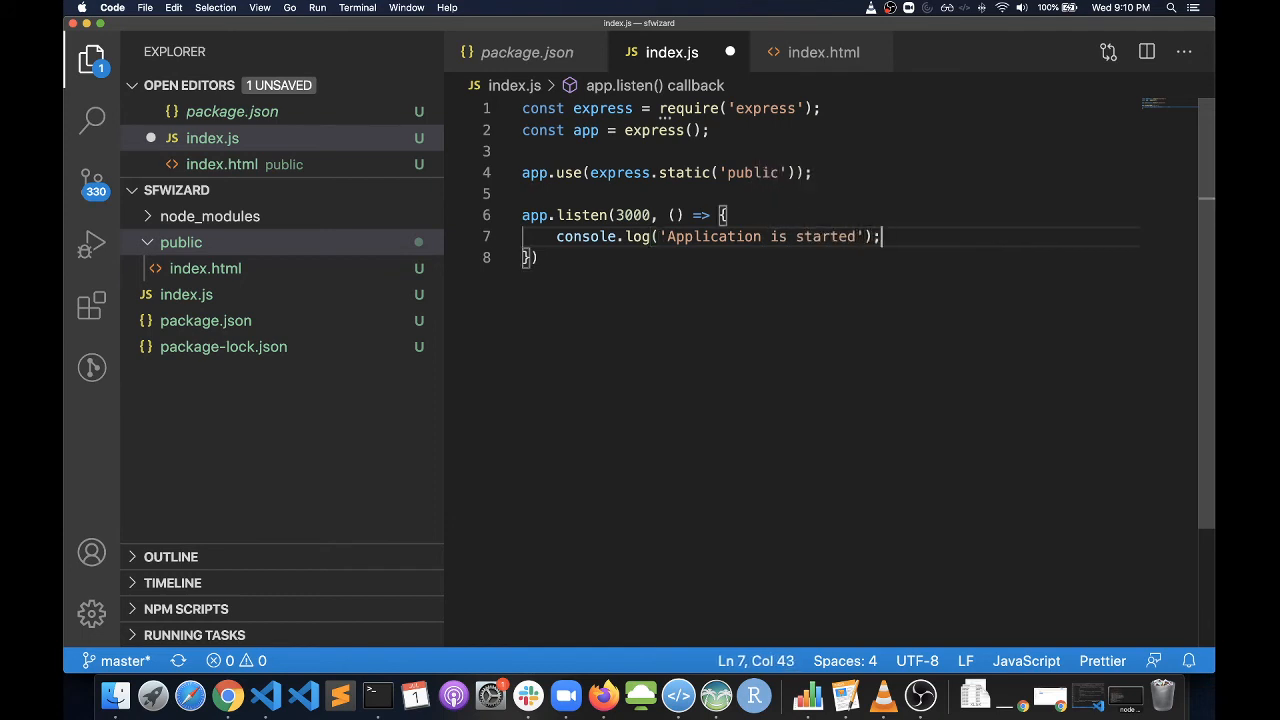
key("cmd+s")
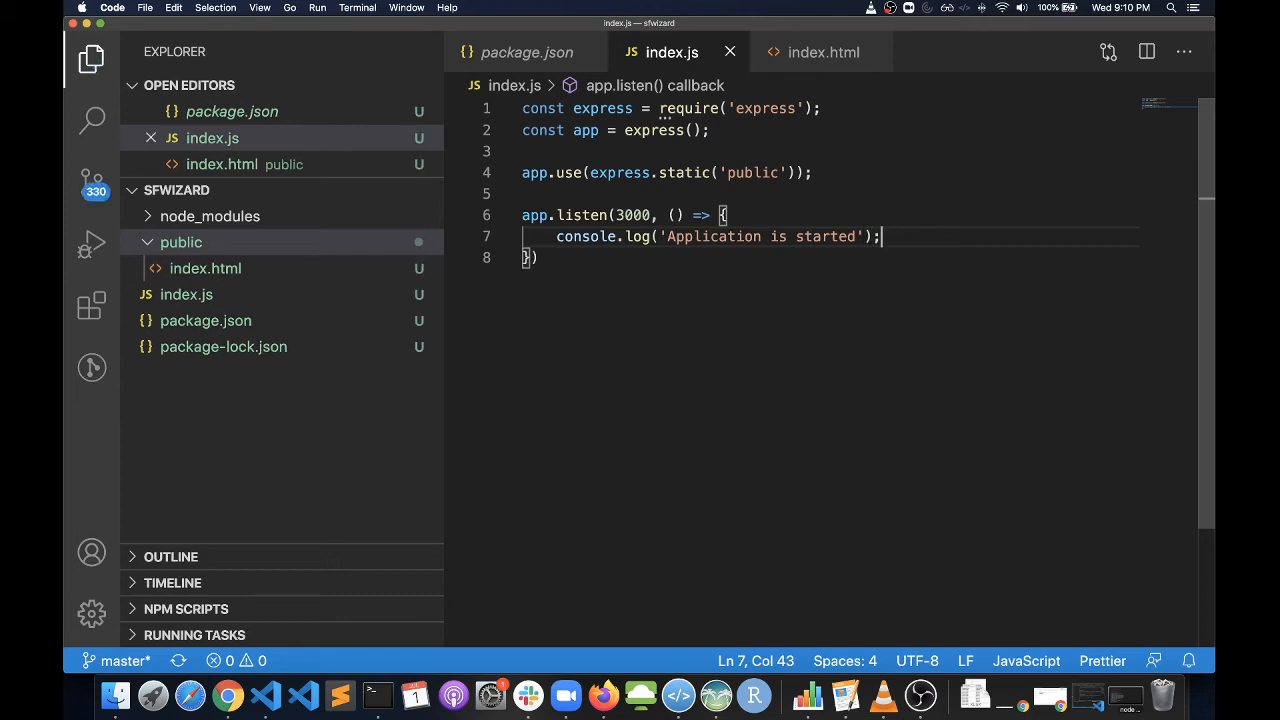
mouse_move(818, 76)
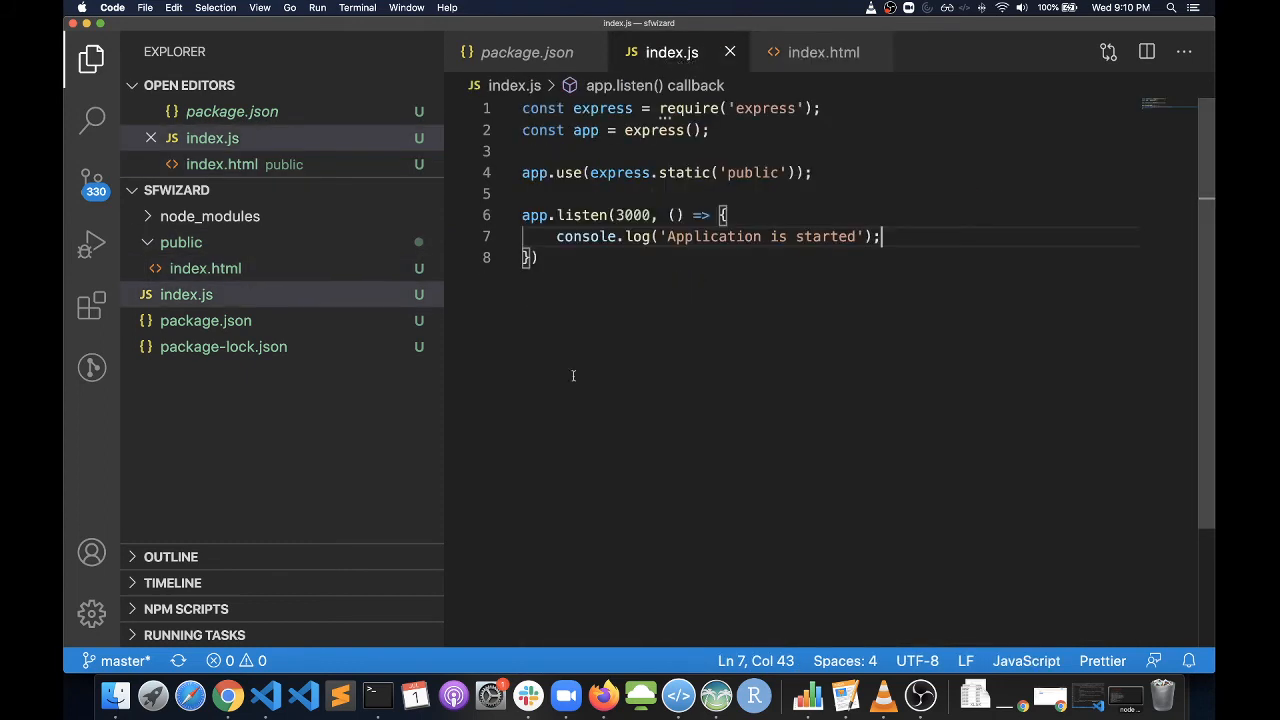
left_click(376, 694)
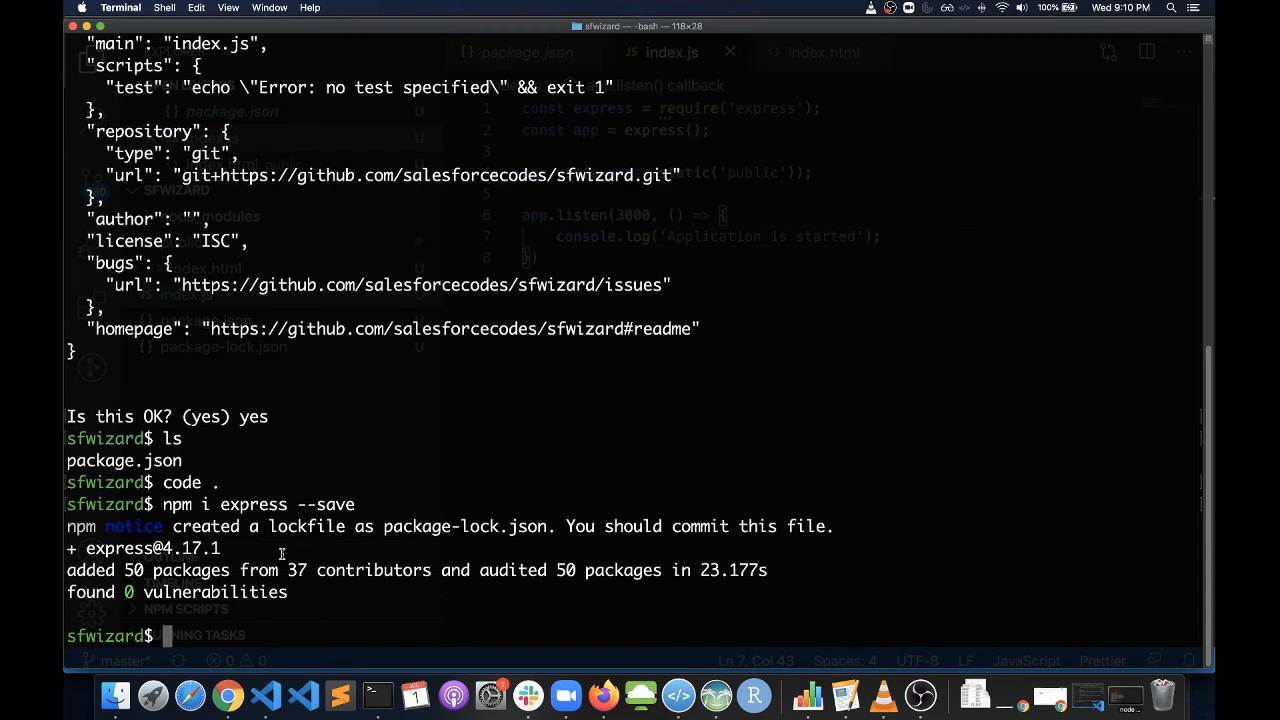
Step: Run node index.js so it prints 'Application is started', then switch to Firefox
type("npm")
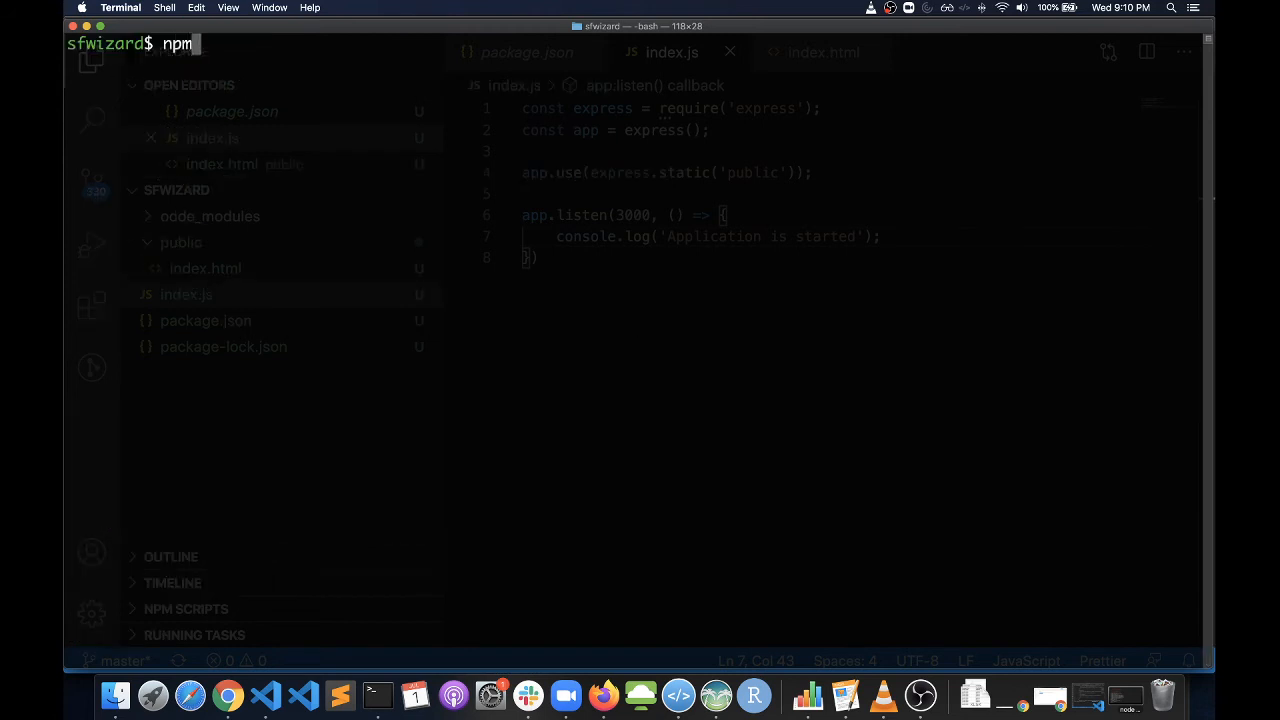
type("node index.js")
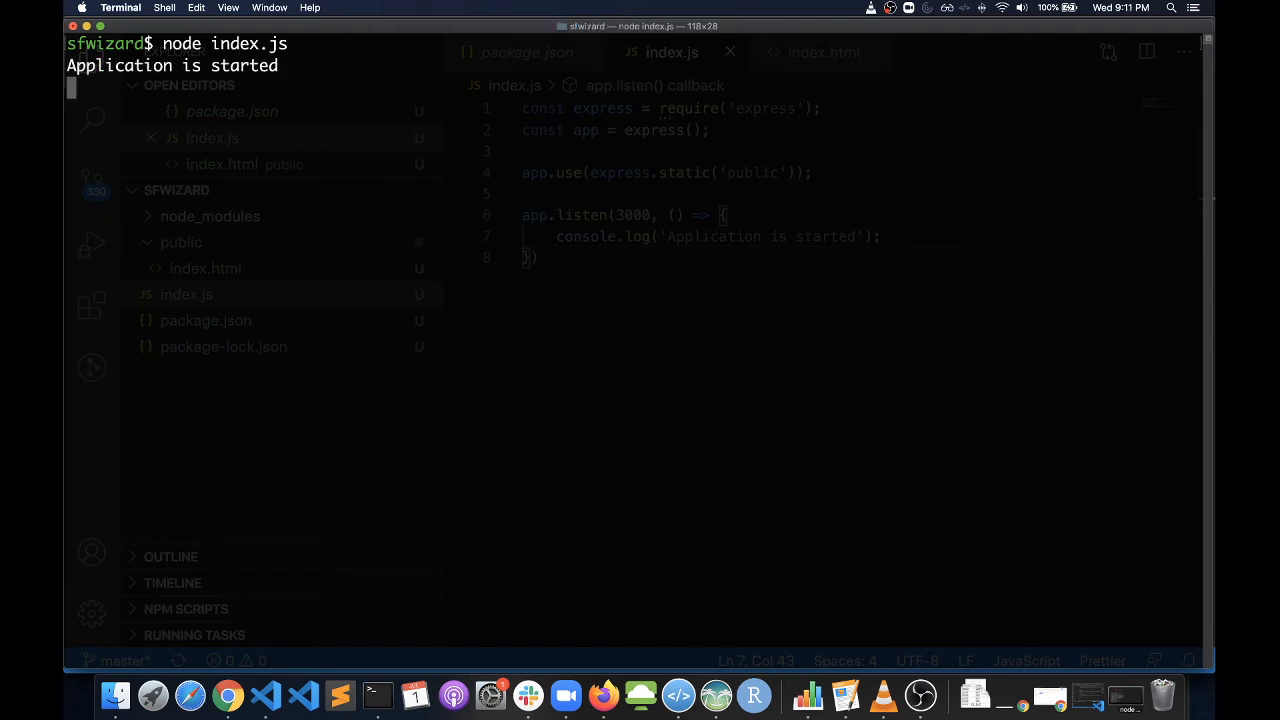
mouse_move(180, 84)
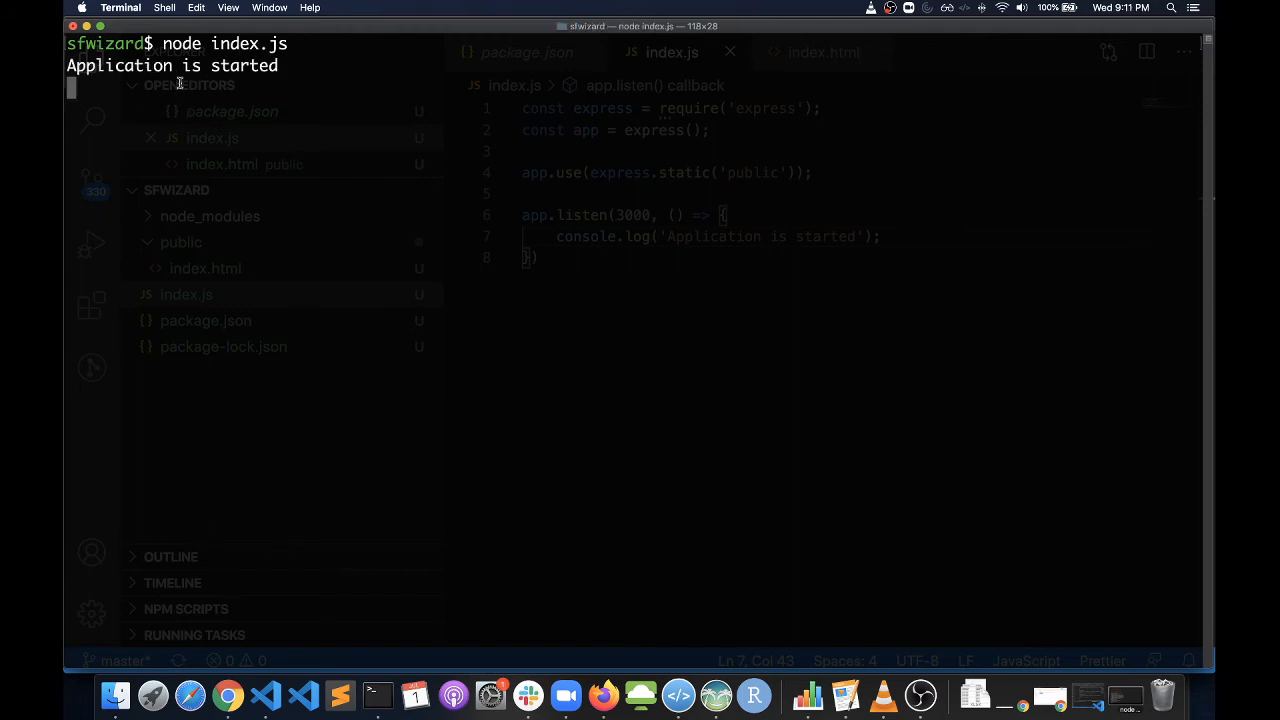
left_click(226, 694)
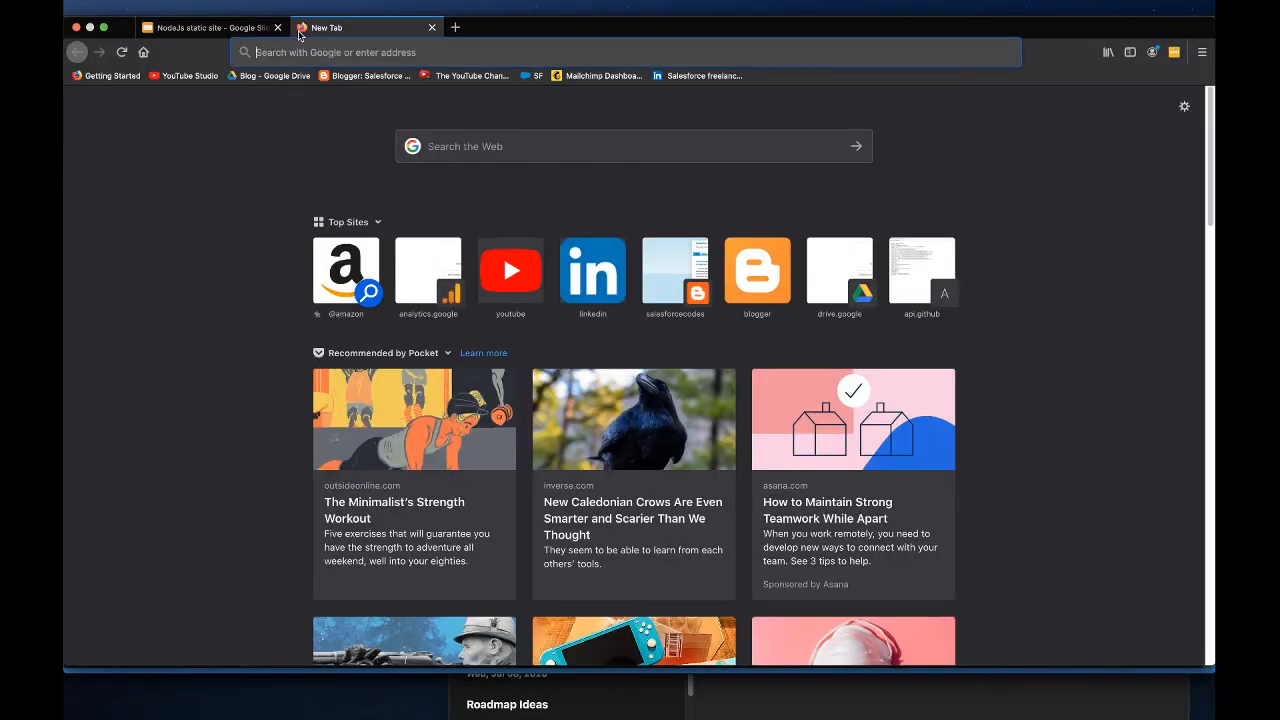
Step: Load localhost:3000 in a new Firefox tab and highlight the SFWizard page heading
type("localhost")
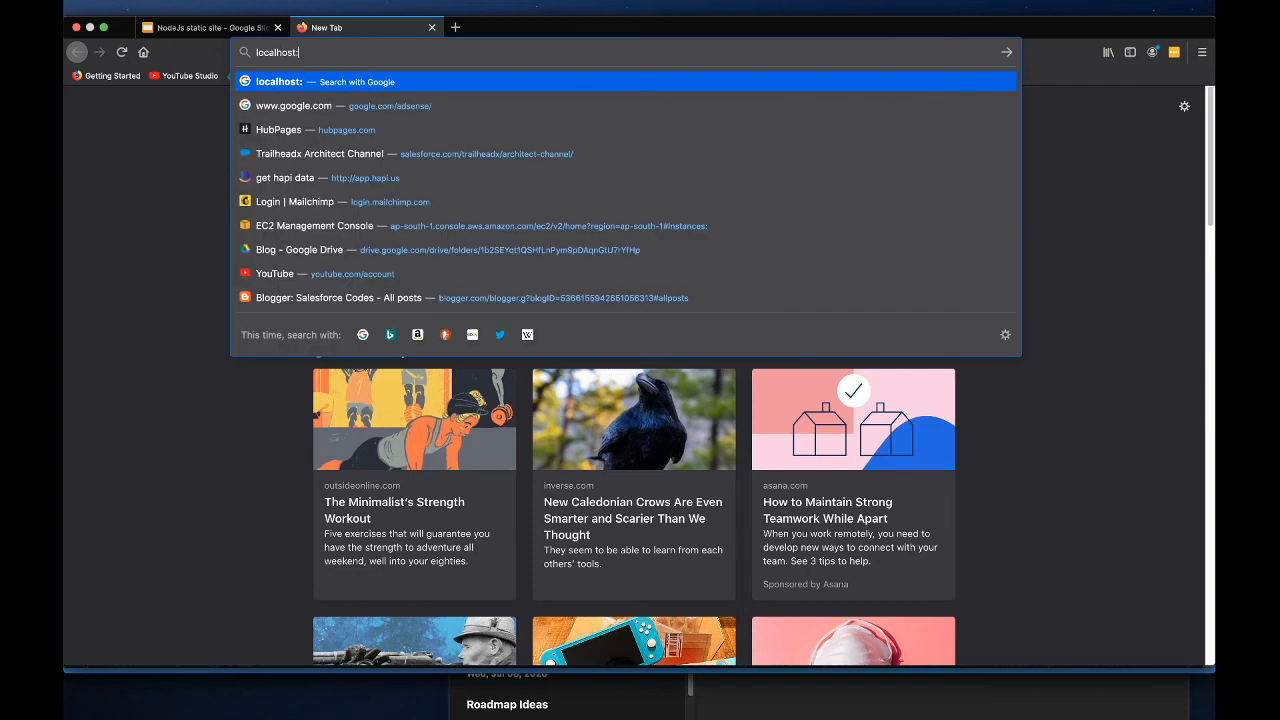
type(":3000")
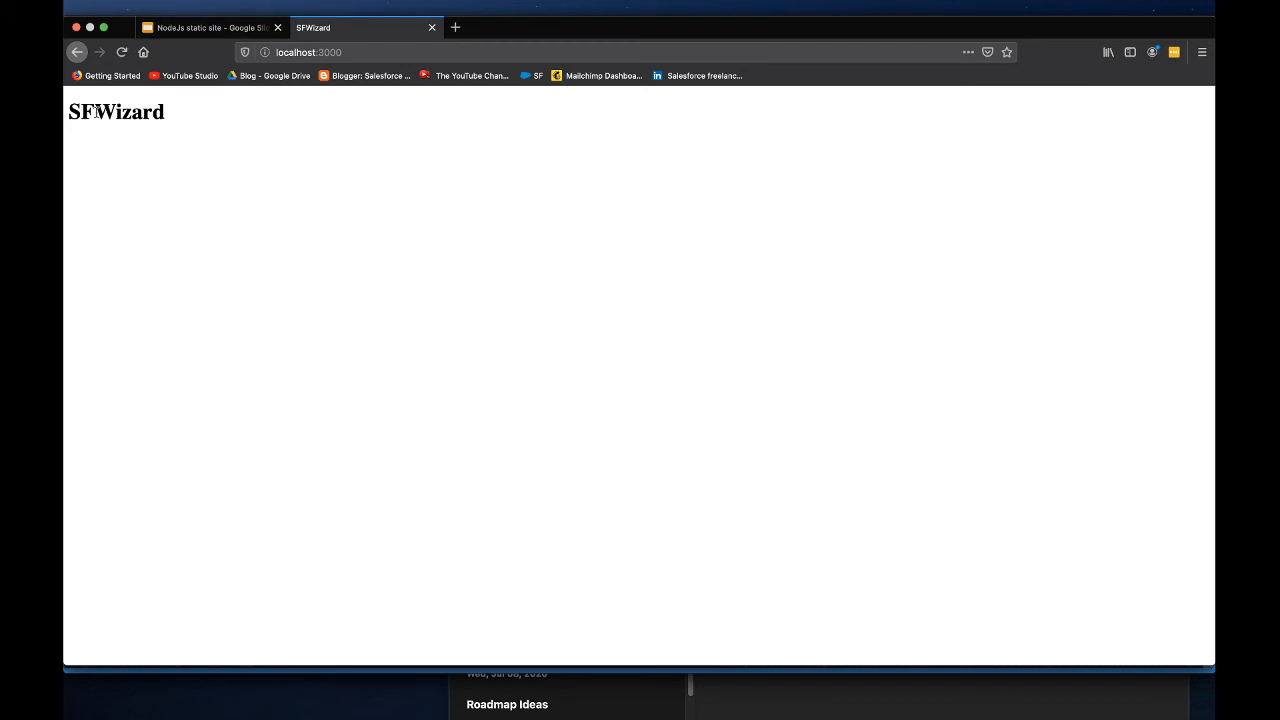
double_click(128, 112)
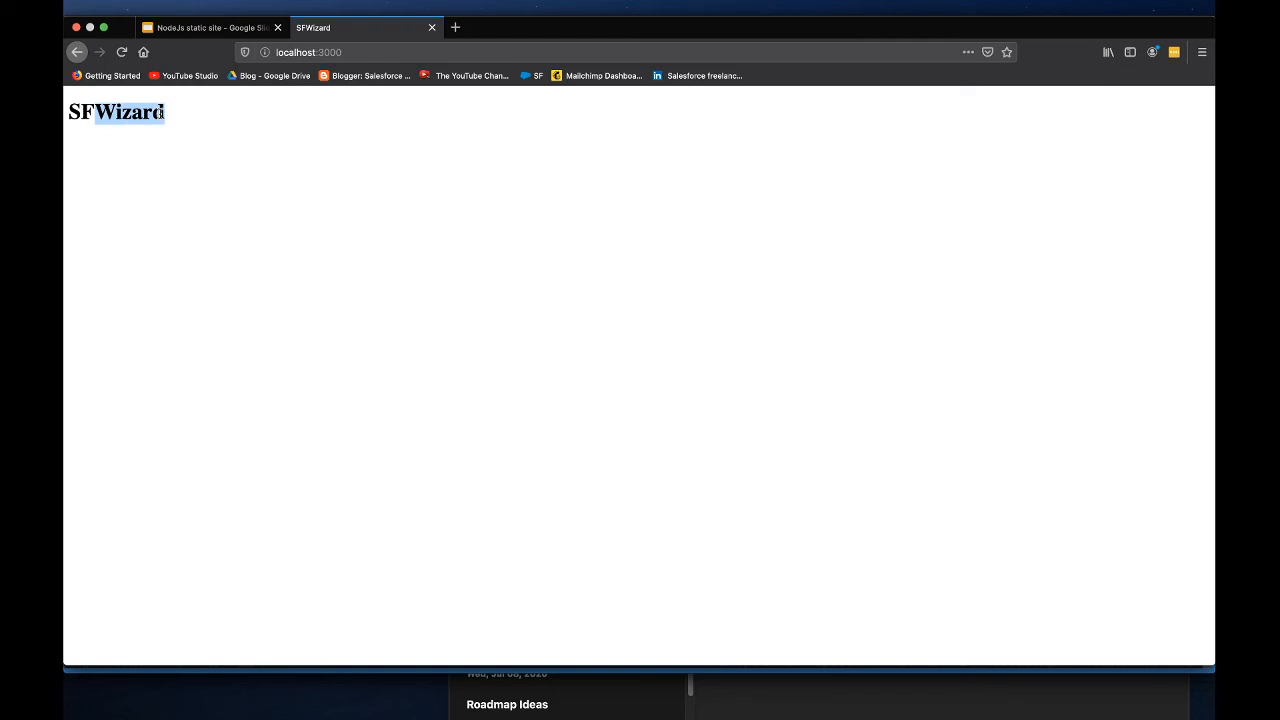
mouse_move(380, 268)
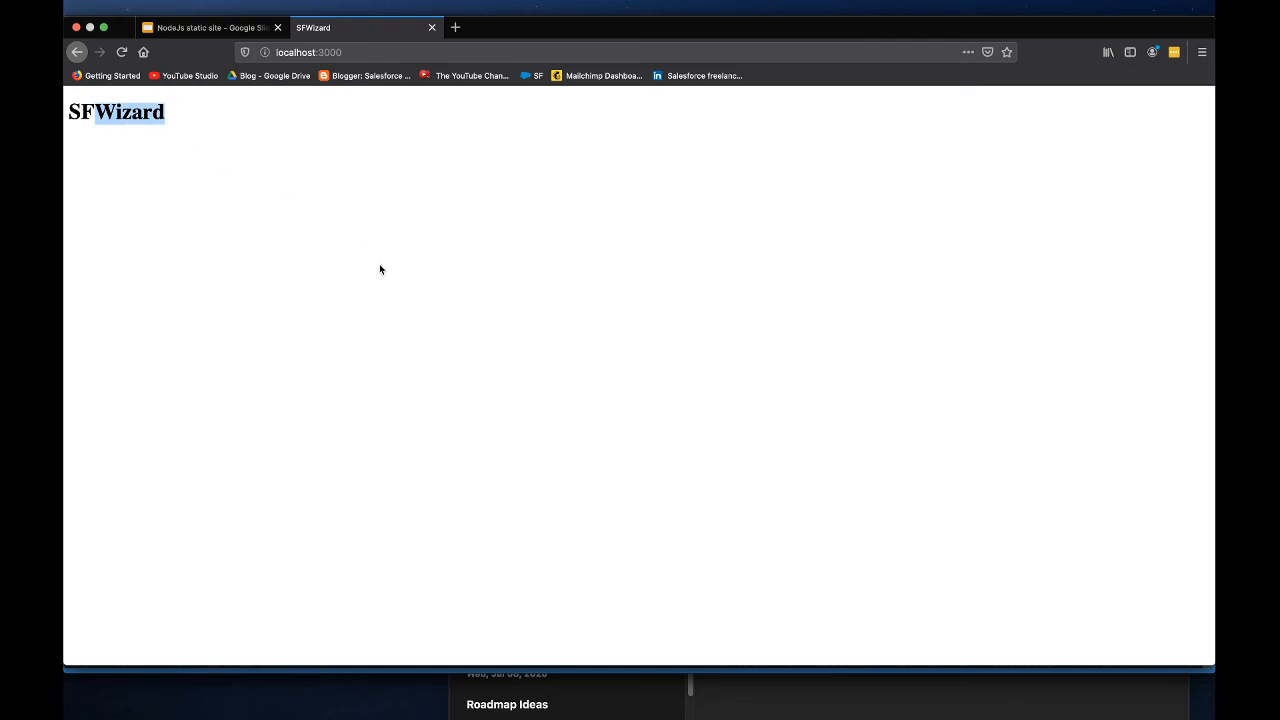
mouse_move(370, 252)
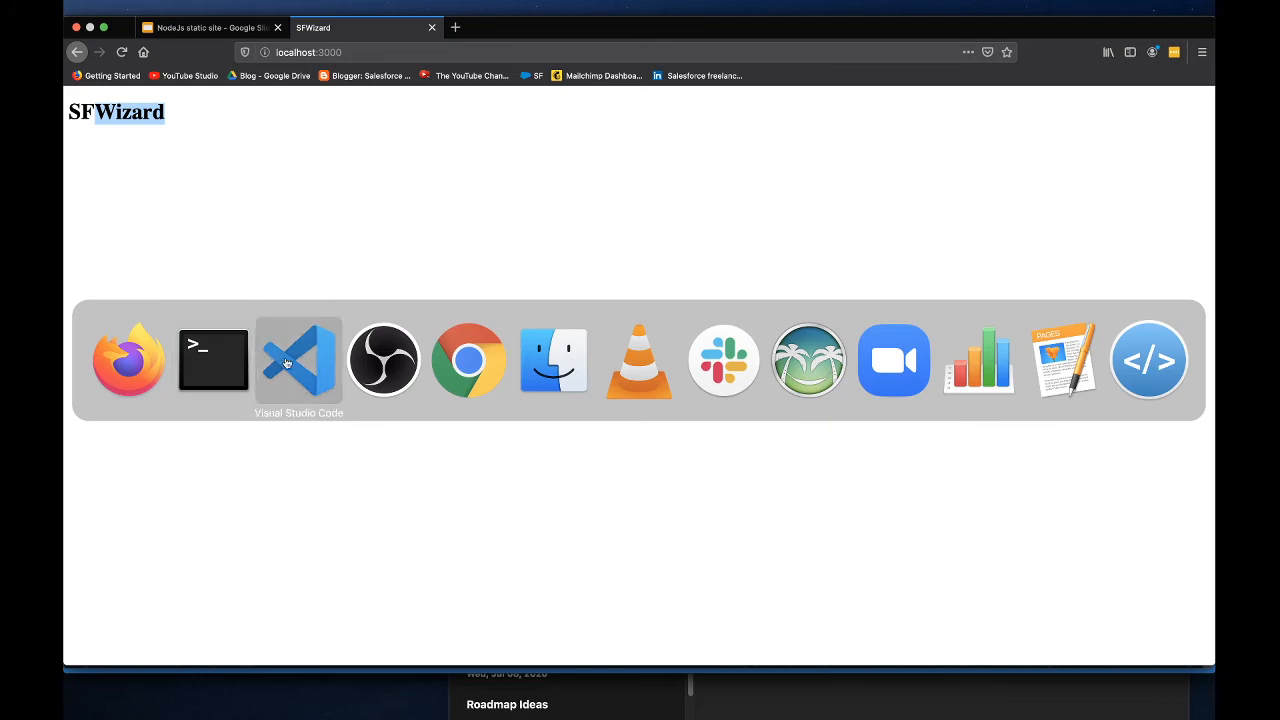
Step: Replace the index.html h1 text with 'Welcome to SFWizard website!!' and save the file
left_click(298, 360)
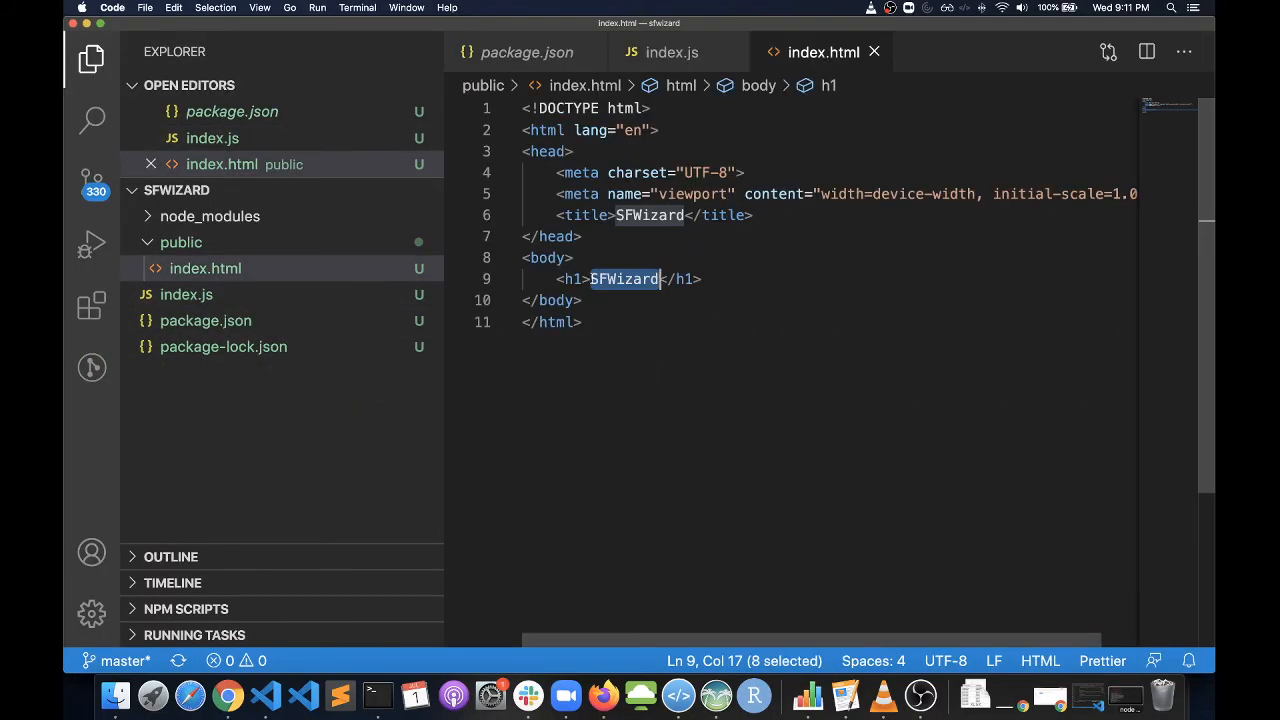
type("Welcome to")
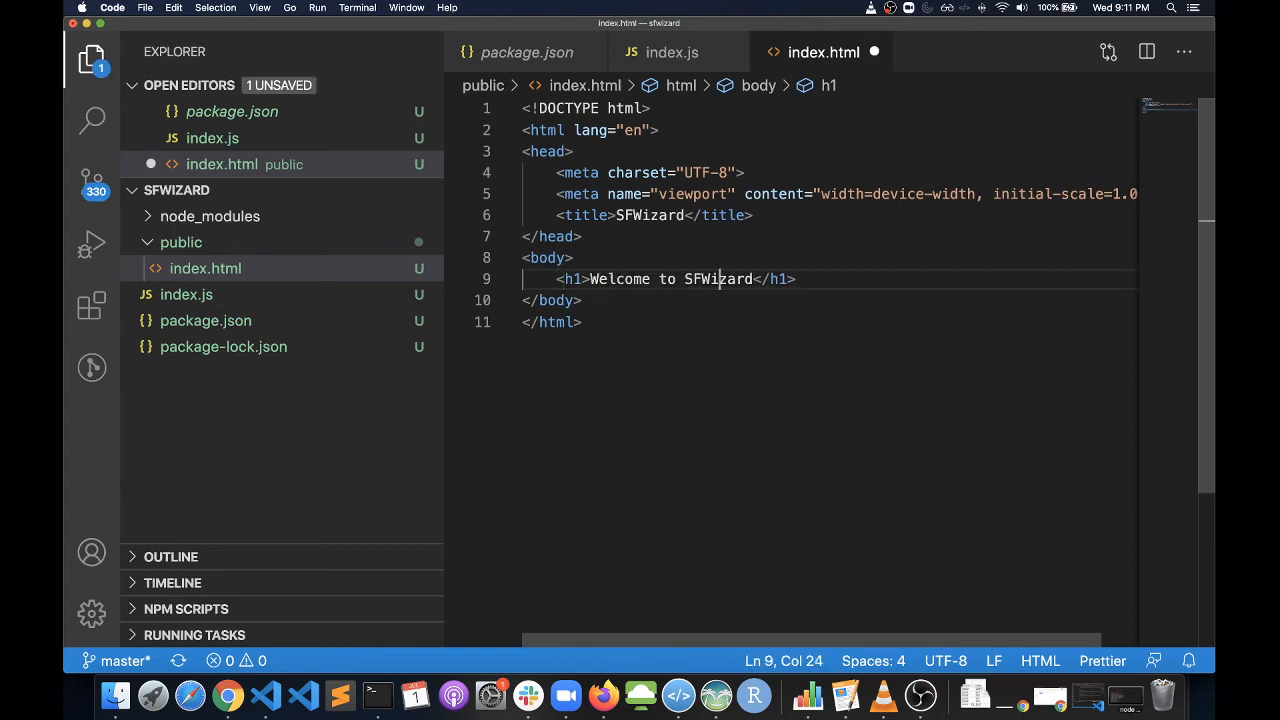
type("We")
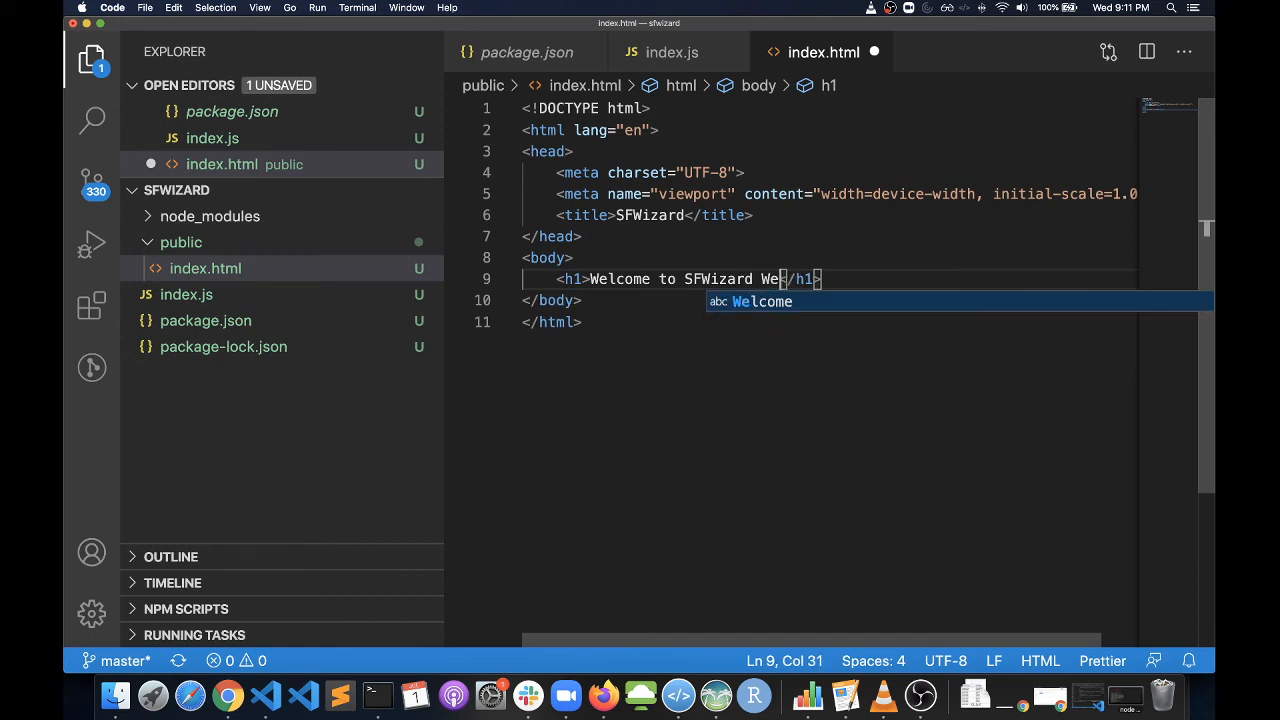
key("Backspace")
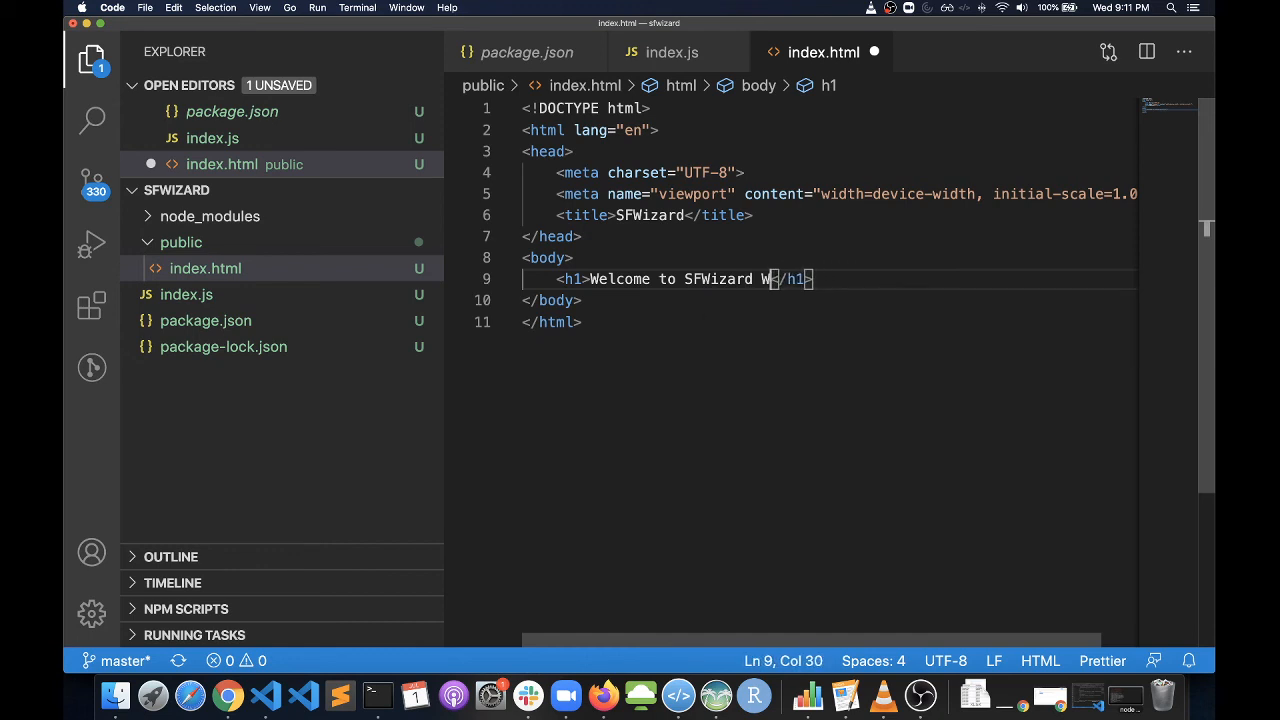
type("ebsite")
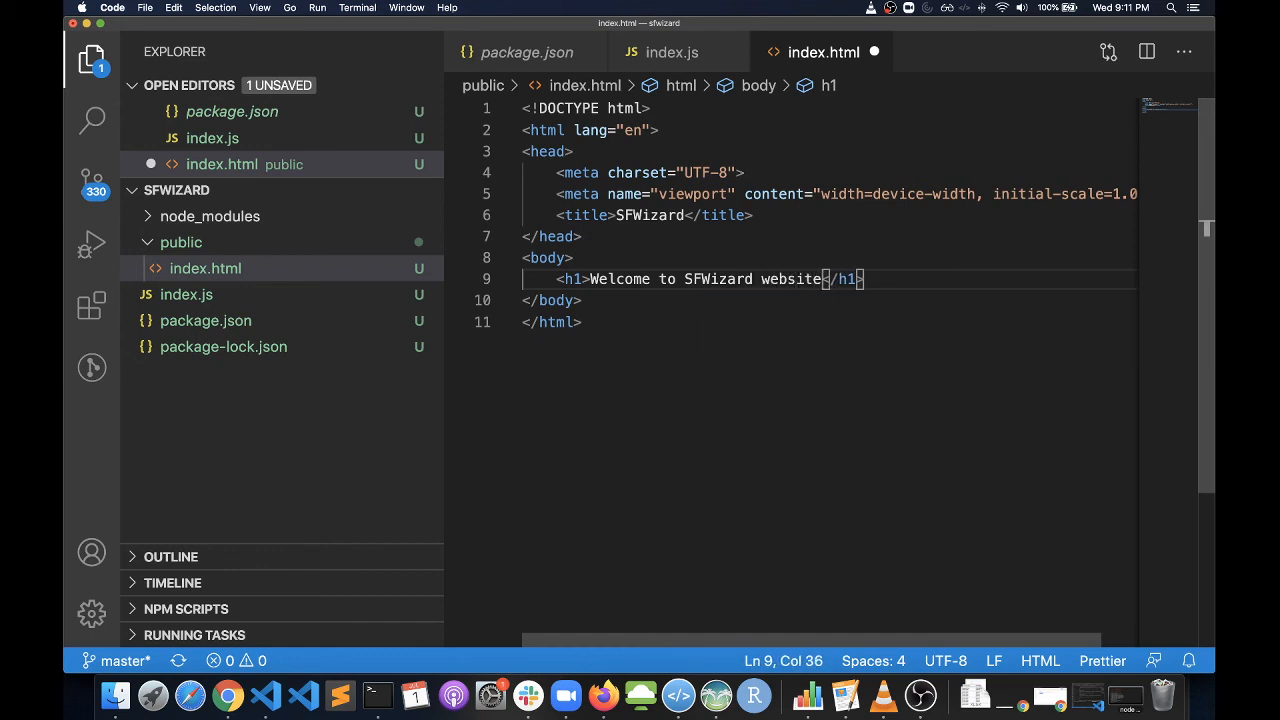
type("!!")
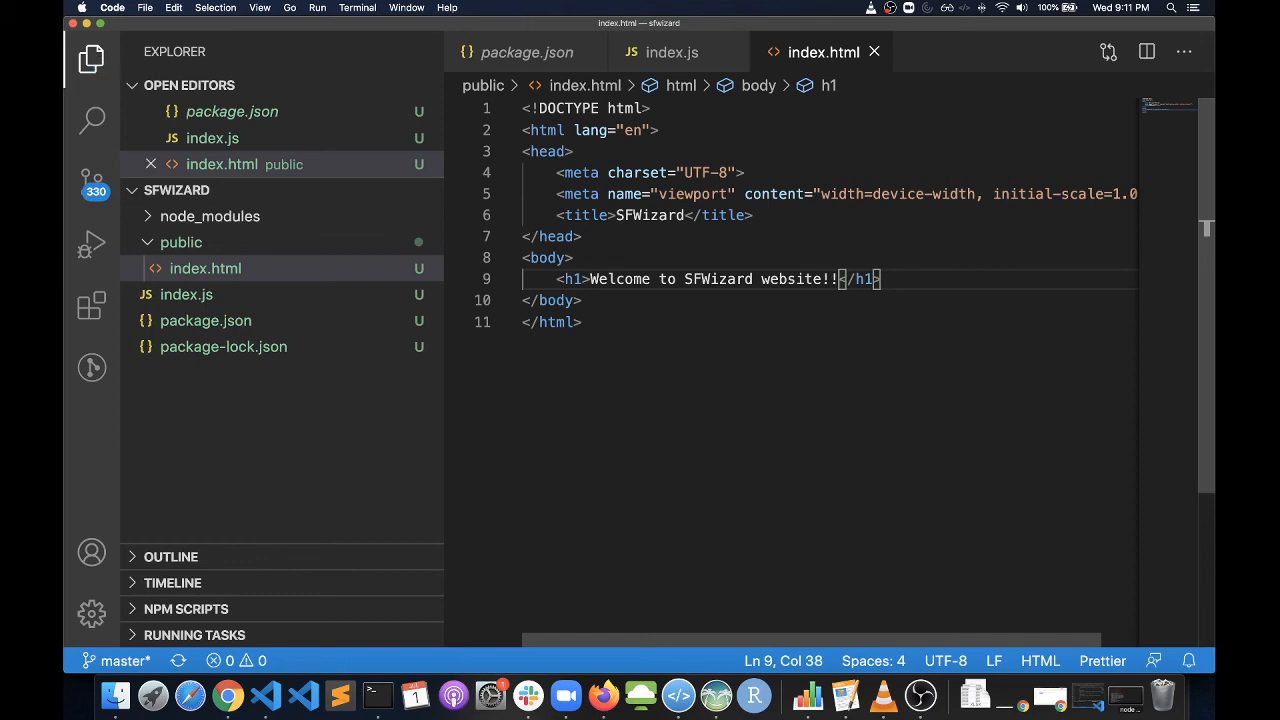
key("cmd+tab")
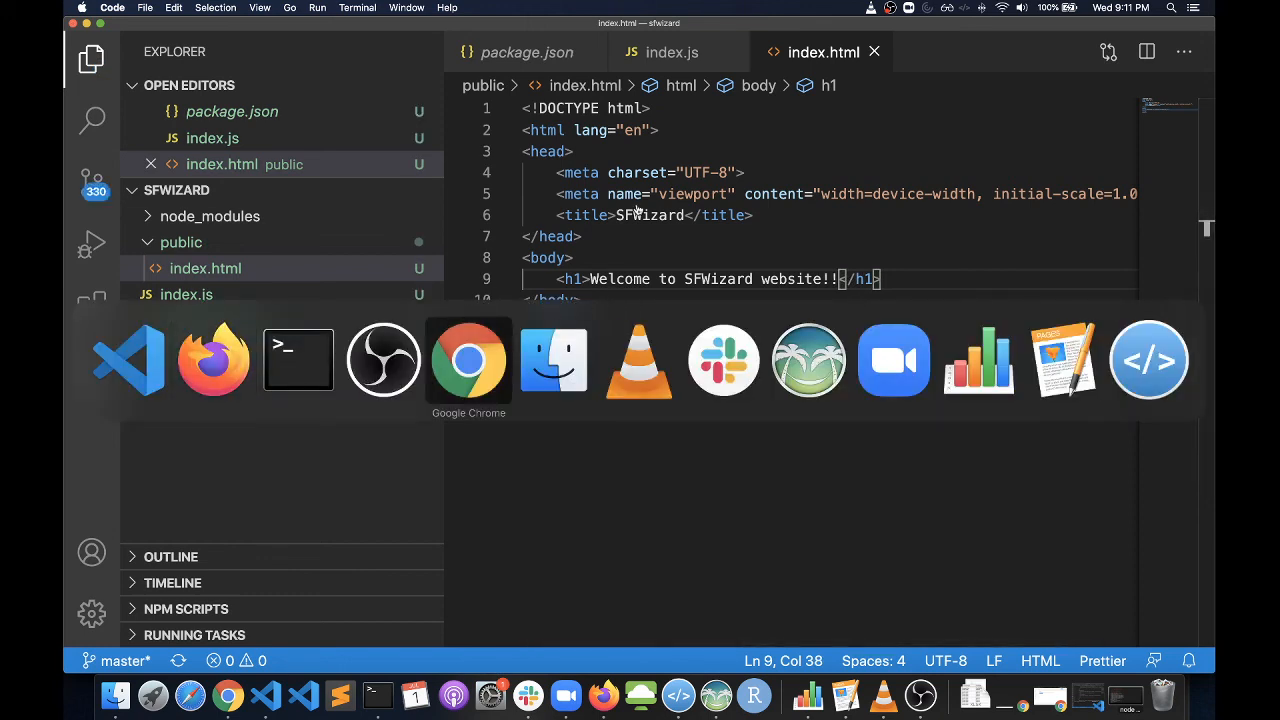
mouse_move(212, 360)
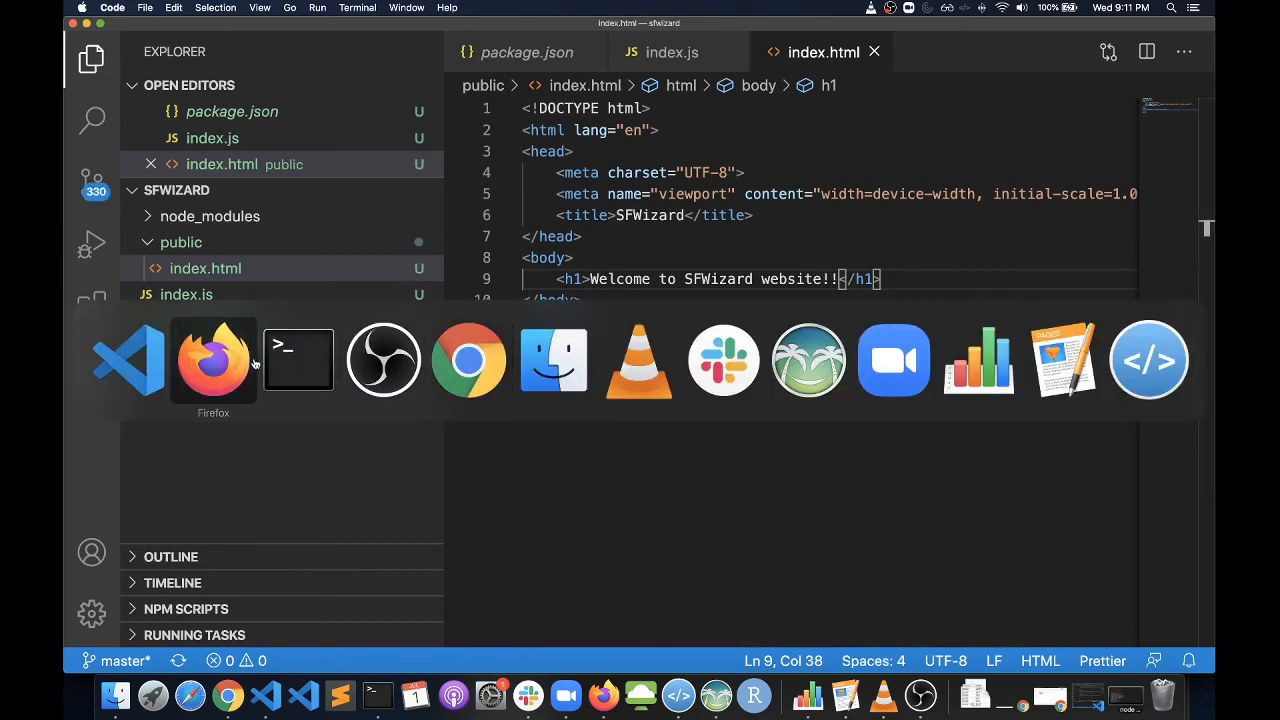
Step: Switch to Firefox and refresh localhost:3000 to show the updated heading
left_click(212, 360)
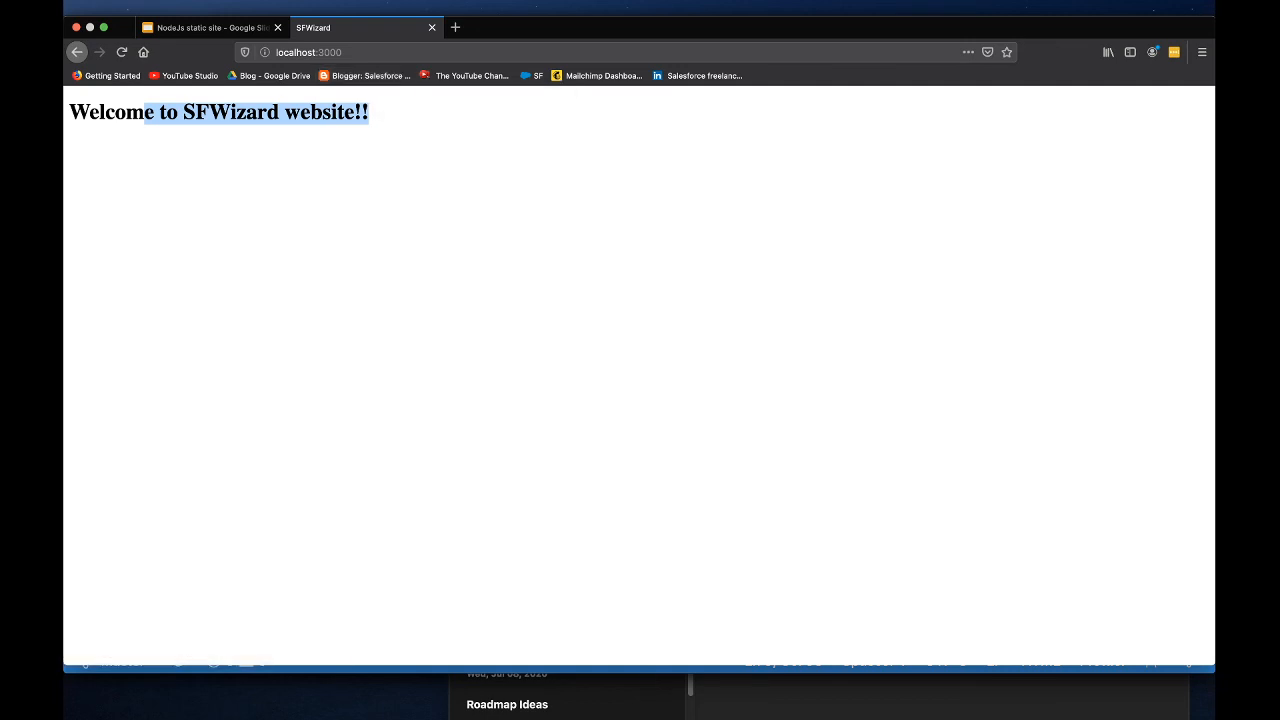
mouse_move(688, 322)
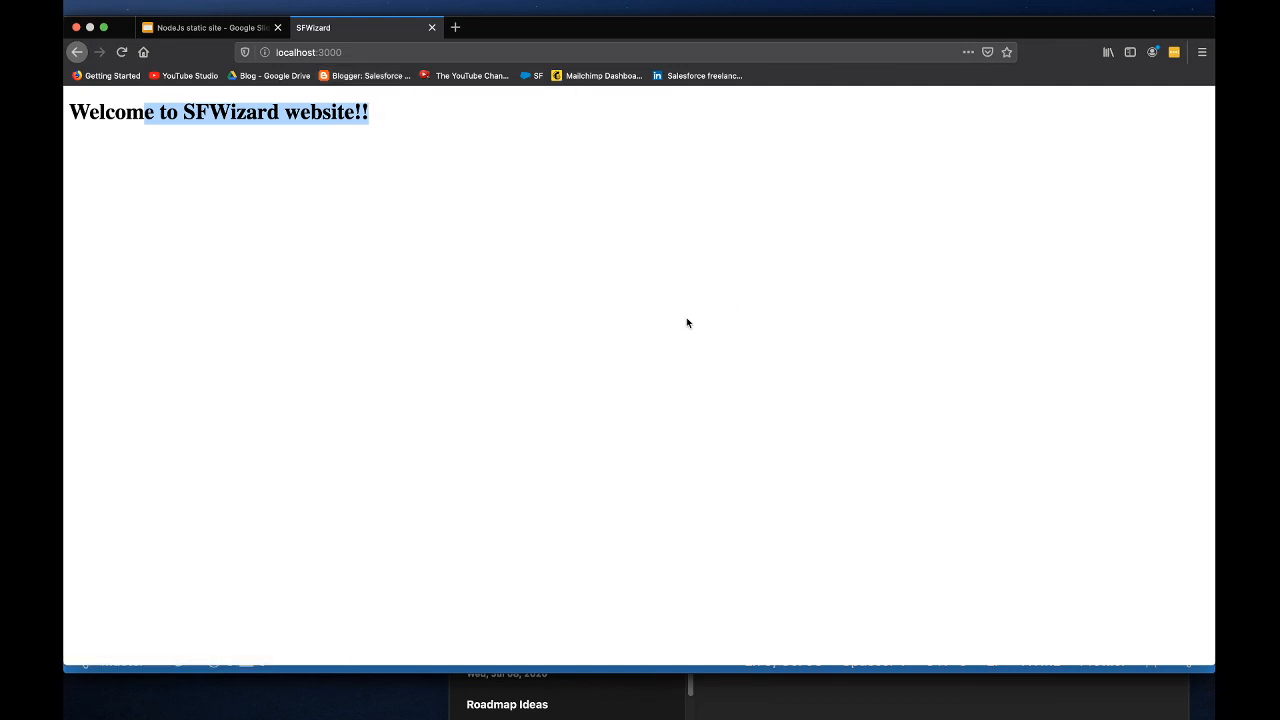